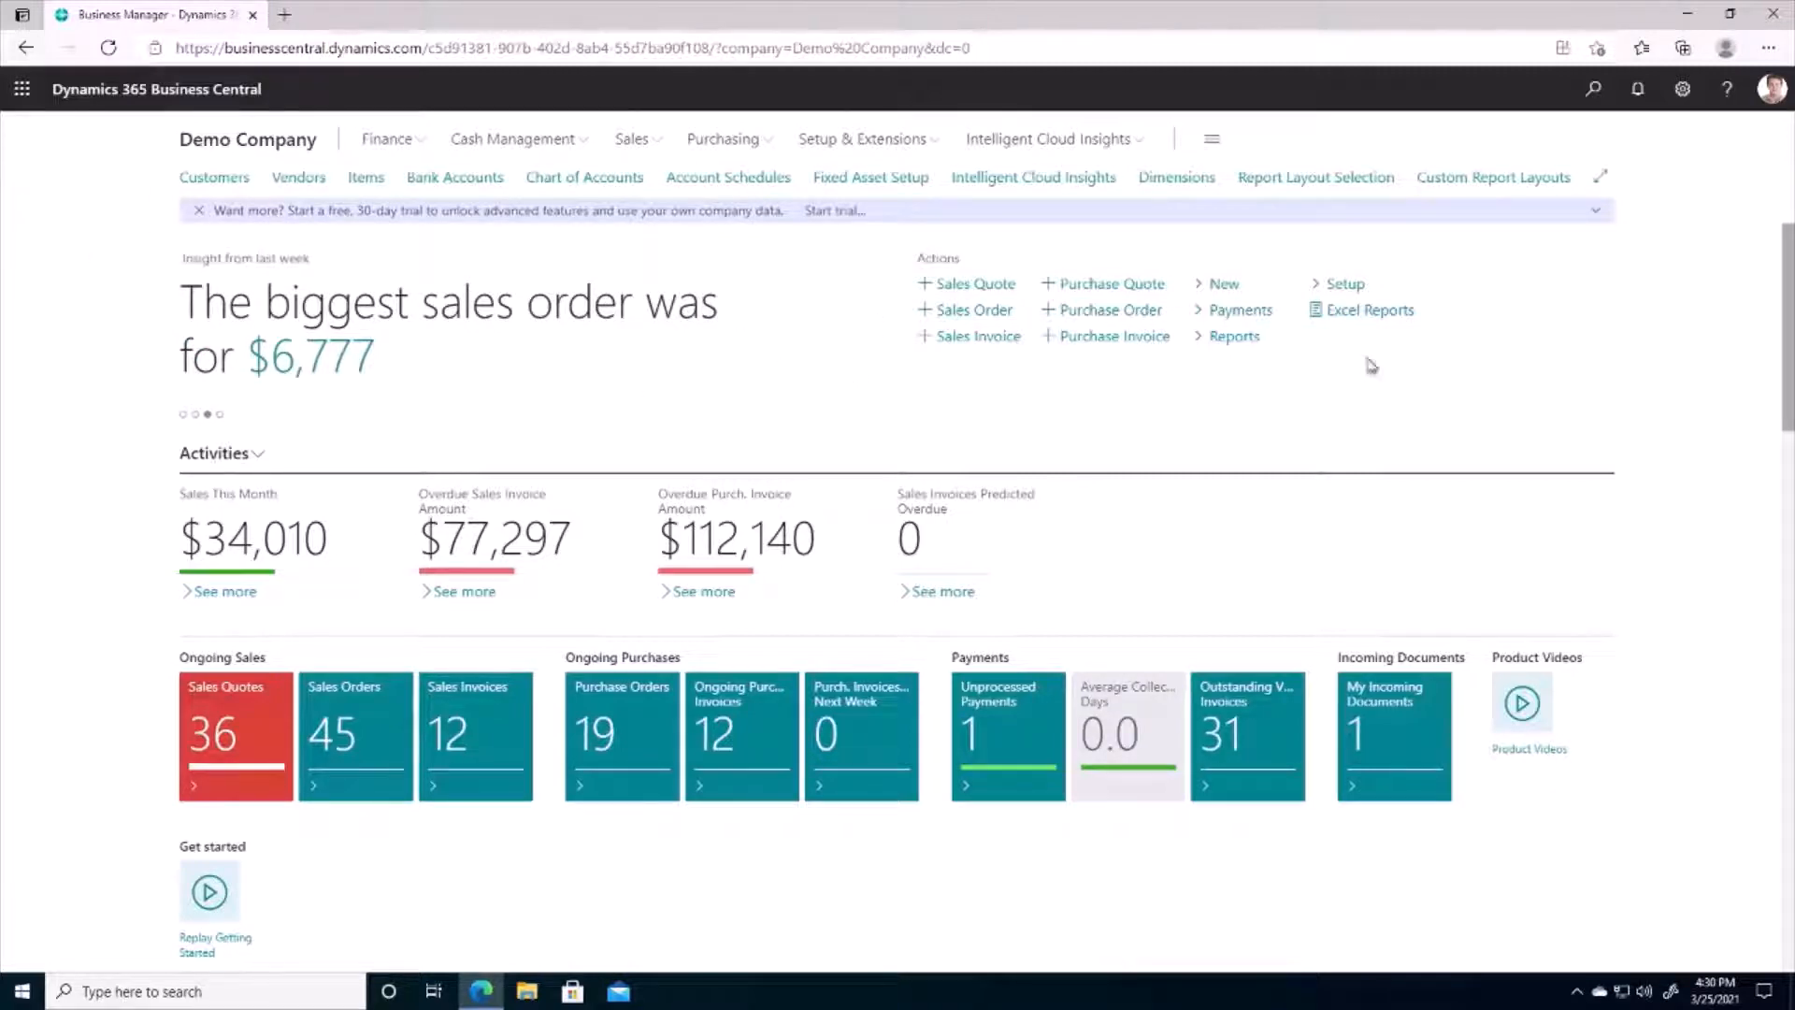
{"action": "mouse_move", "coordinate": [1250, 718]}
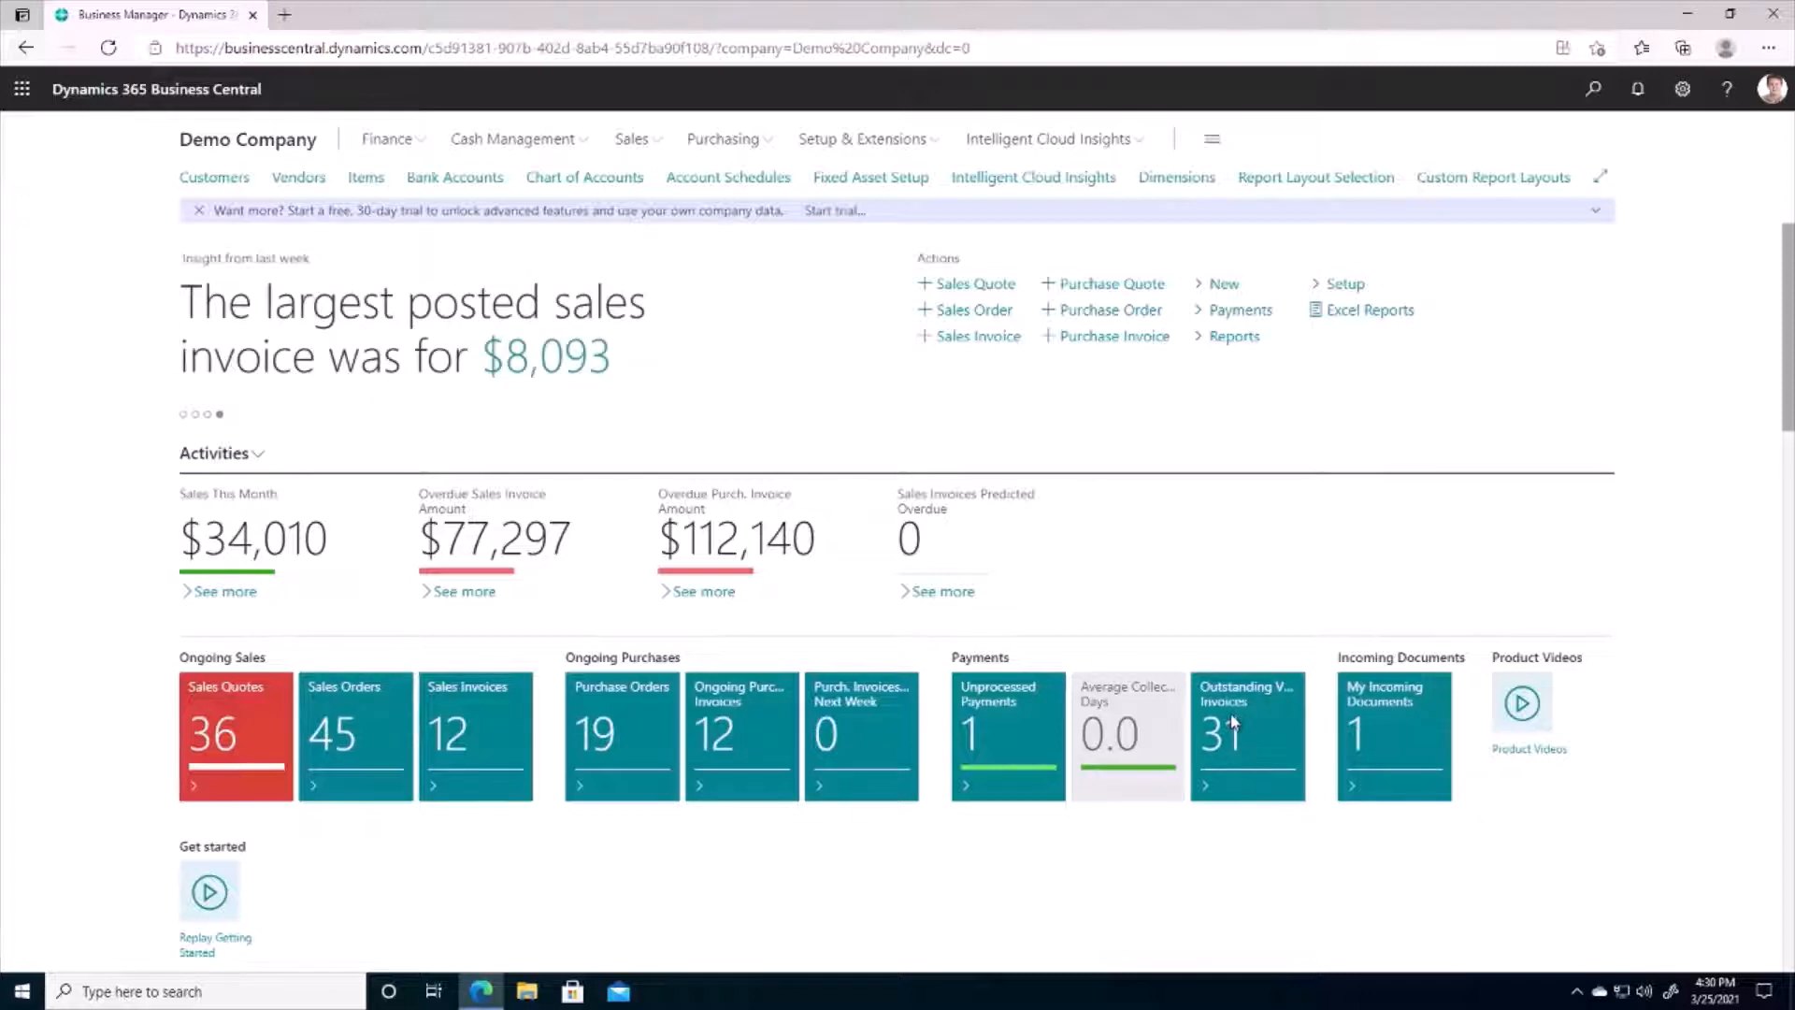
Review the Outstanding Vendor Invoices list, including remaining amounts and due dates
{"action": "left_click", "coordinate": [1245, 735]}
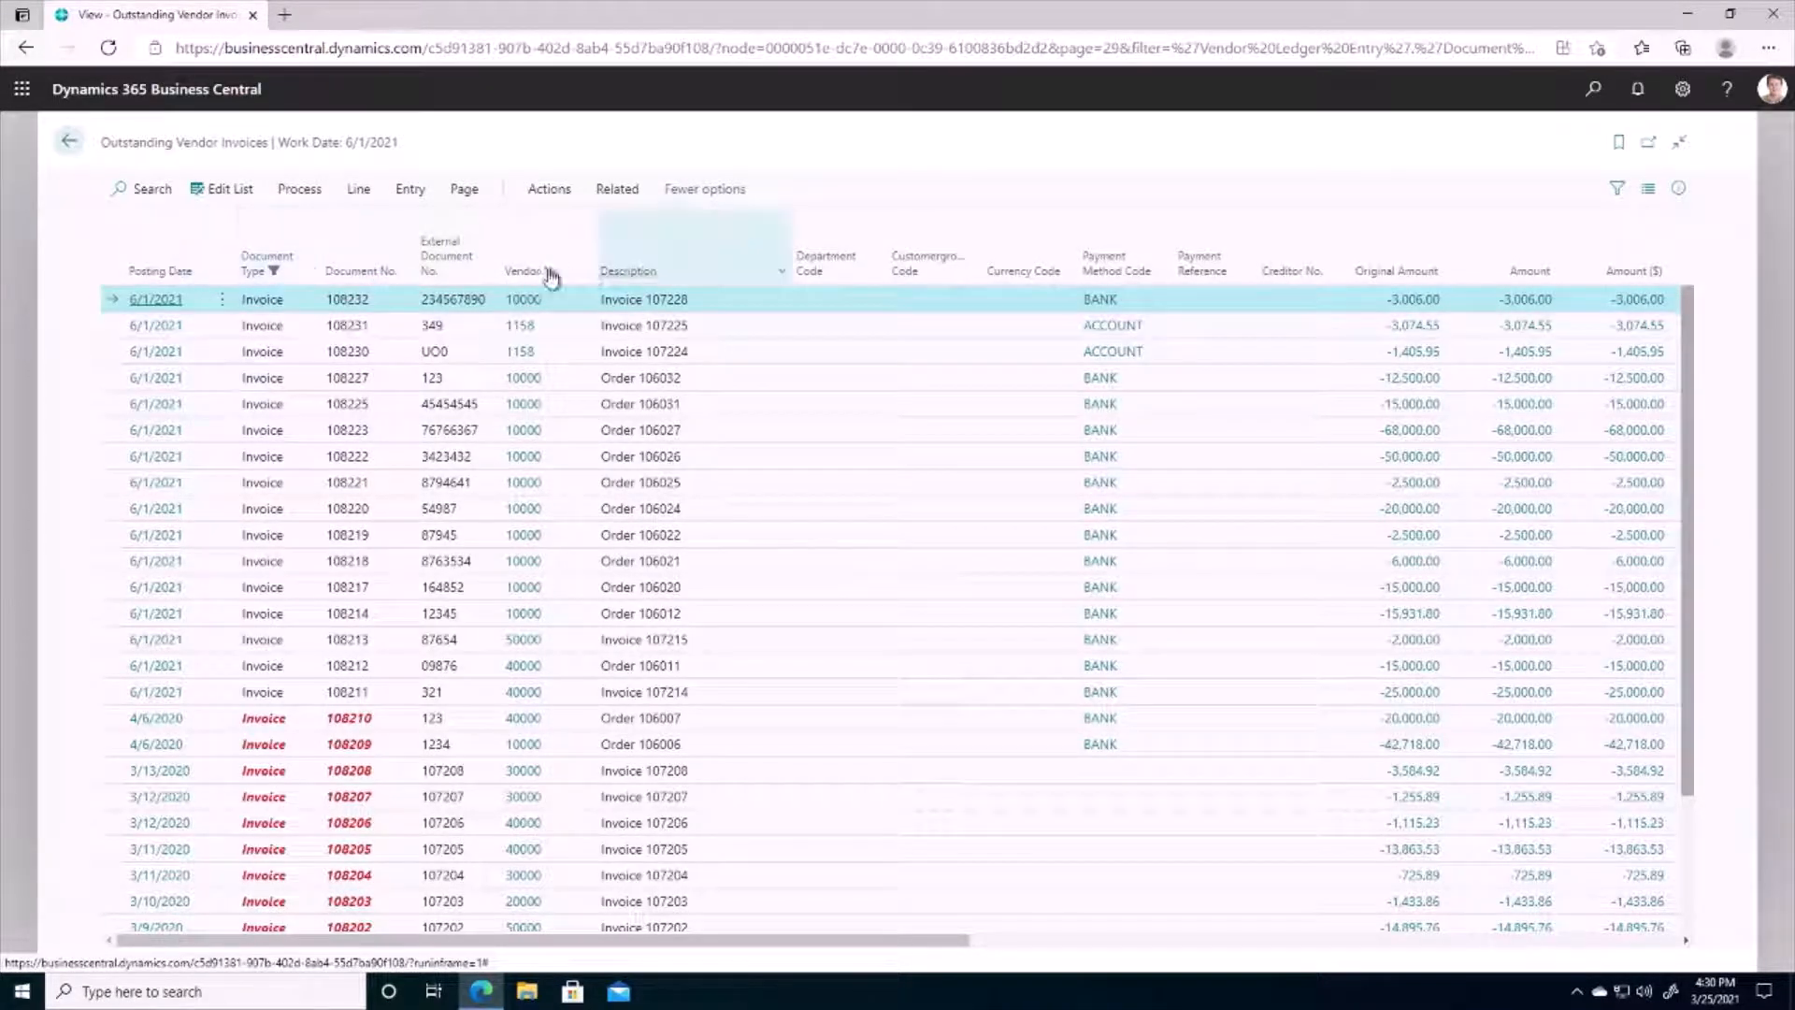
{"action": "scroll", "scroll_direction": "down", "scroll_amount": 3}
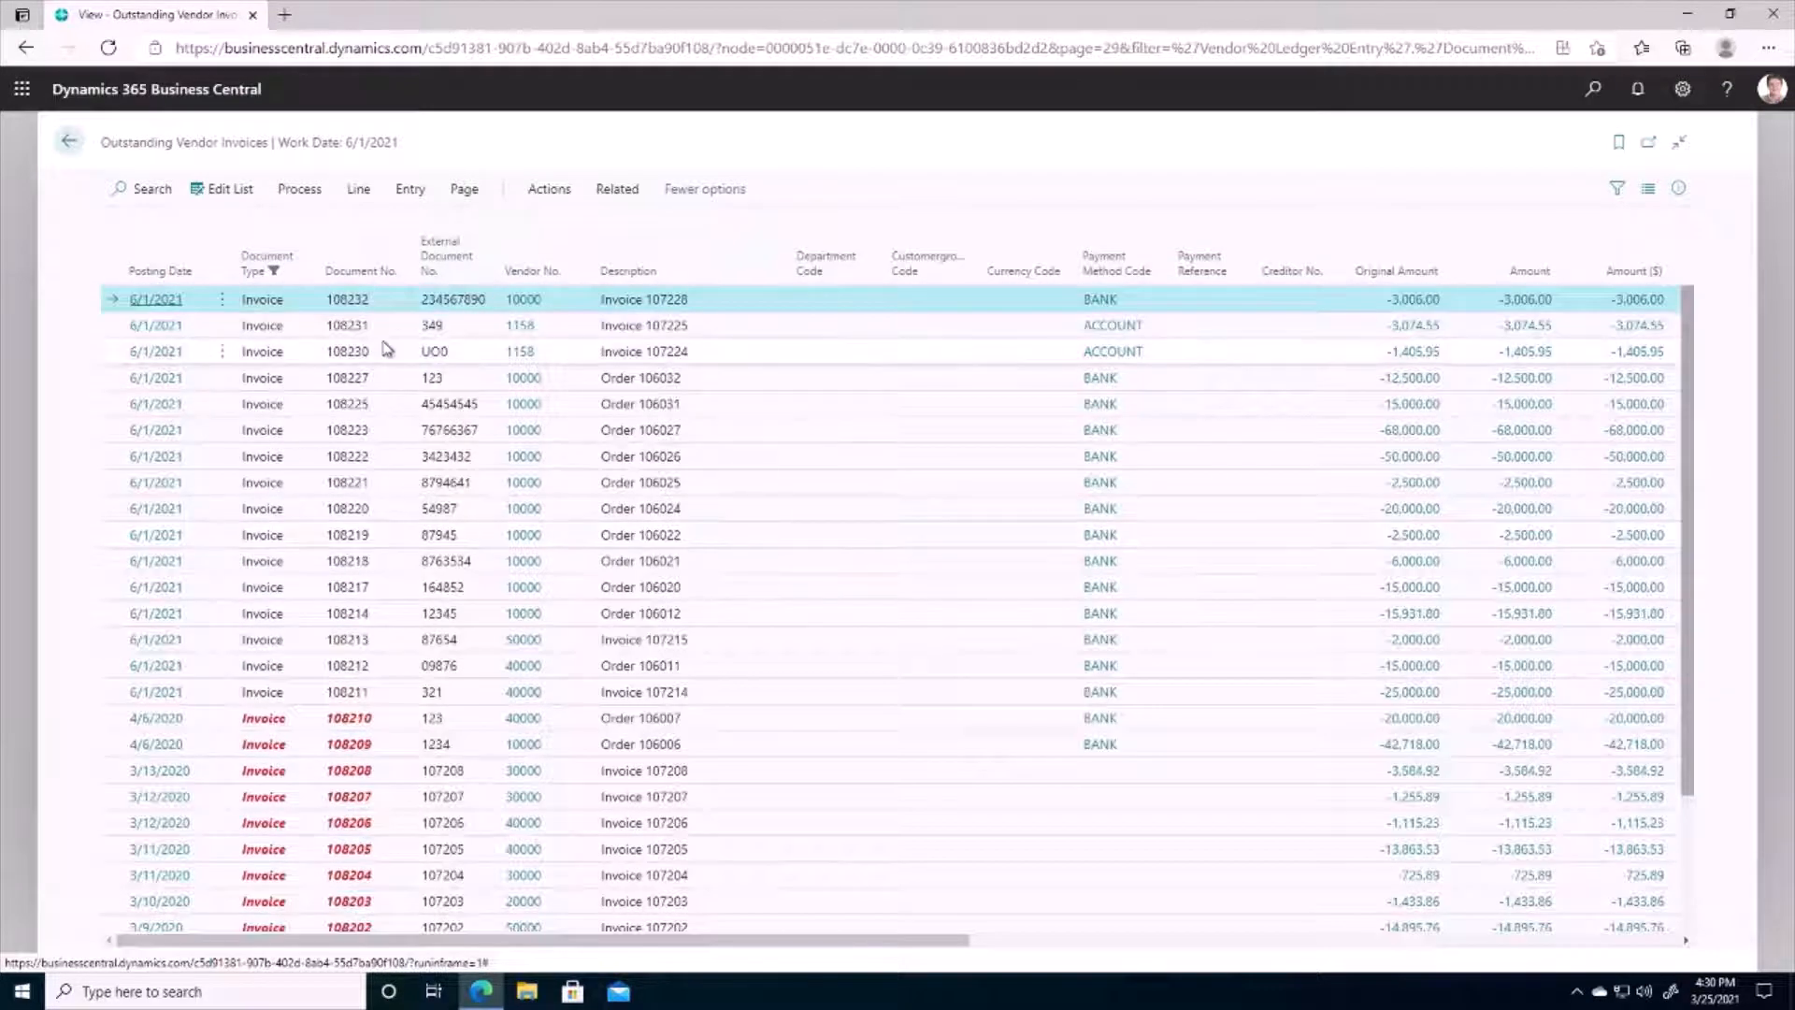
{"action": "mouse_move", "coordinate": [269, 729]}
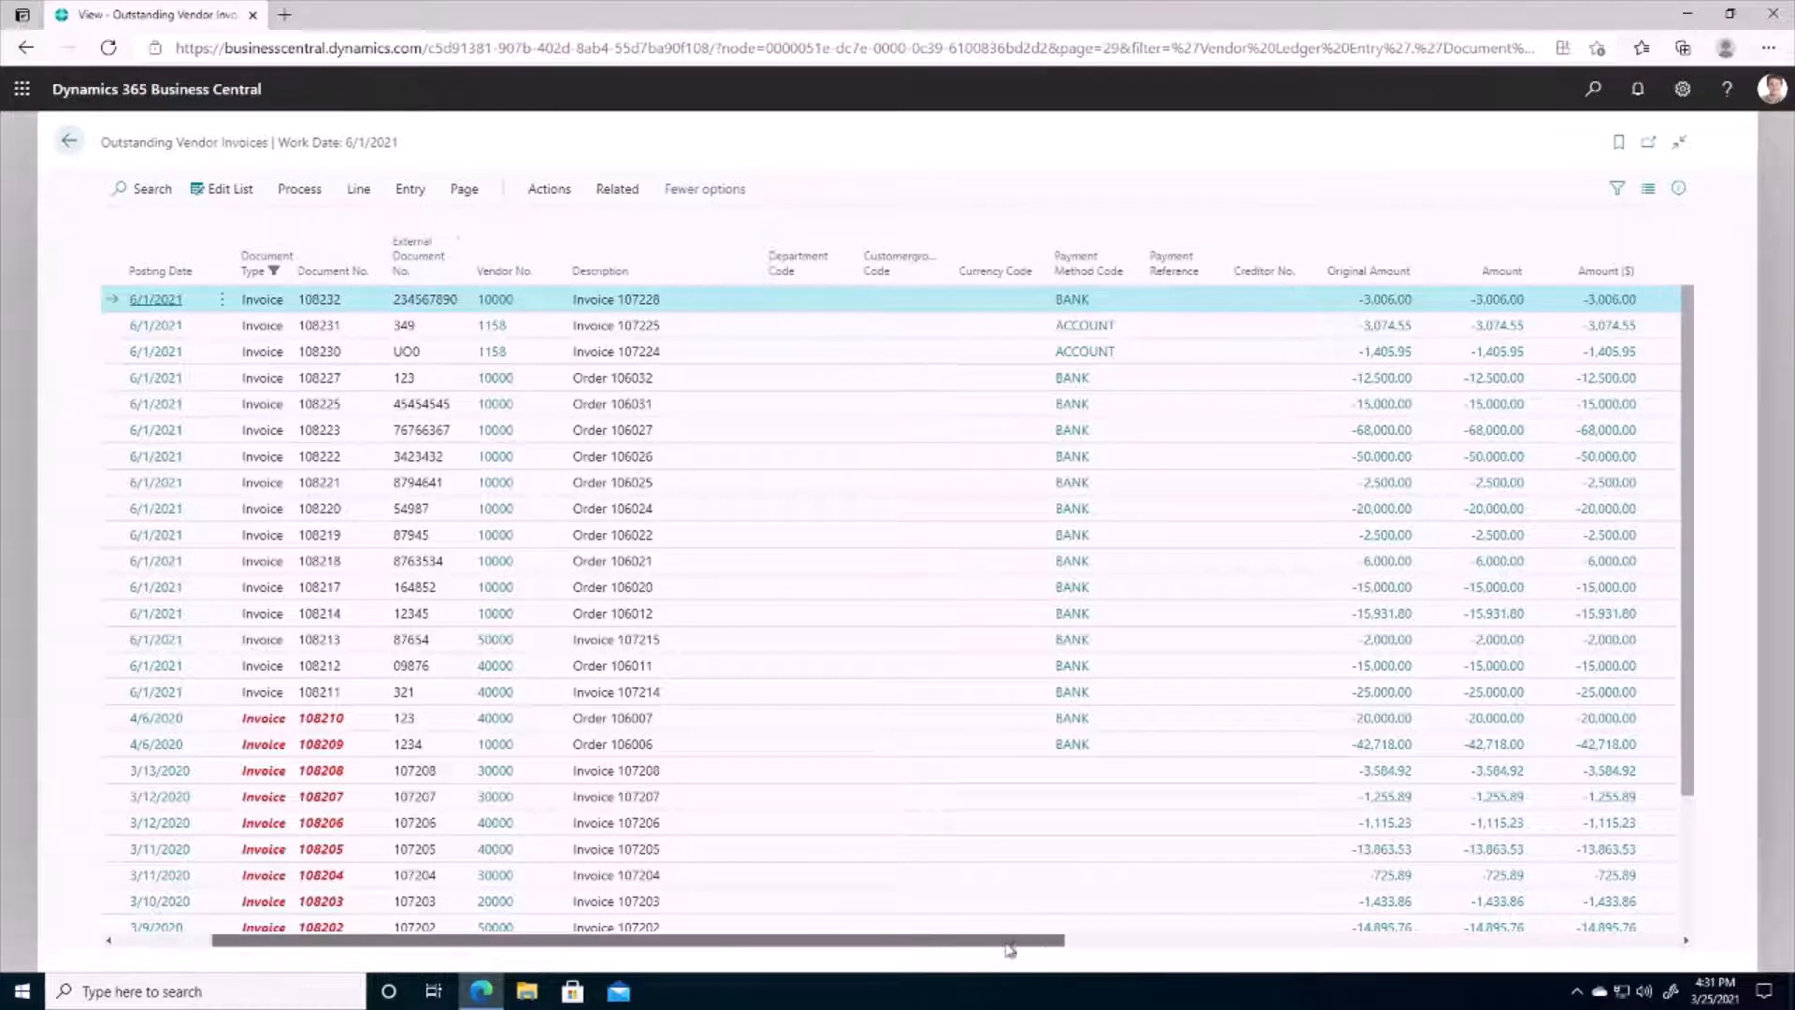
{"action": "scroll", "scroll_direction": "right", "scroll_amount": 3}
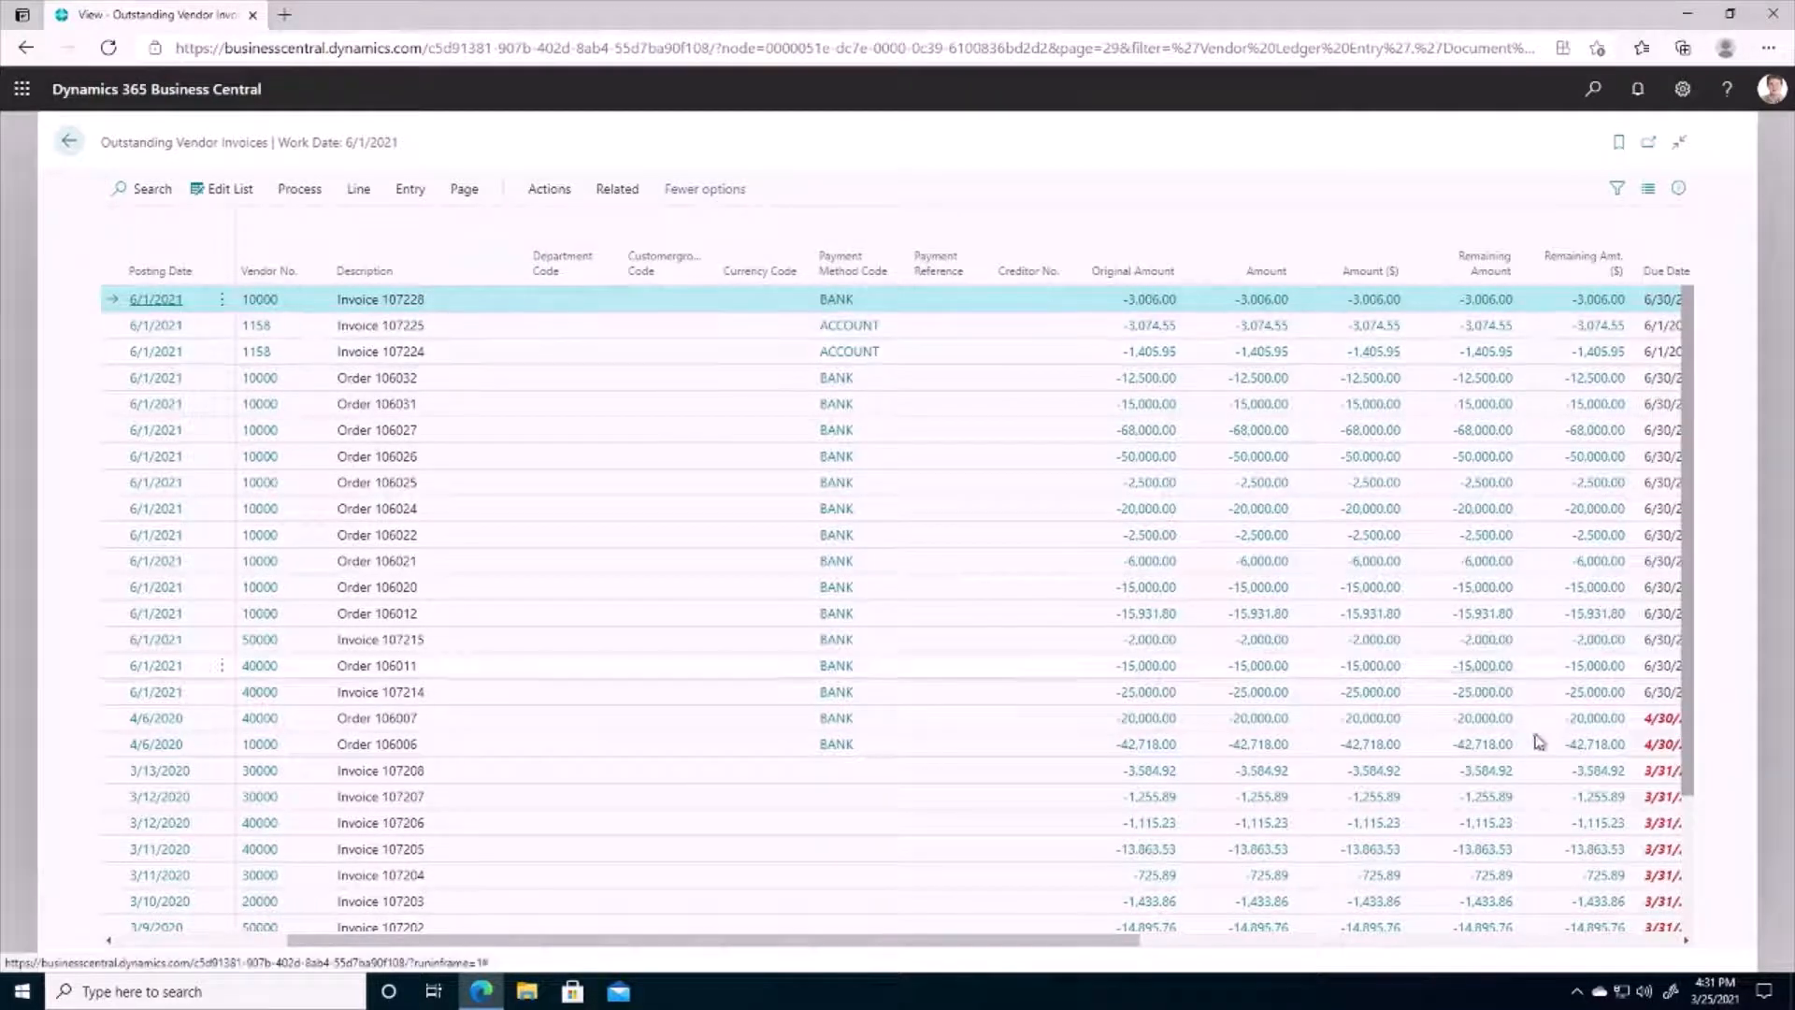
{"action": "scroll", "scroll_direction": "right", "scroll_amount": 3}
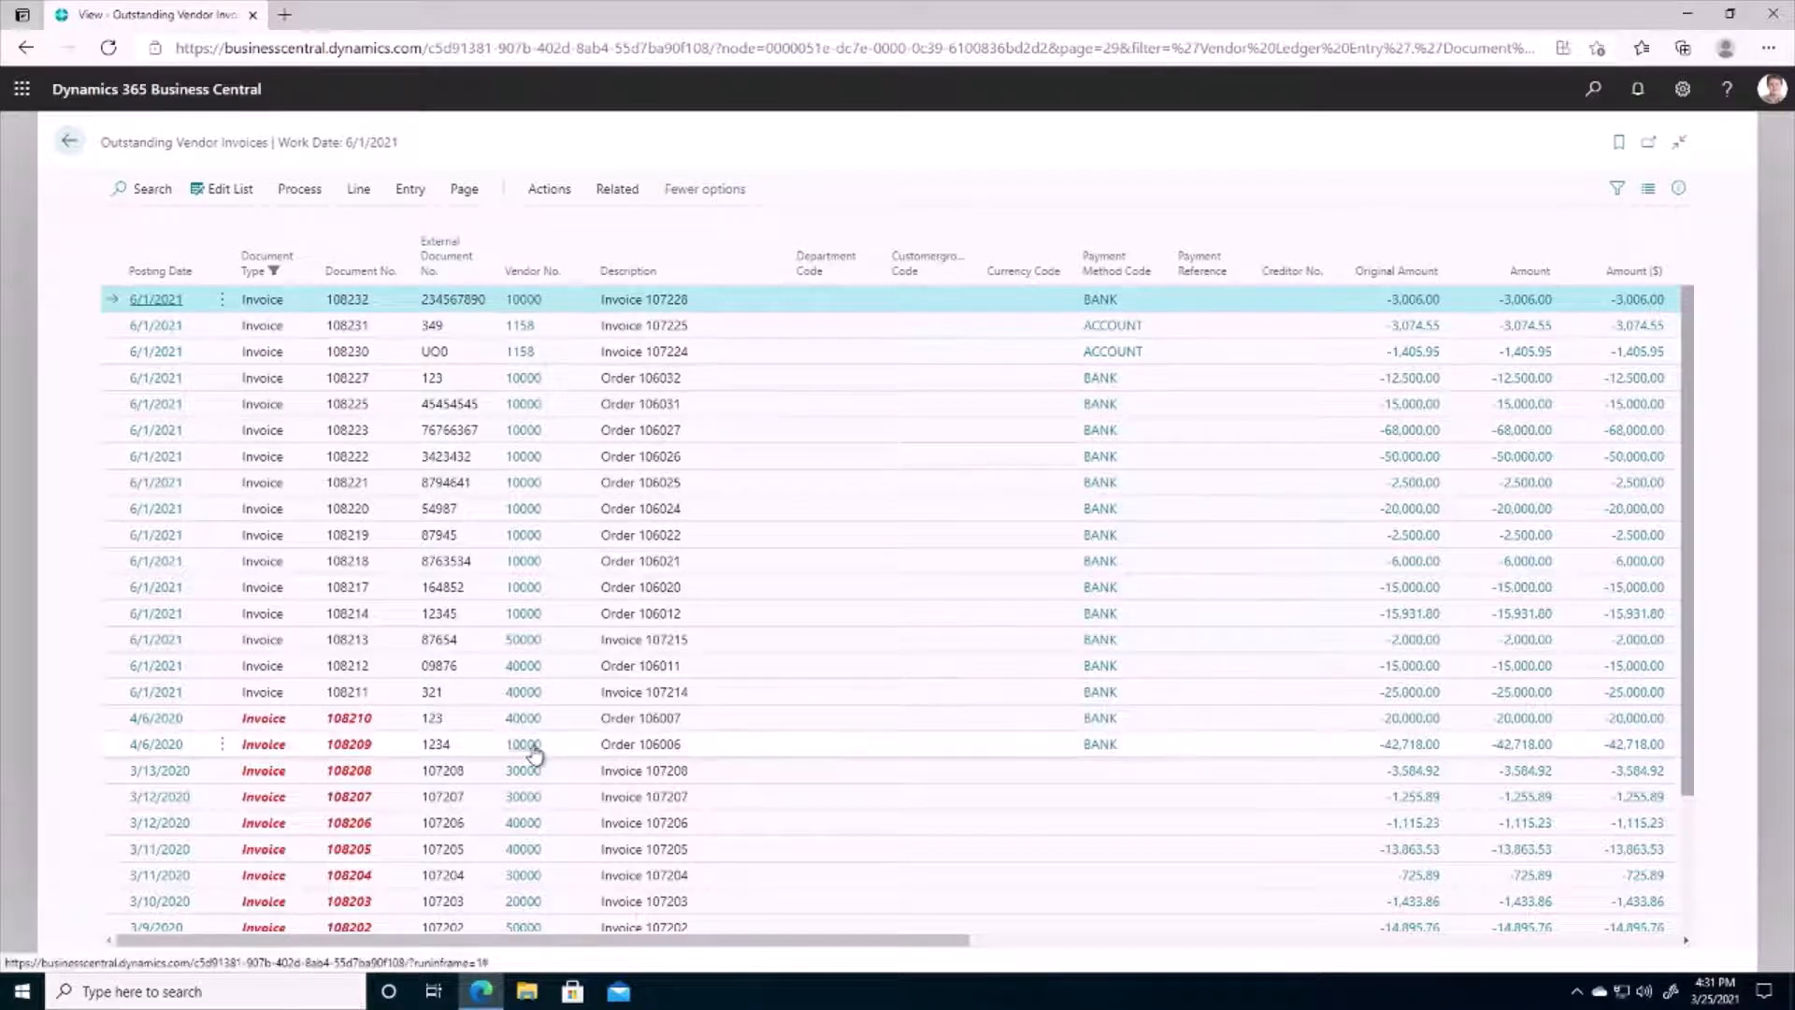
{"action": "mouse_move", "coordinate": [521, 743]}
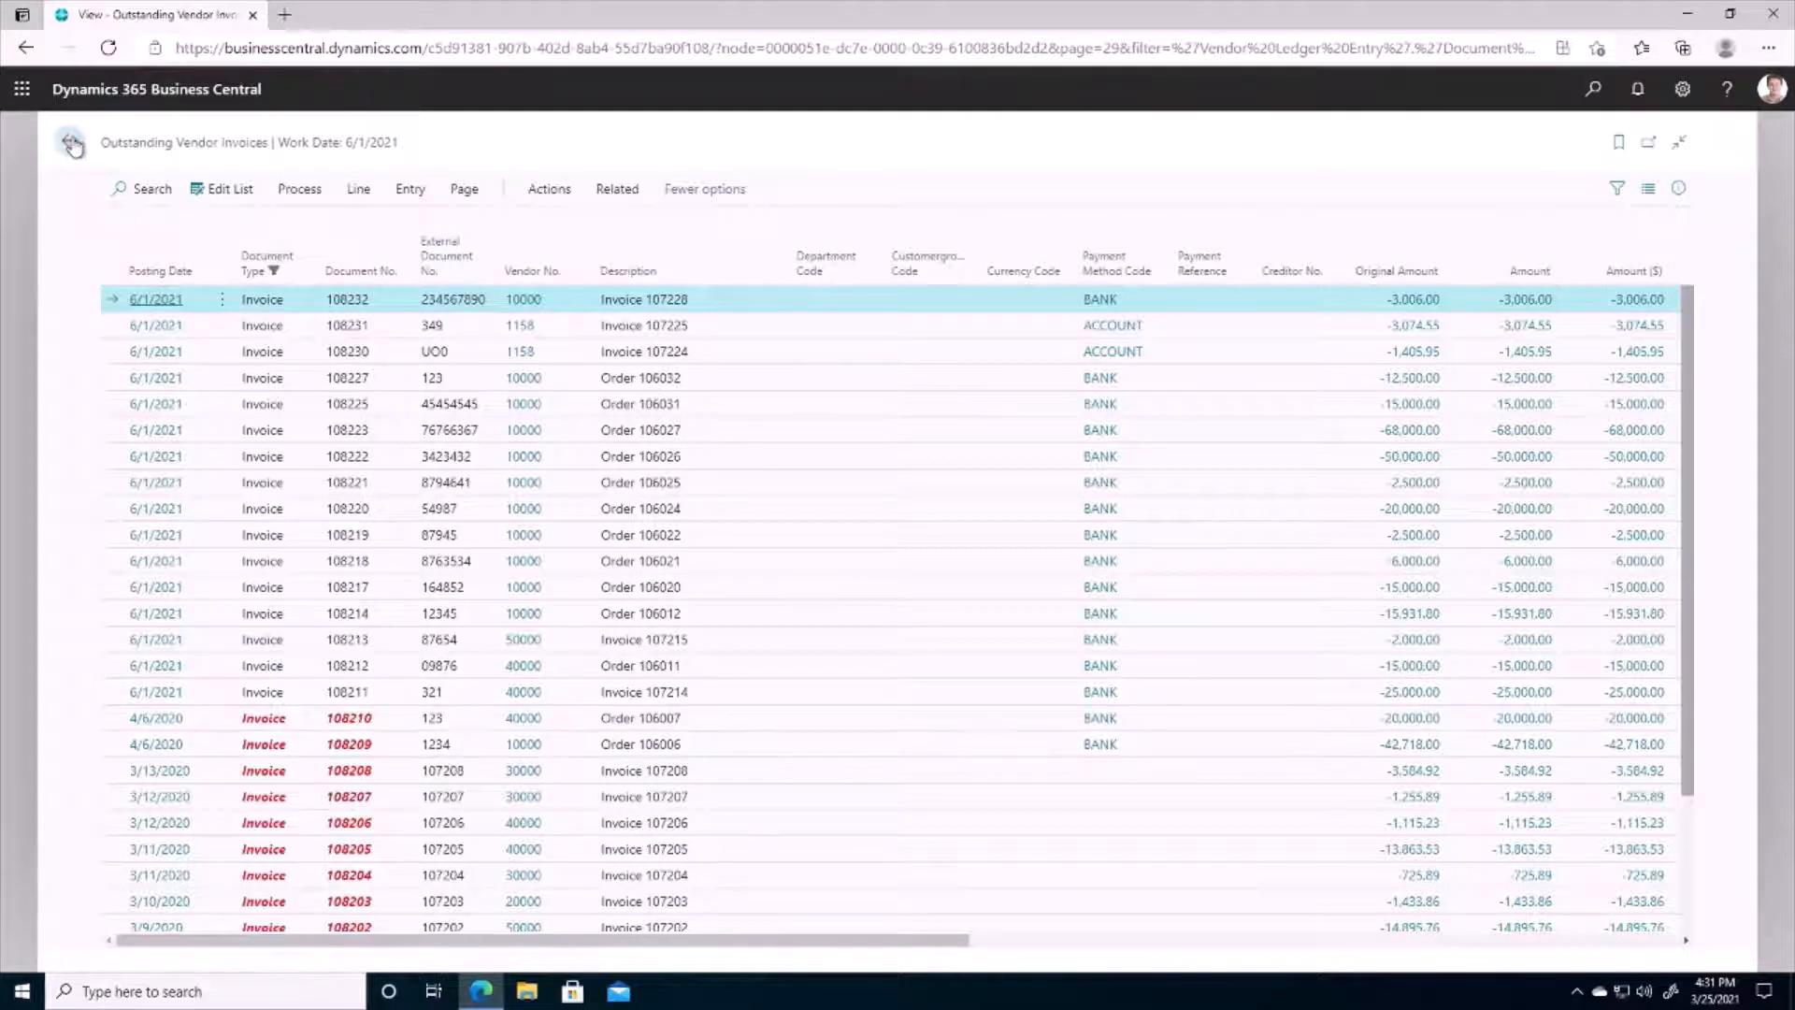
In the CASH payment journal, create a payment line for vendor 10000 Fabrikam, Inc
{"action": "left_click", "coordinate": [73, 142]}
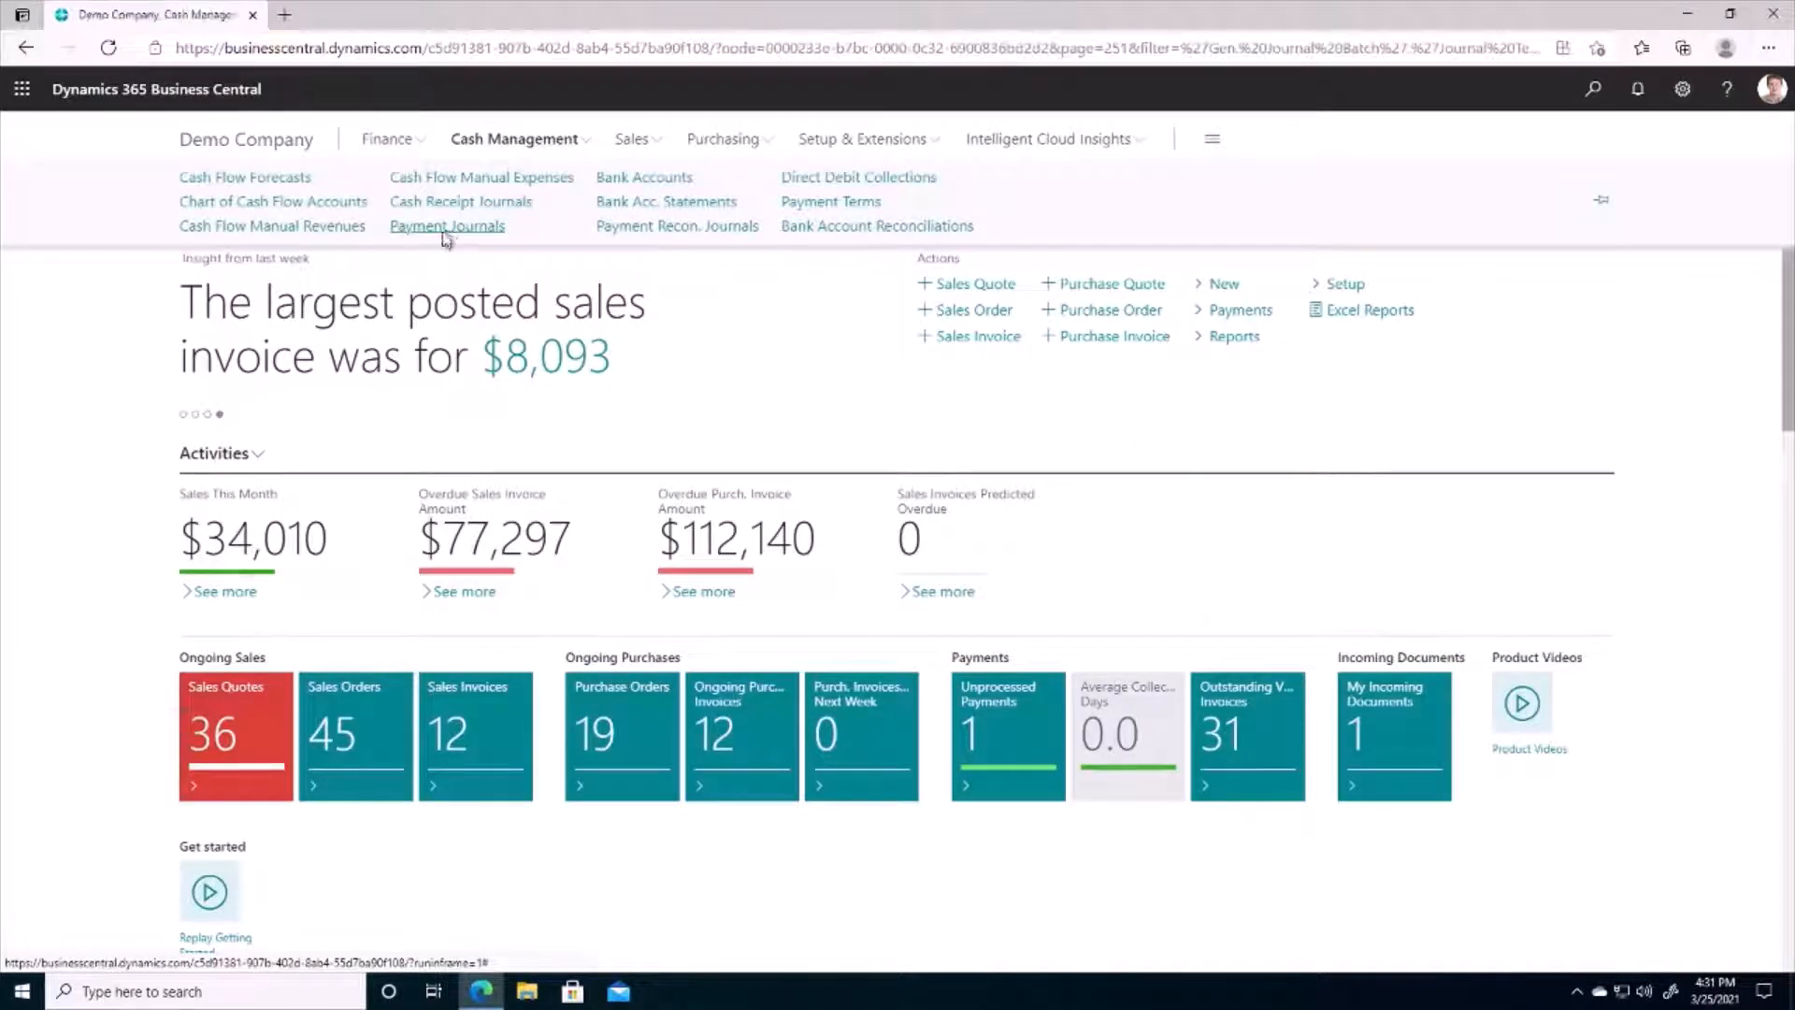
{"action": "left_click", "coordinate": [446, 227]}
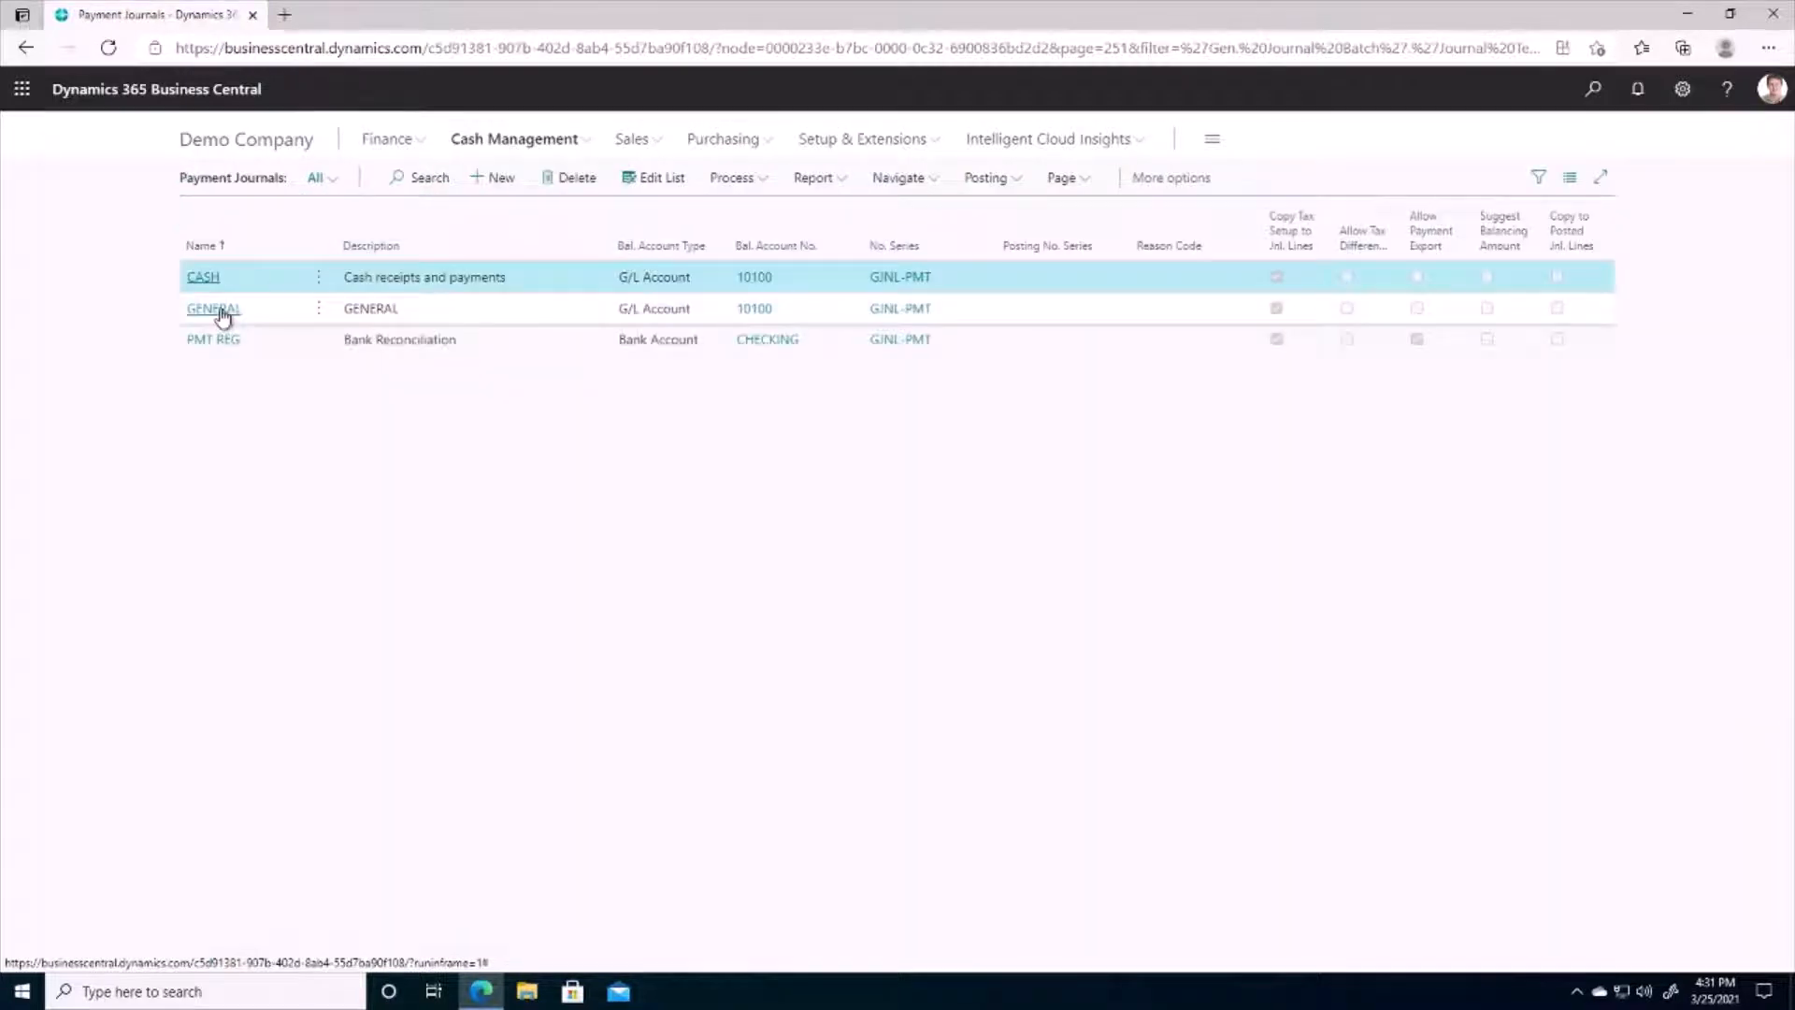
{"action": "left_click", "coordinate": [202, 276]}
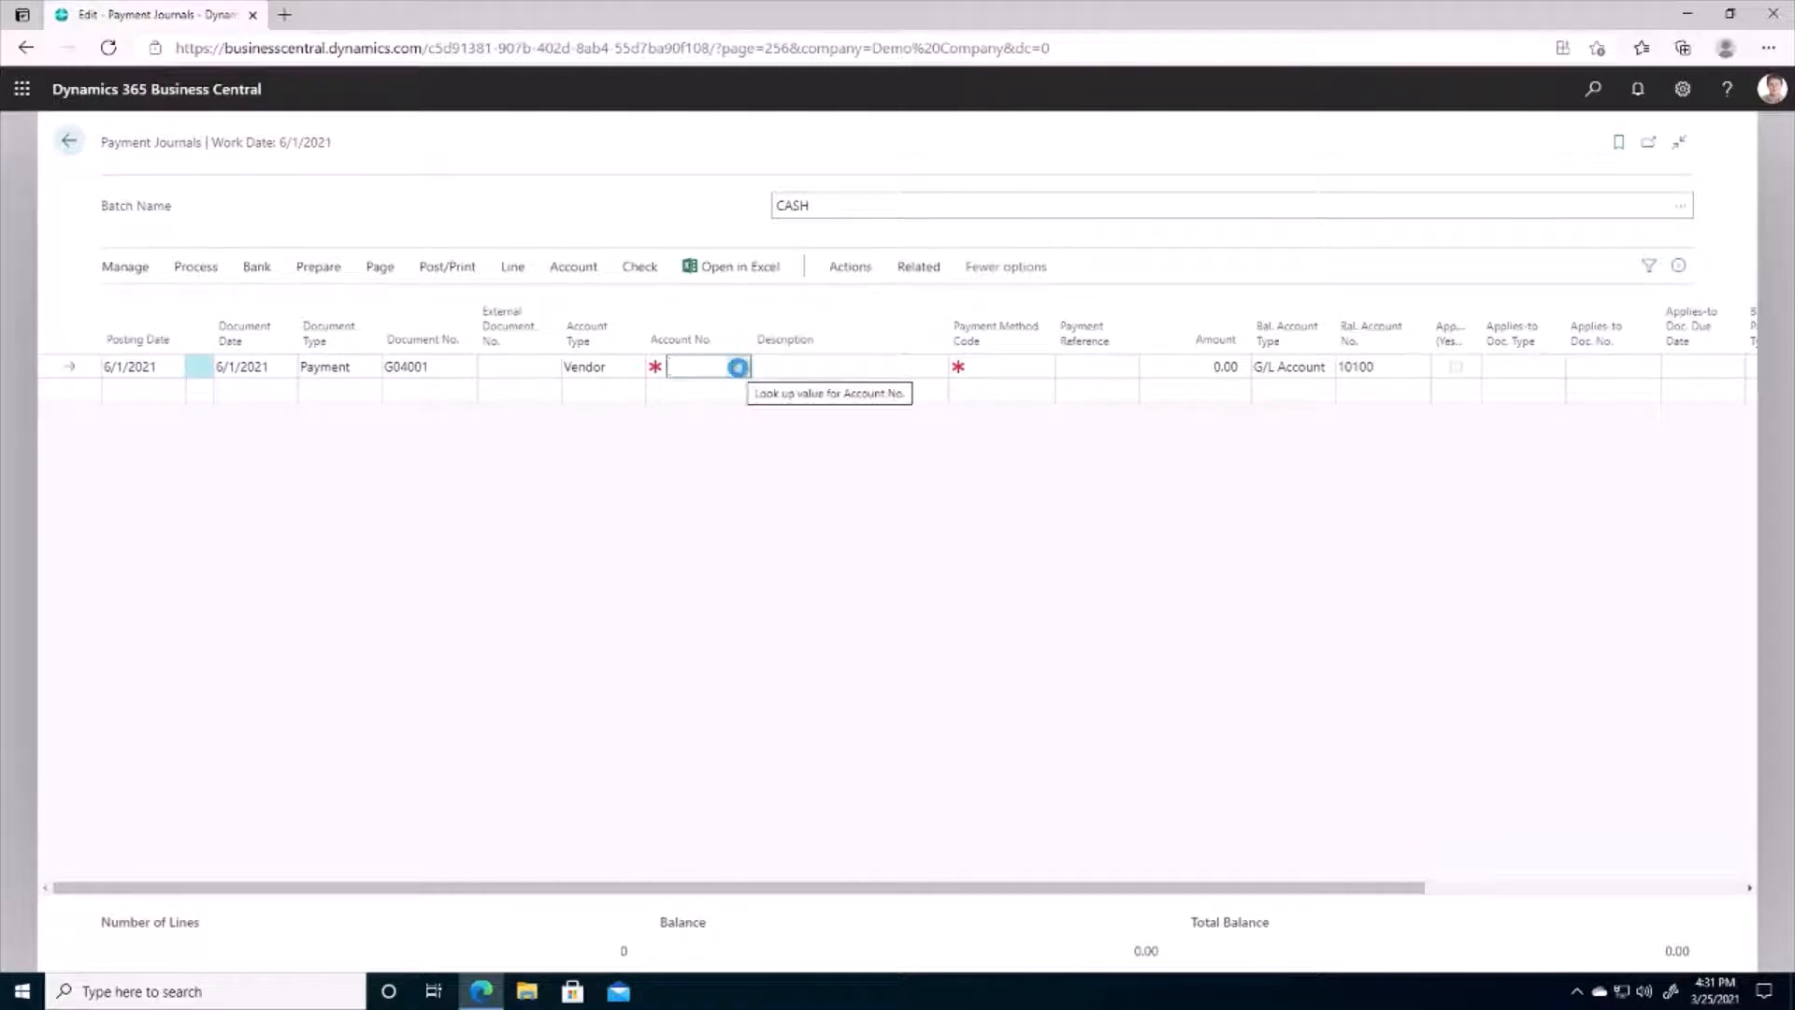
{"action": "left_click", "coordinate": [737, 366]}
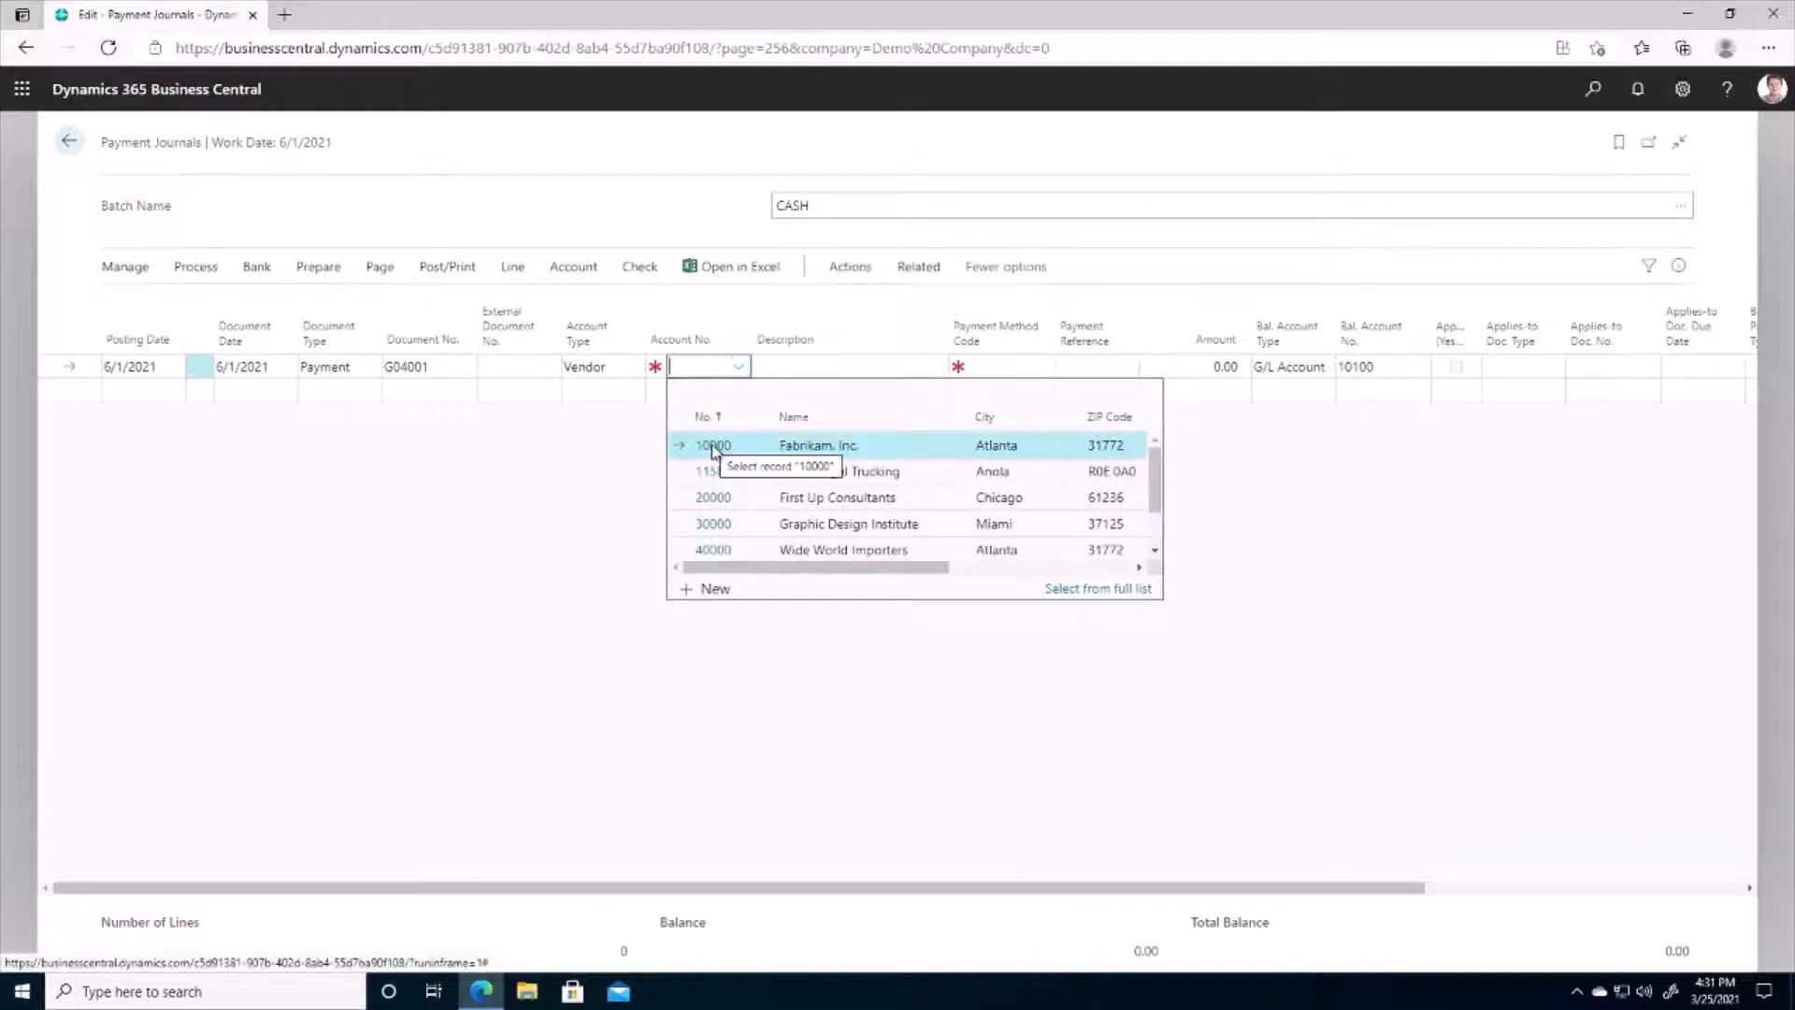
{"action": "left_click", "coordinate": [712, 445]}
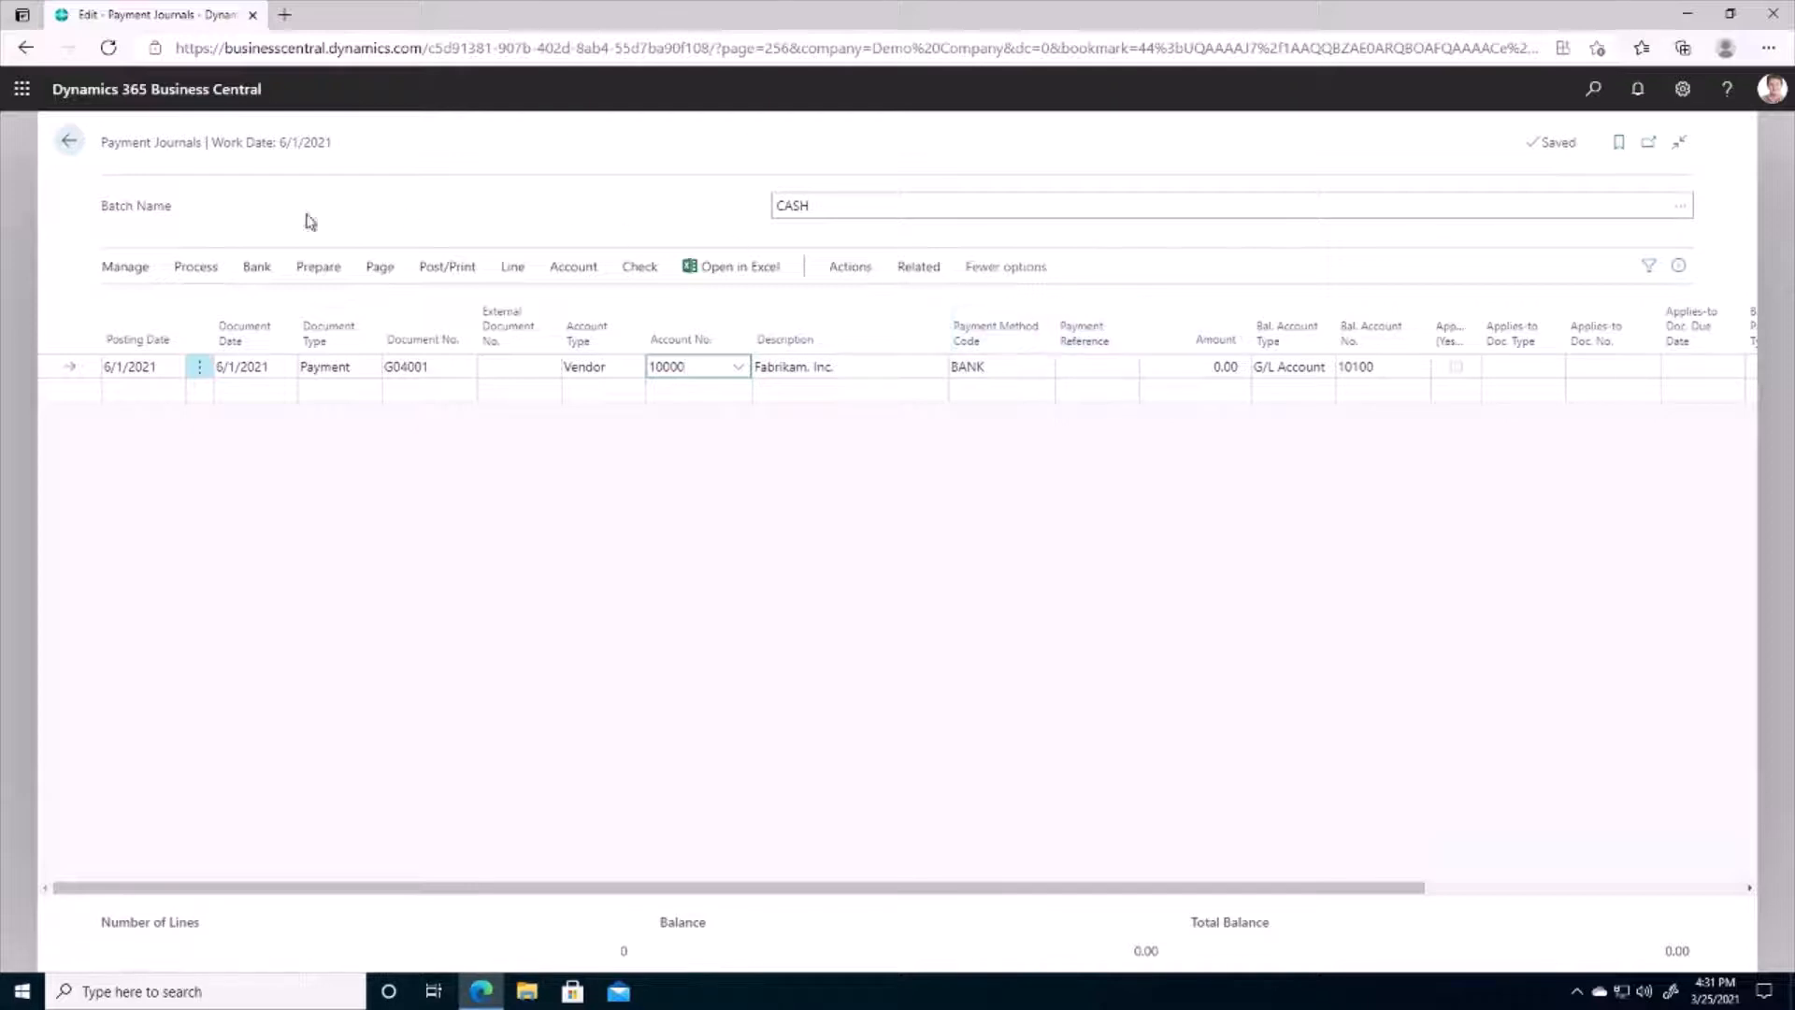
Apply the Fabrikam payment to invoices 108201 and 108209, giving an amount of 44,789.13
{"action": "left_click", "coordinate": [194, 265]}
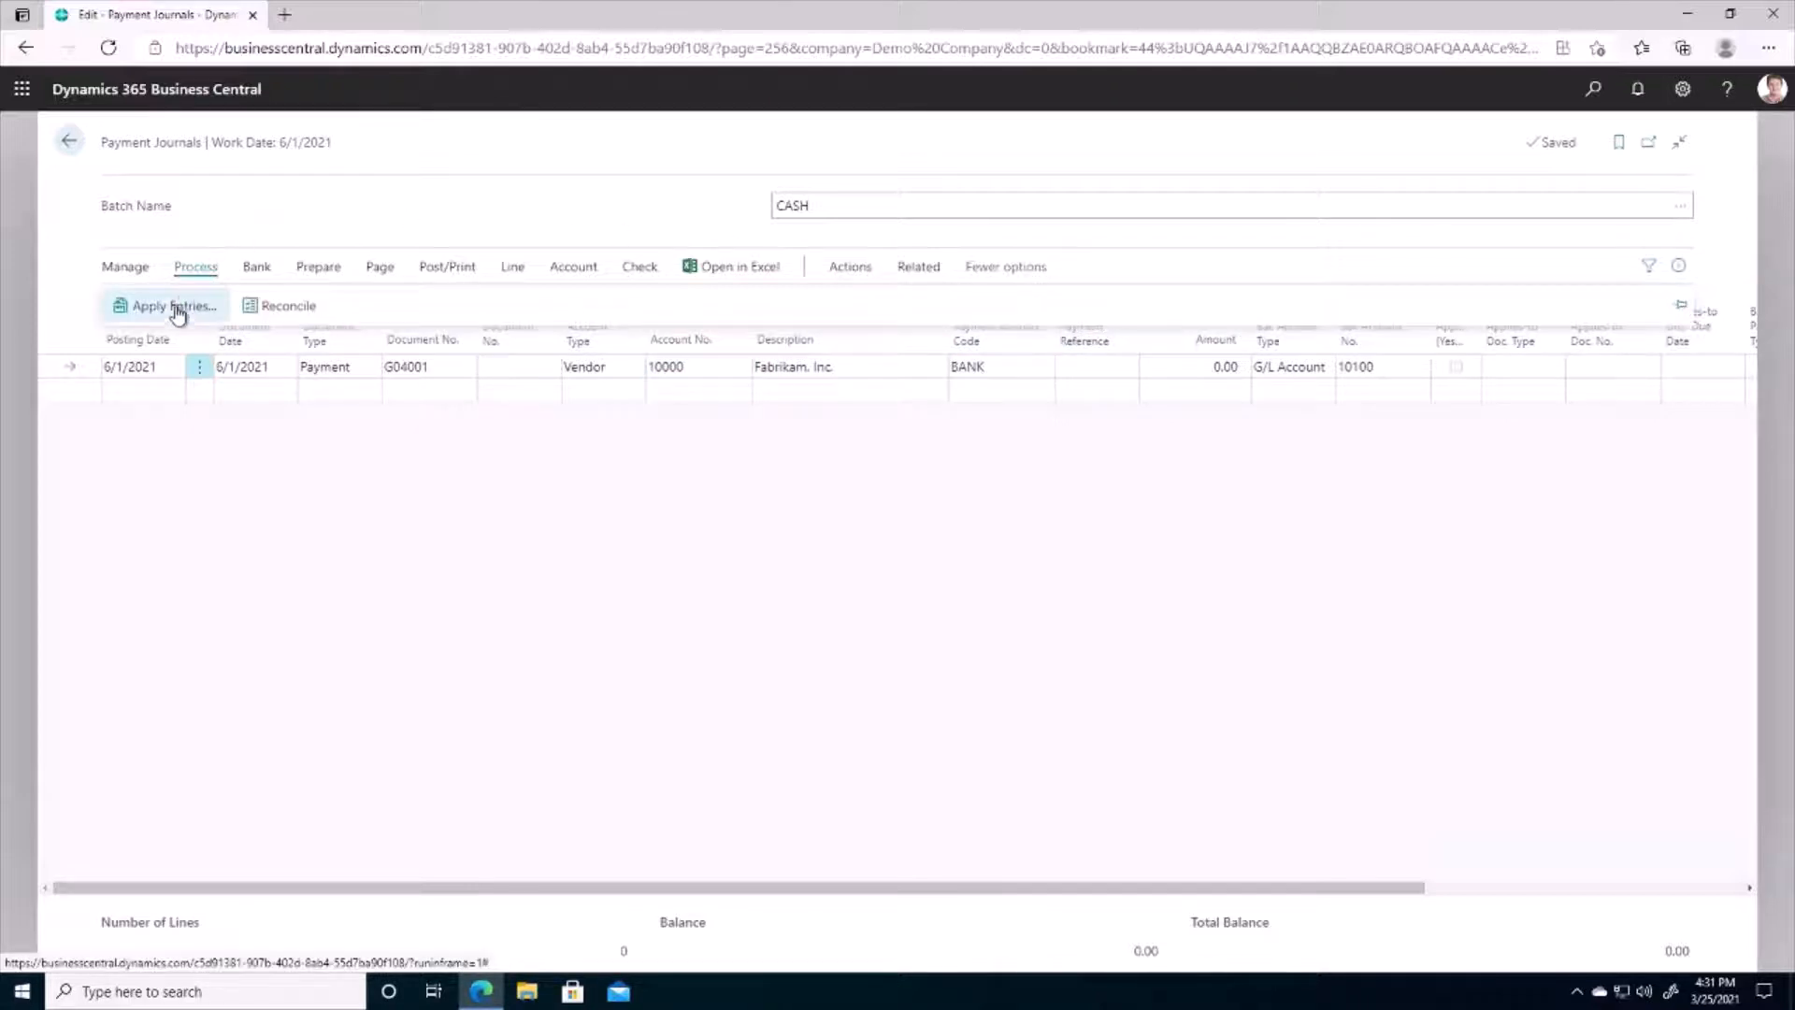
{"action": "left_click", "coordinate": [170, 305]}
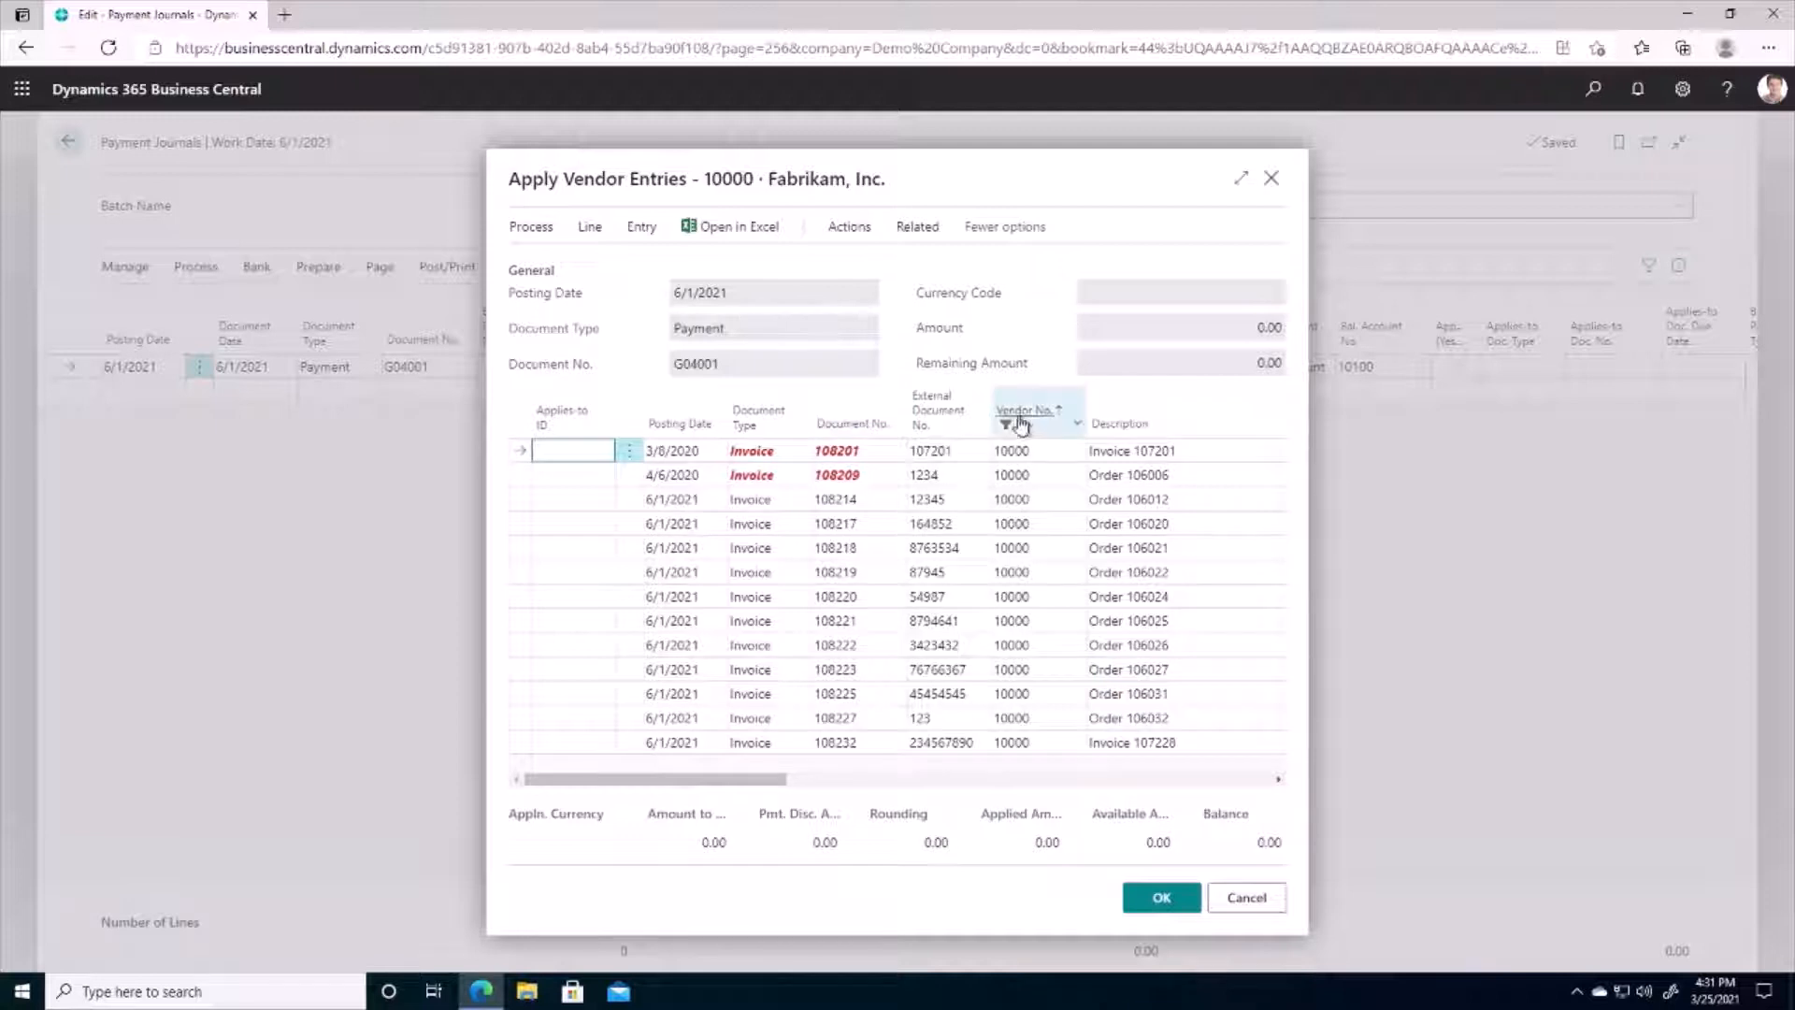
{"action": "mouse_move", "coordinate": [1025, 417]}
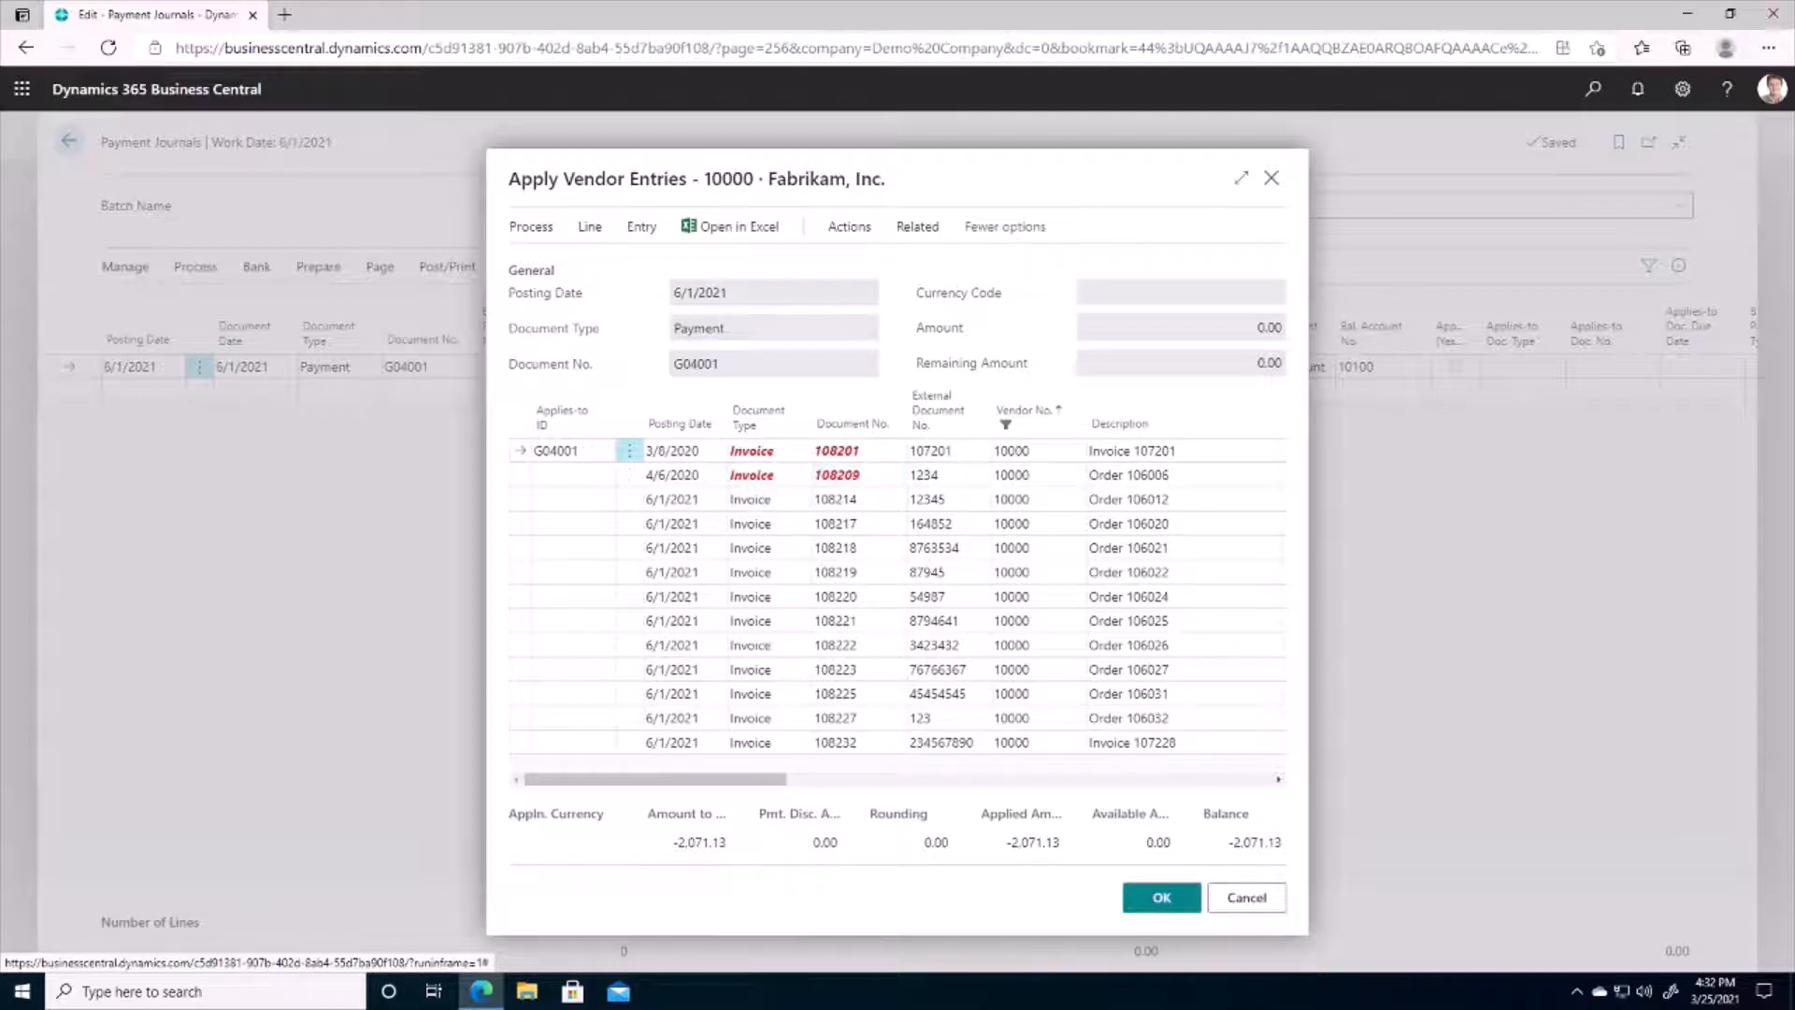
{"action": "mouse_move", "coordinate": [400, 370]}
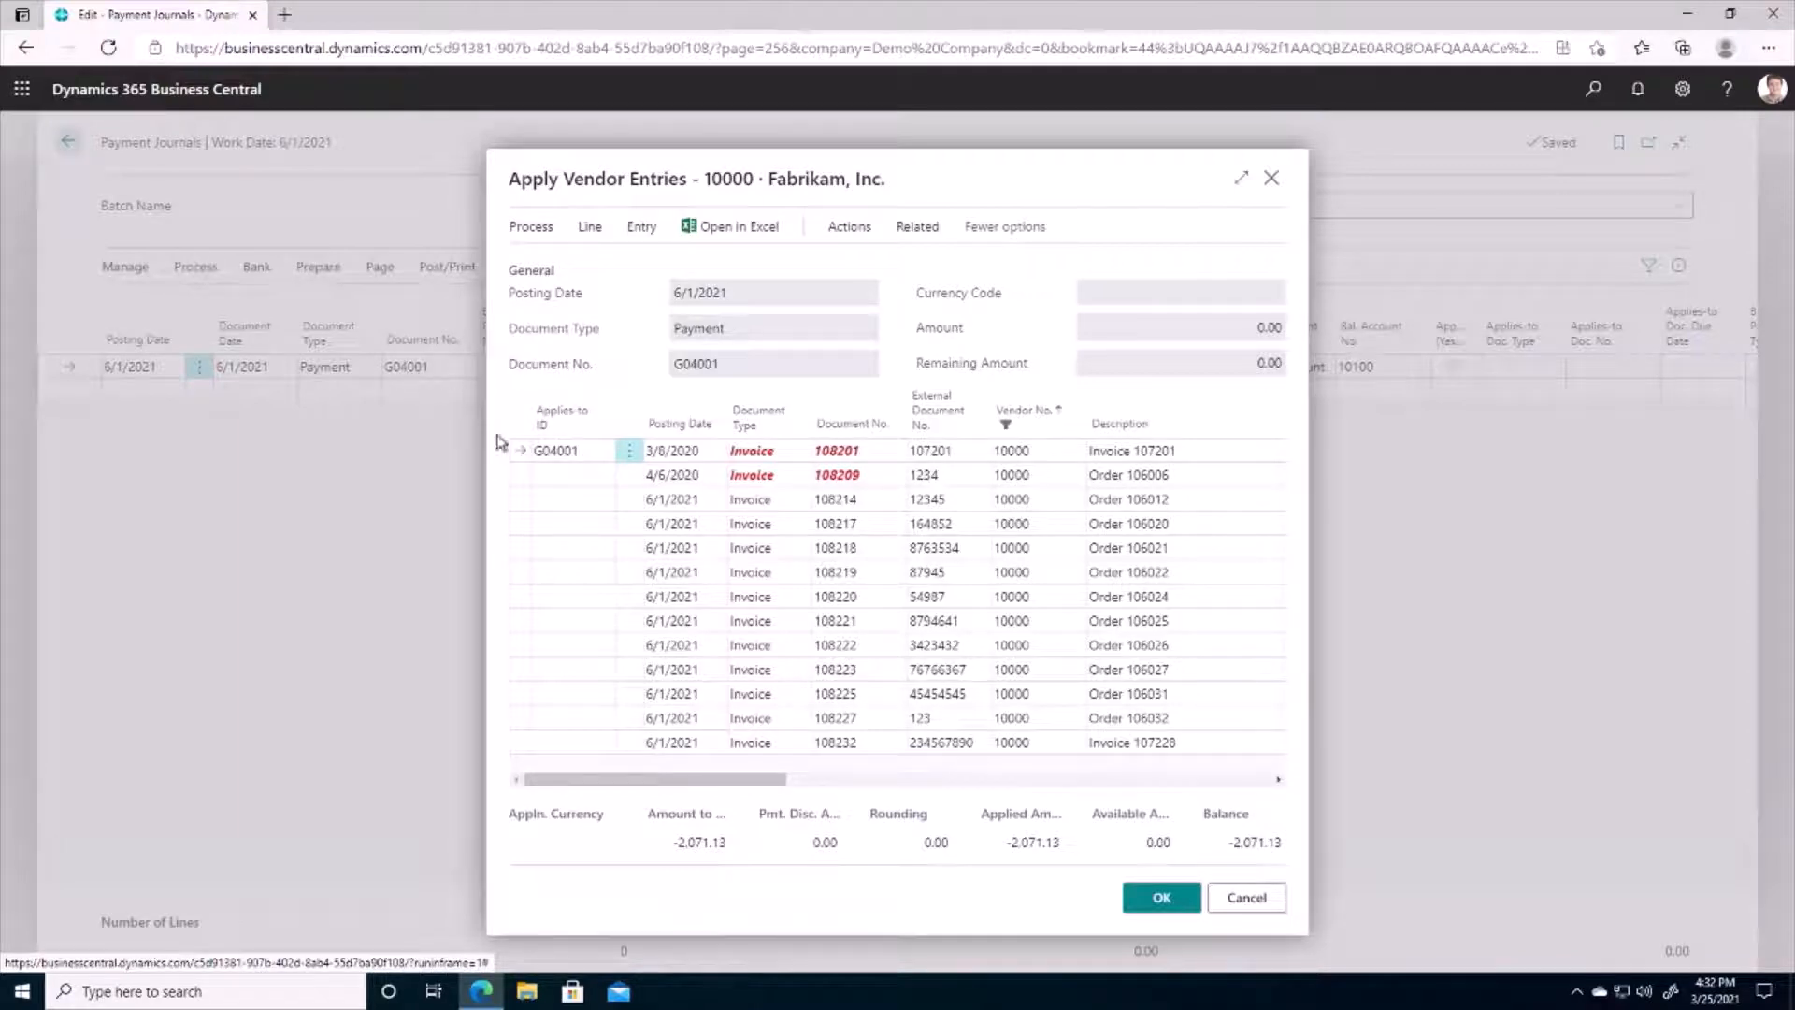
{"action": "left_click", "coordinate": [557, 451]}
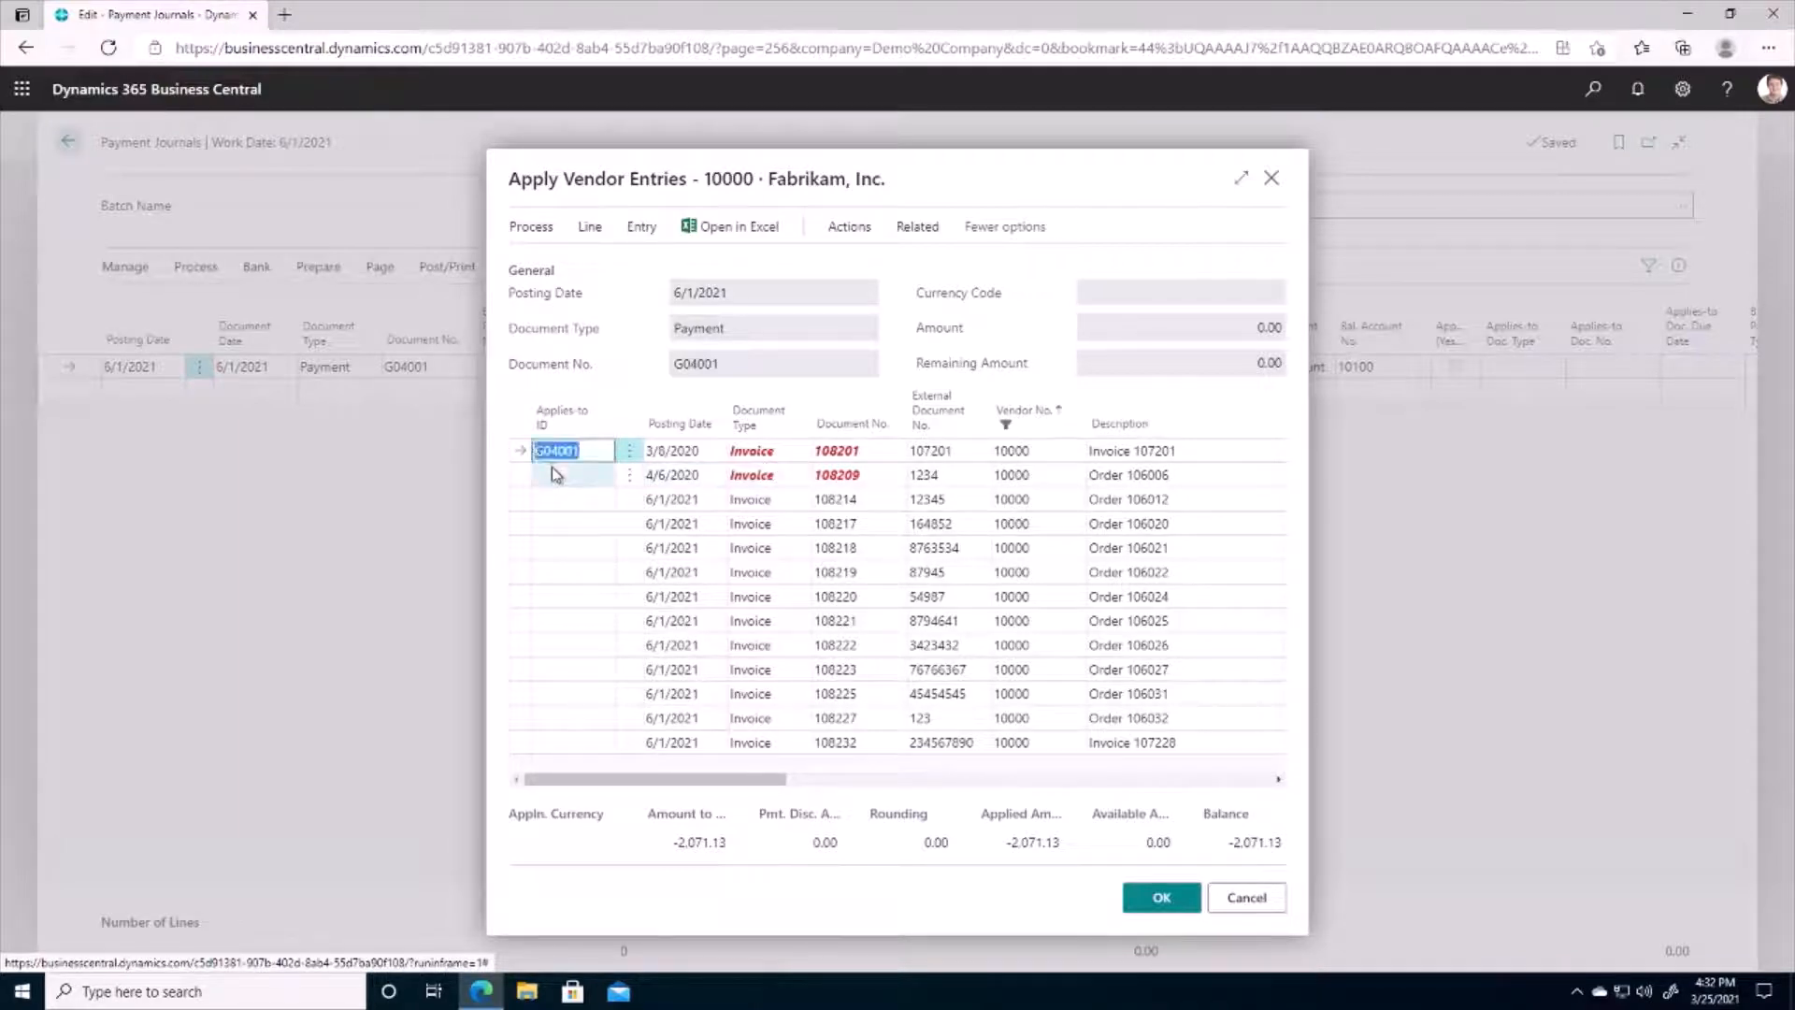
{"action": "left_click", "coordinate": [530, 226]}
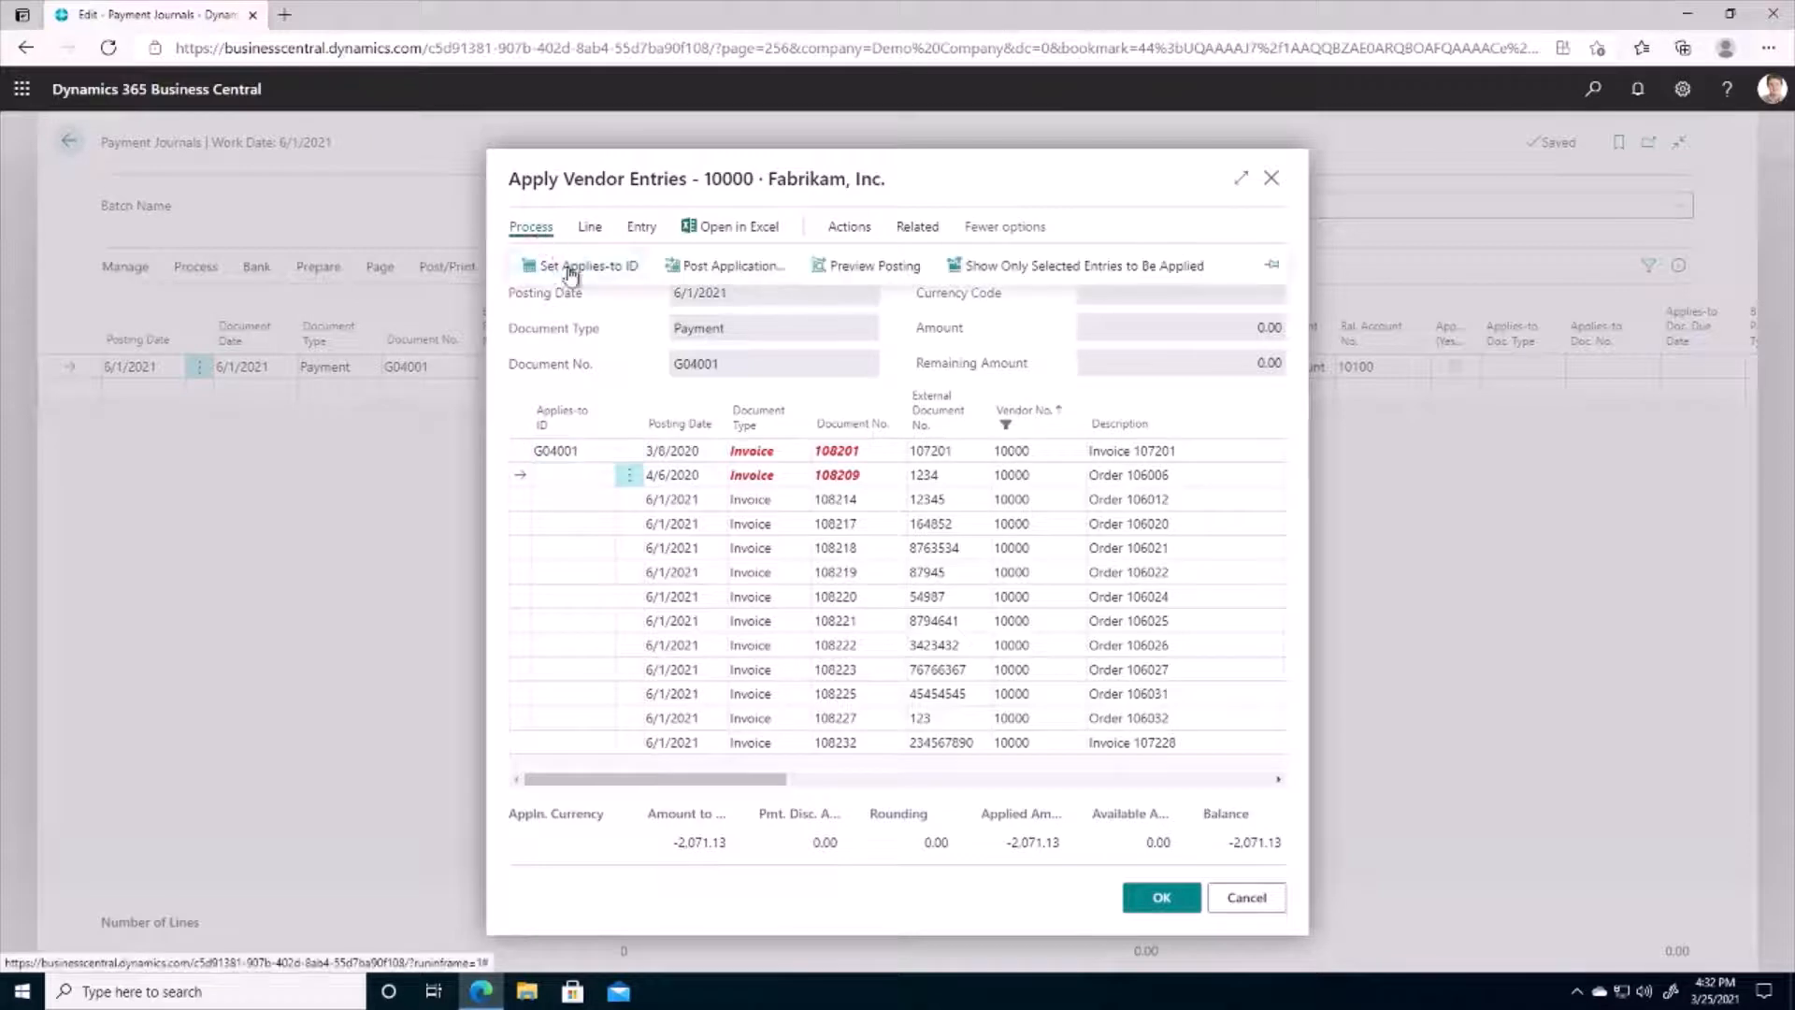
{"action": "left_click", "coordinate": [588, 264]}
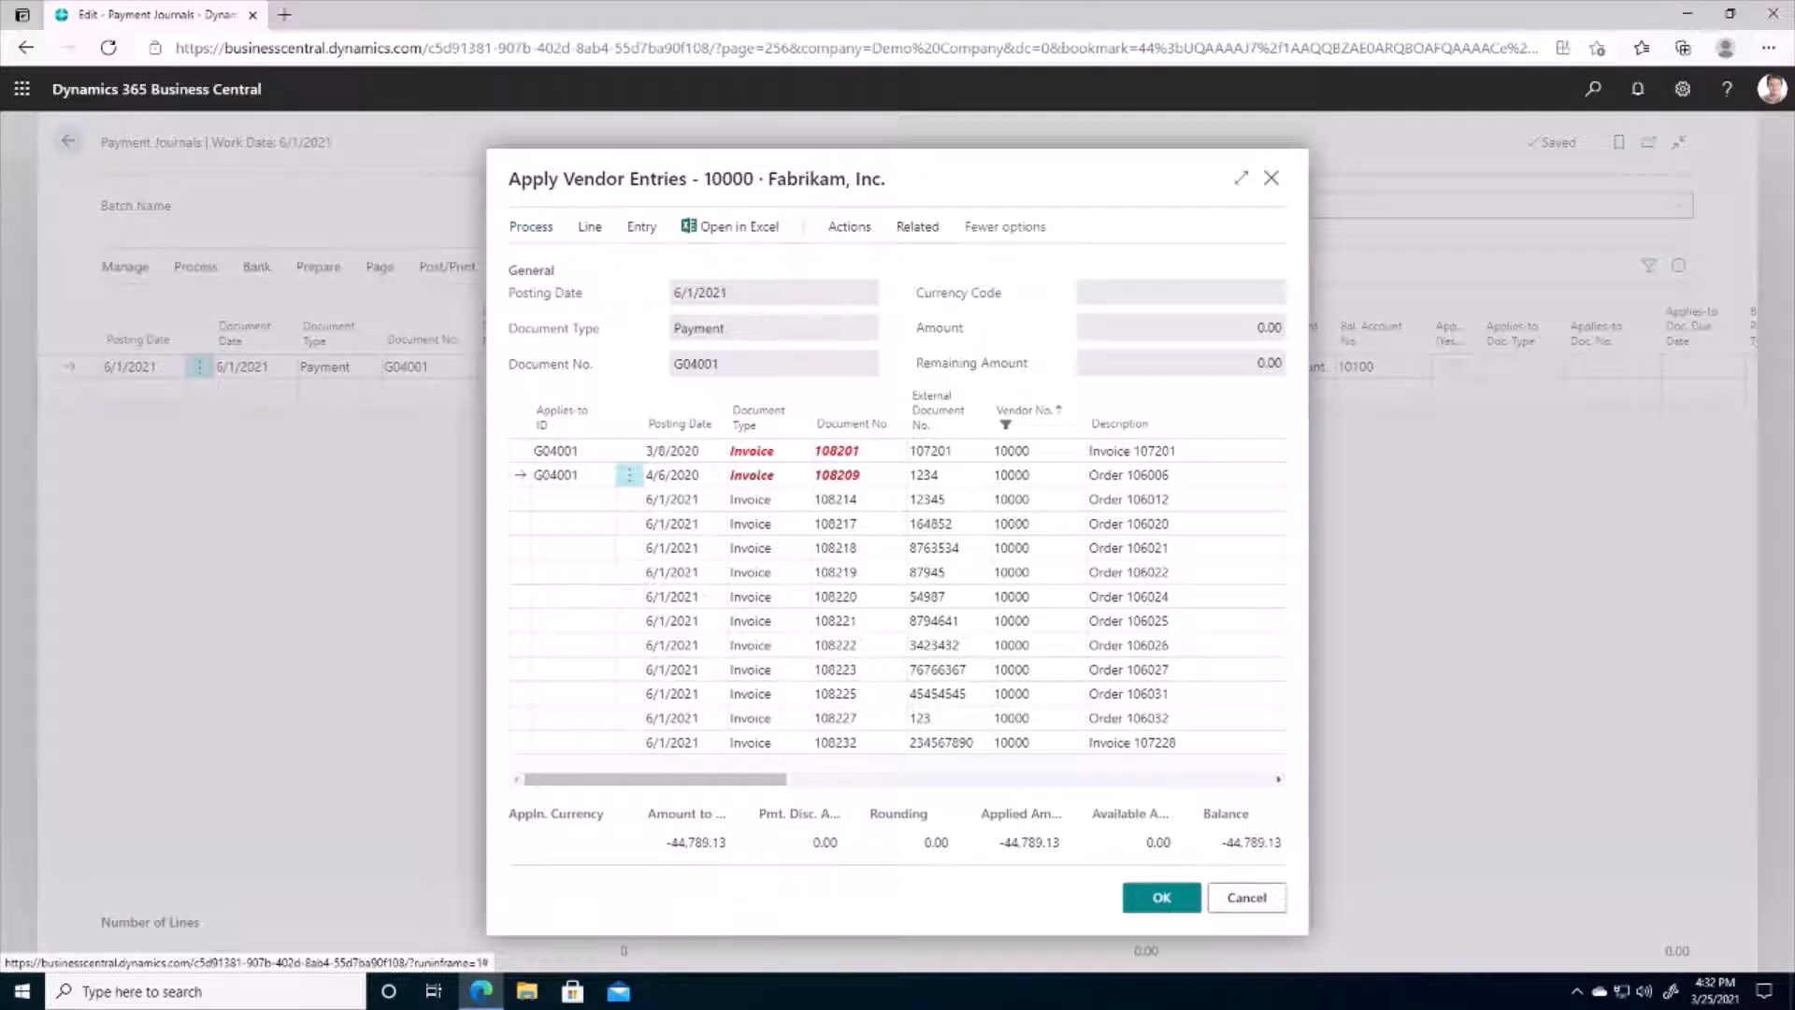
{"action": "mouse_move", "coordinate": [930, 395]}
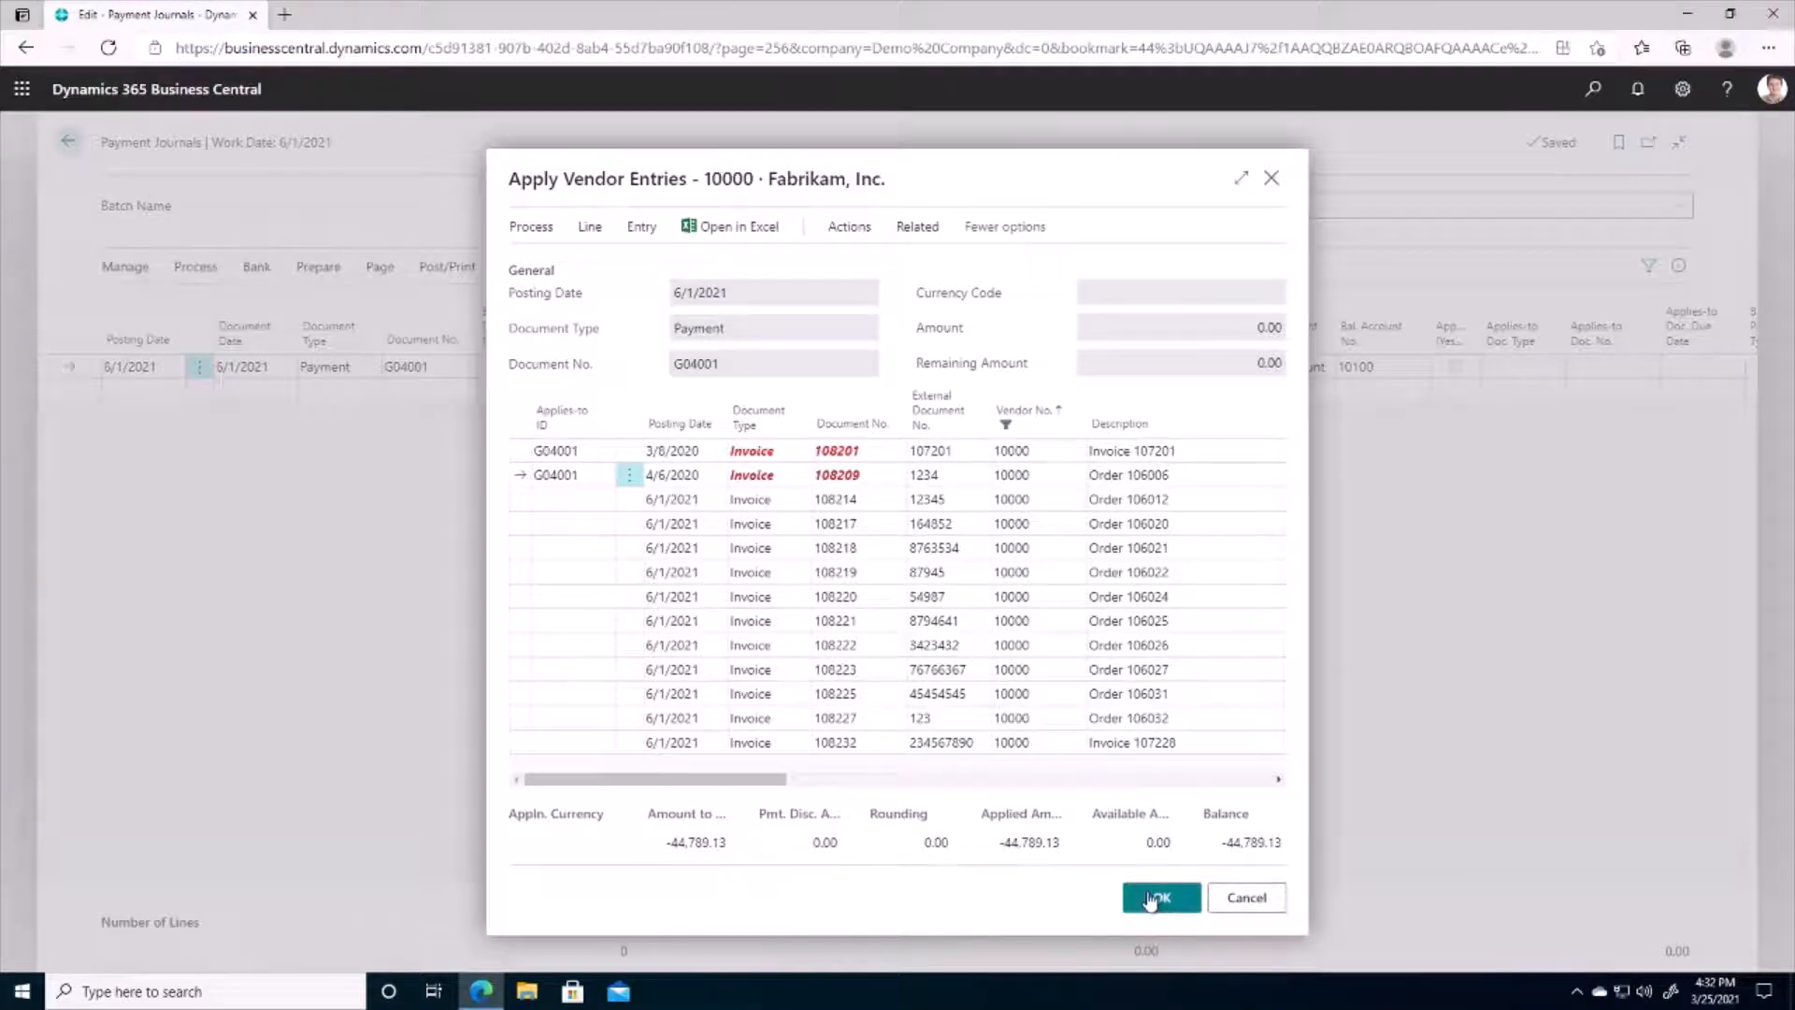
{"action": "left_click", "coordinate": [1159, 896]}
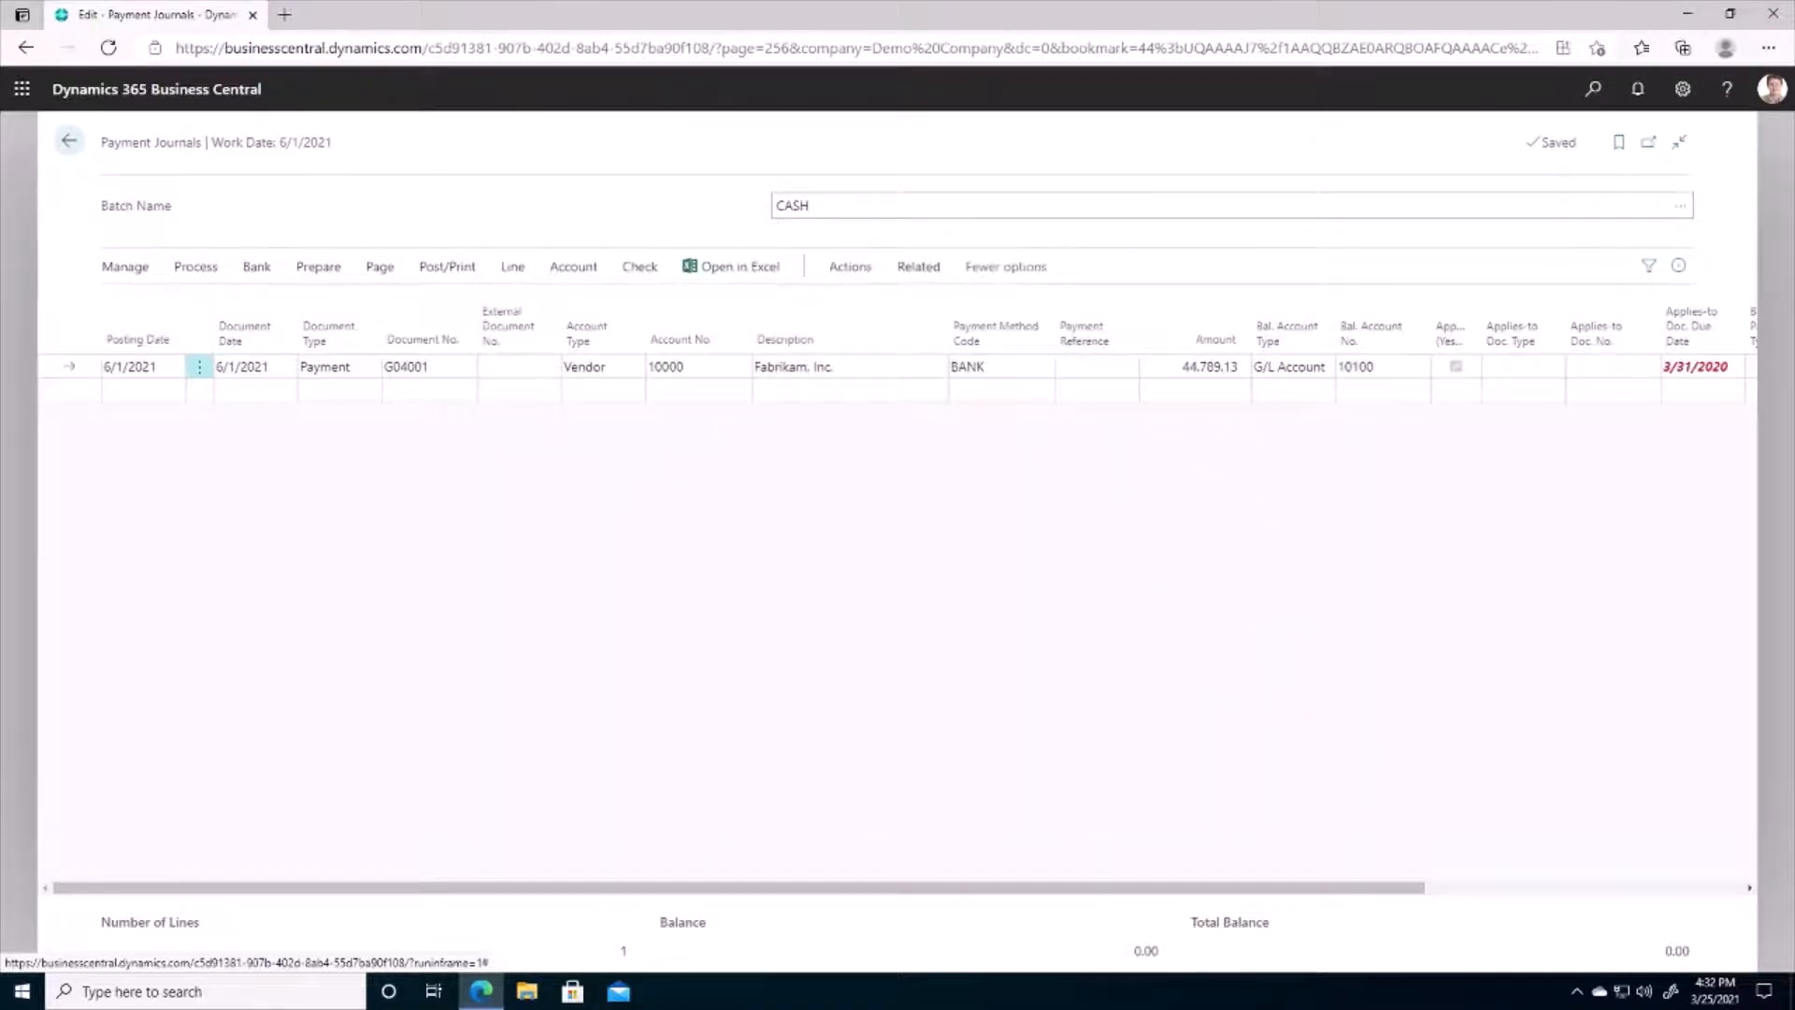
Balance the payment against bank account CHECKING with payment type Computer Check, then return home
{"action": "left_click", "coordinate": [1292, 367]}
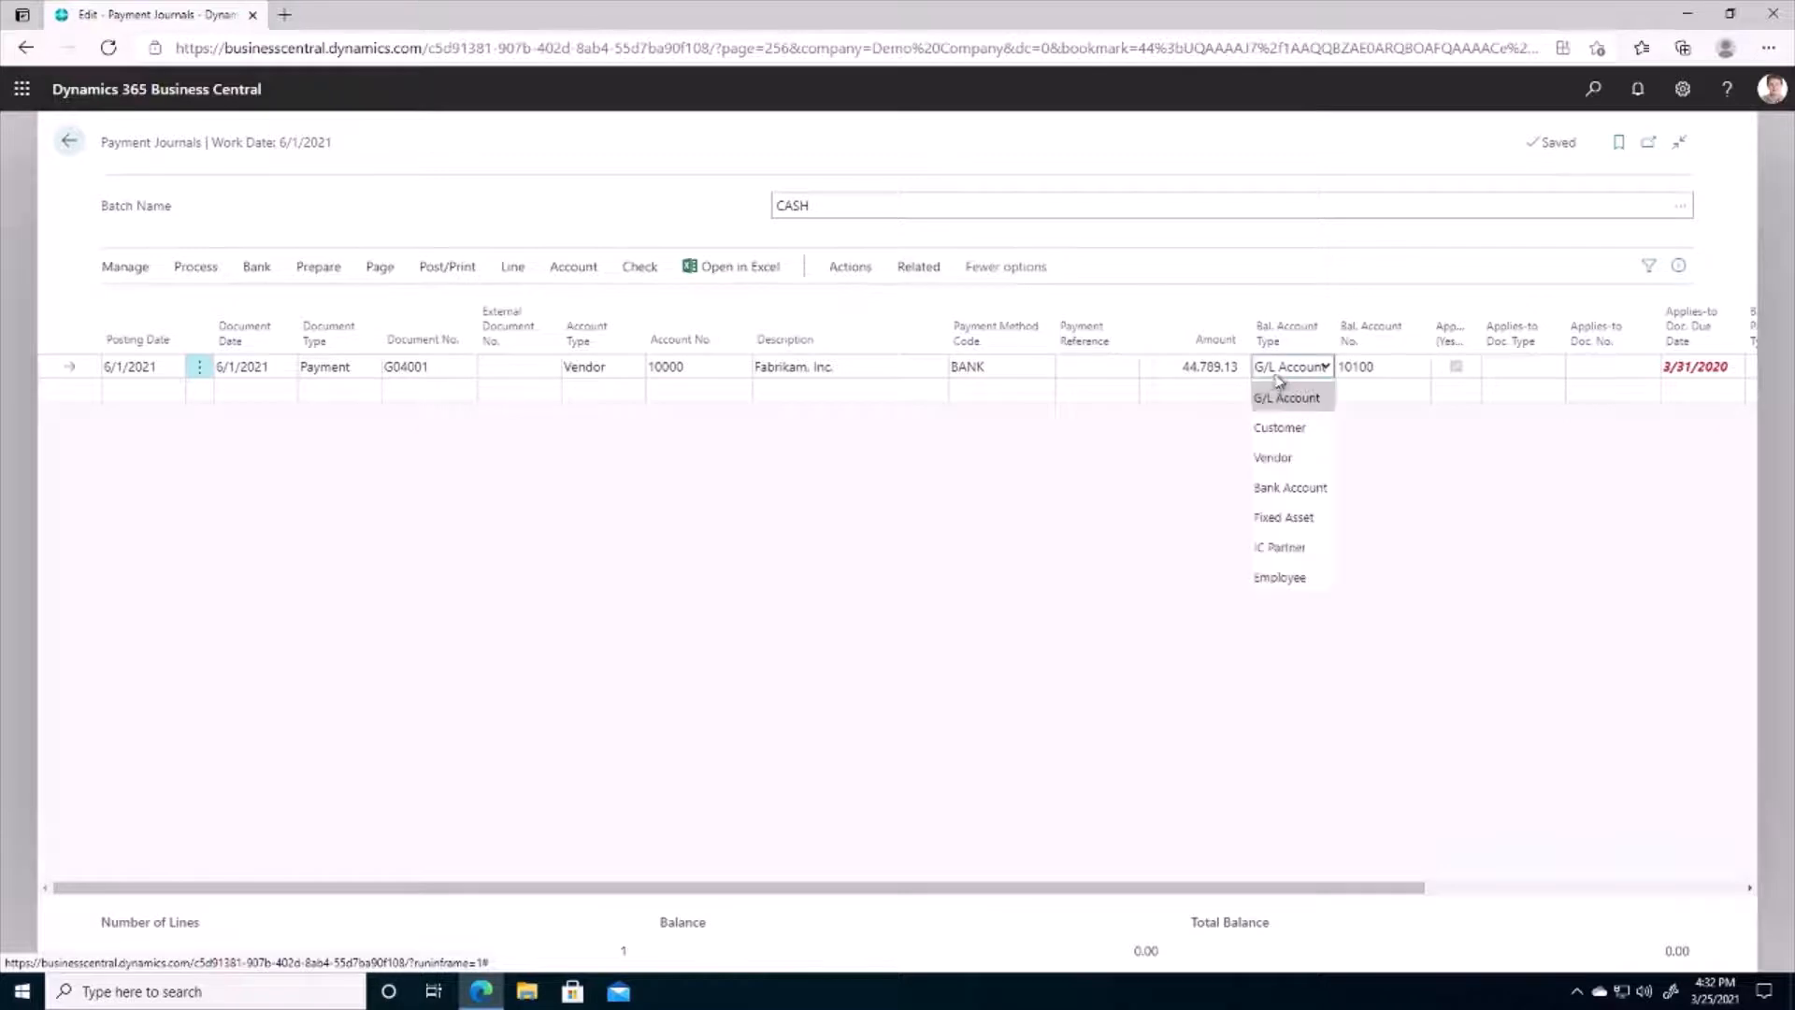
{"action": "left_click", "coordinate": [1289, 486]}
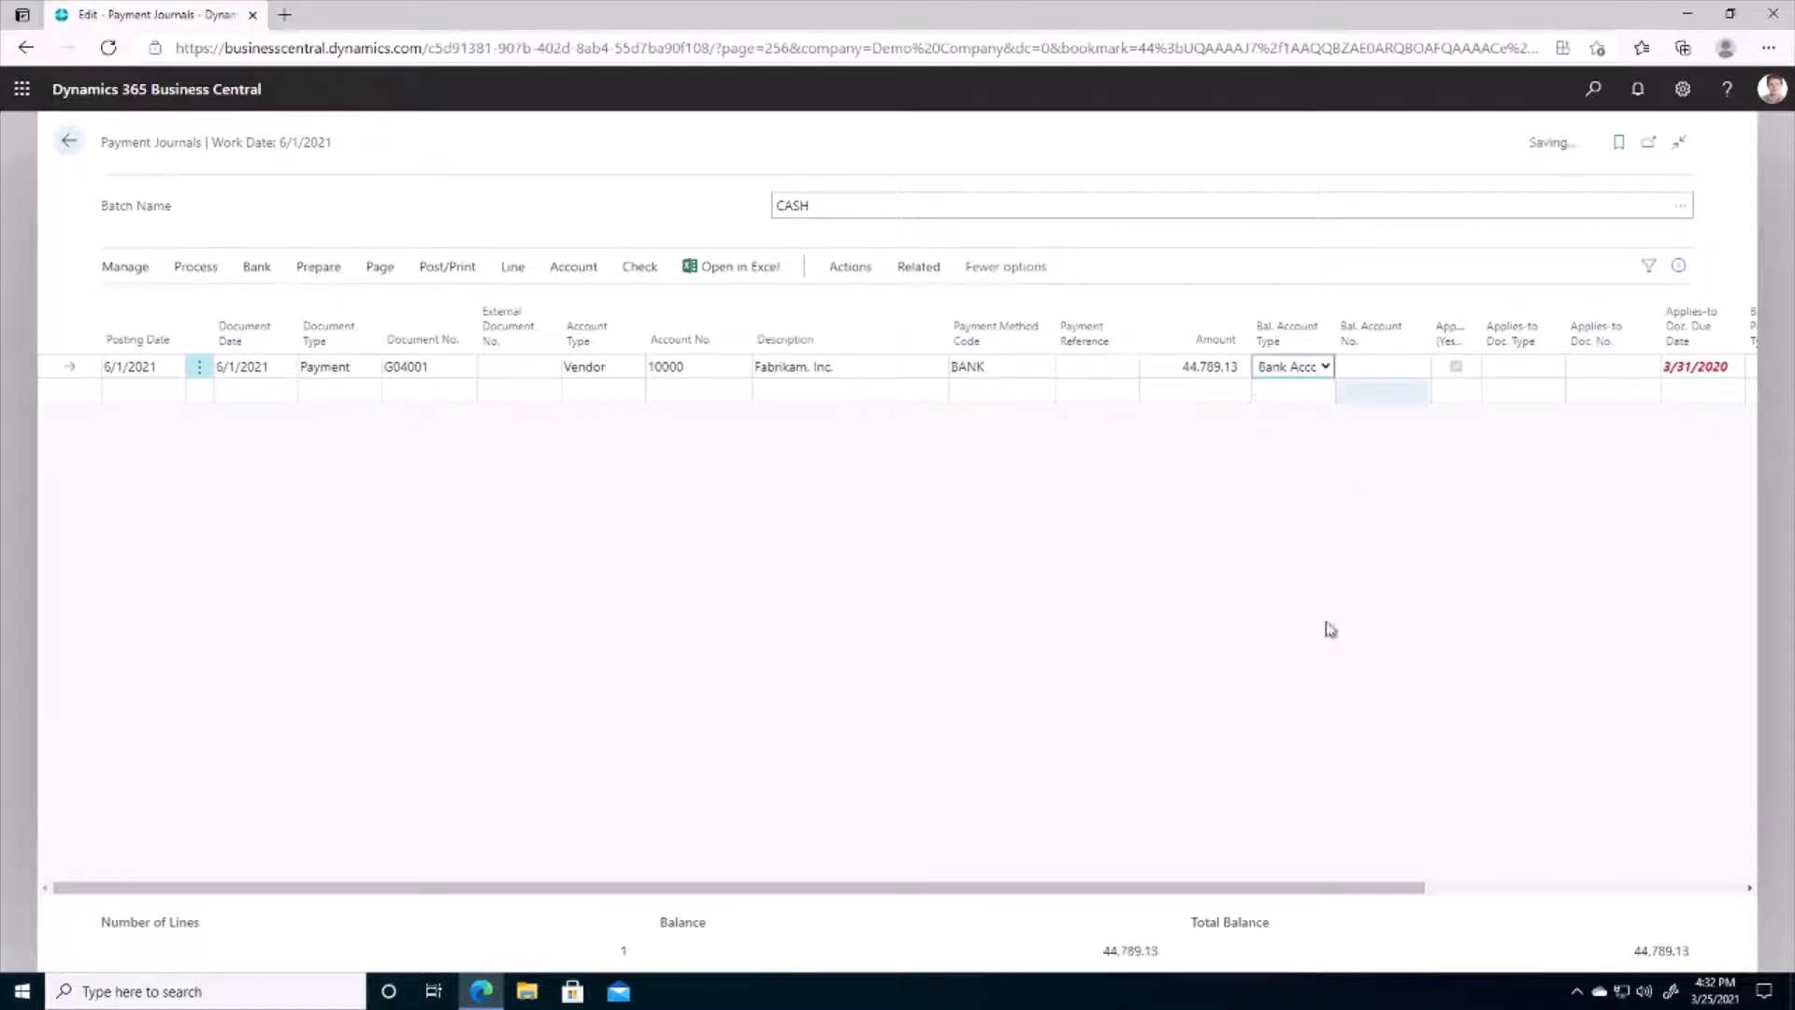
{"action": "left_click", "coordinate": [1416, 366]}
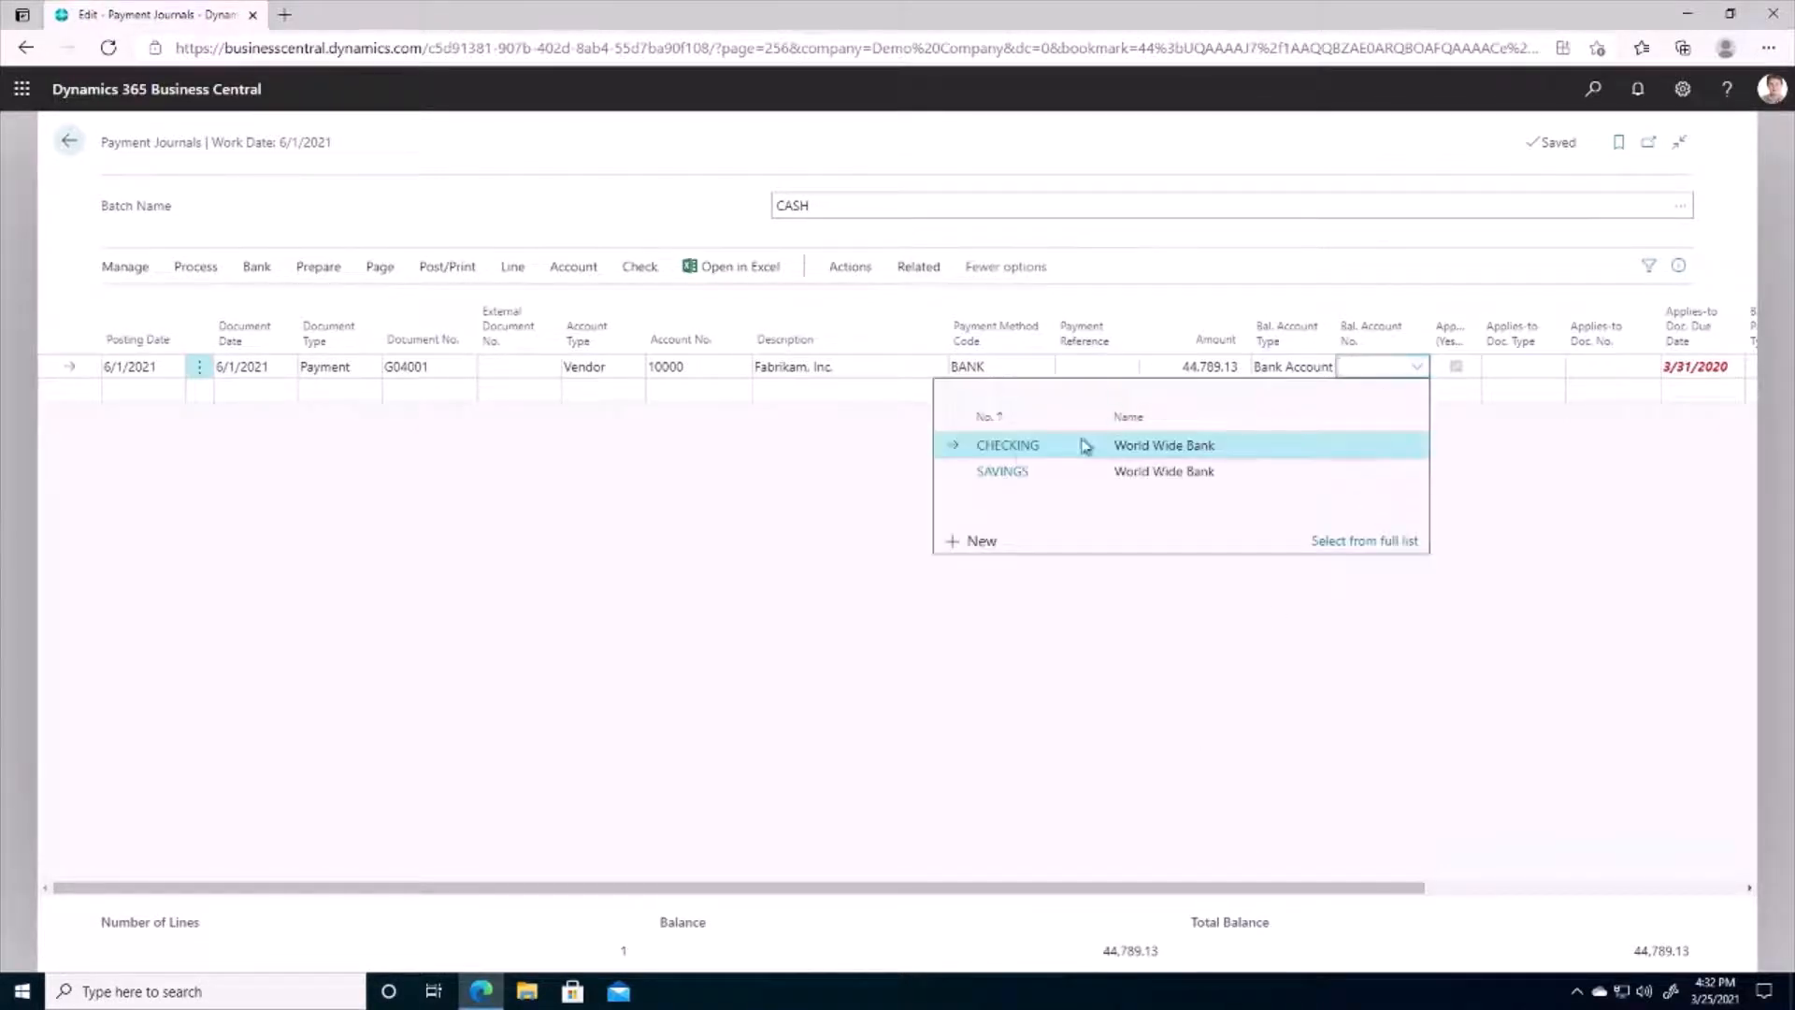
{"action": "left_click", "coordinate": [1006, 445]}
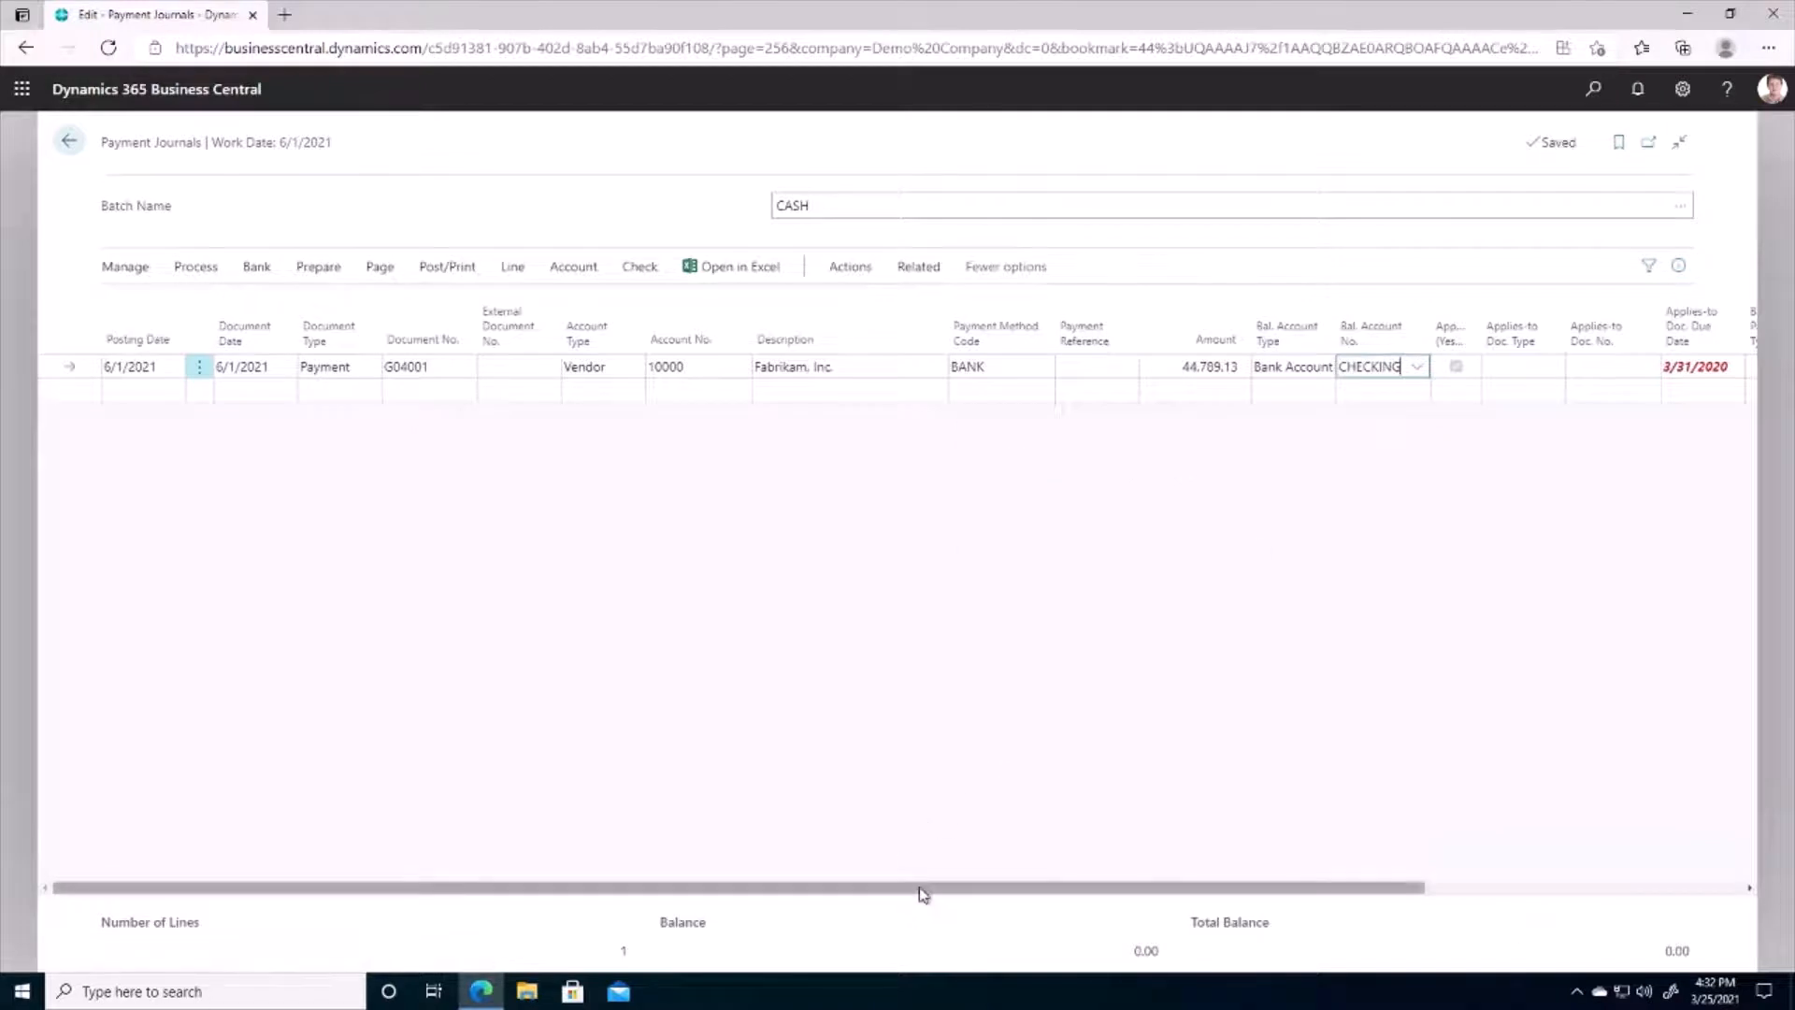
{"action": "scroll", "scroll_direction": "right", "scroll_amount": 3}
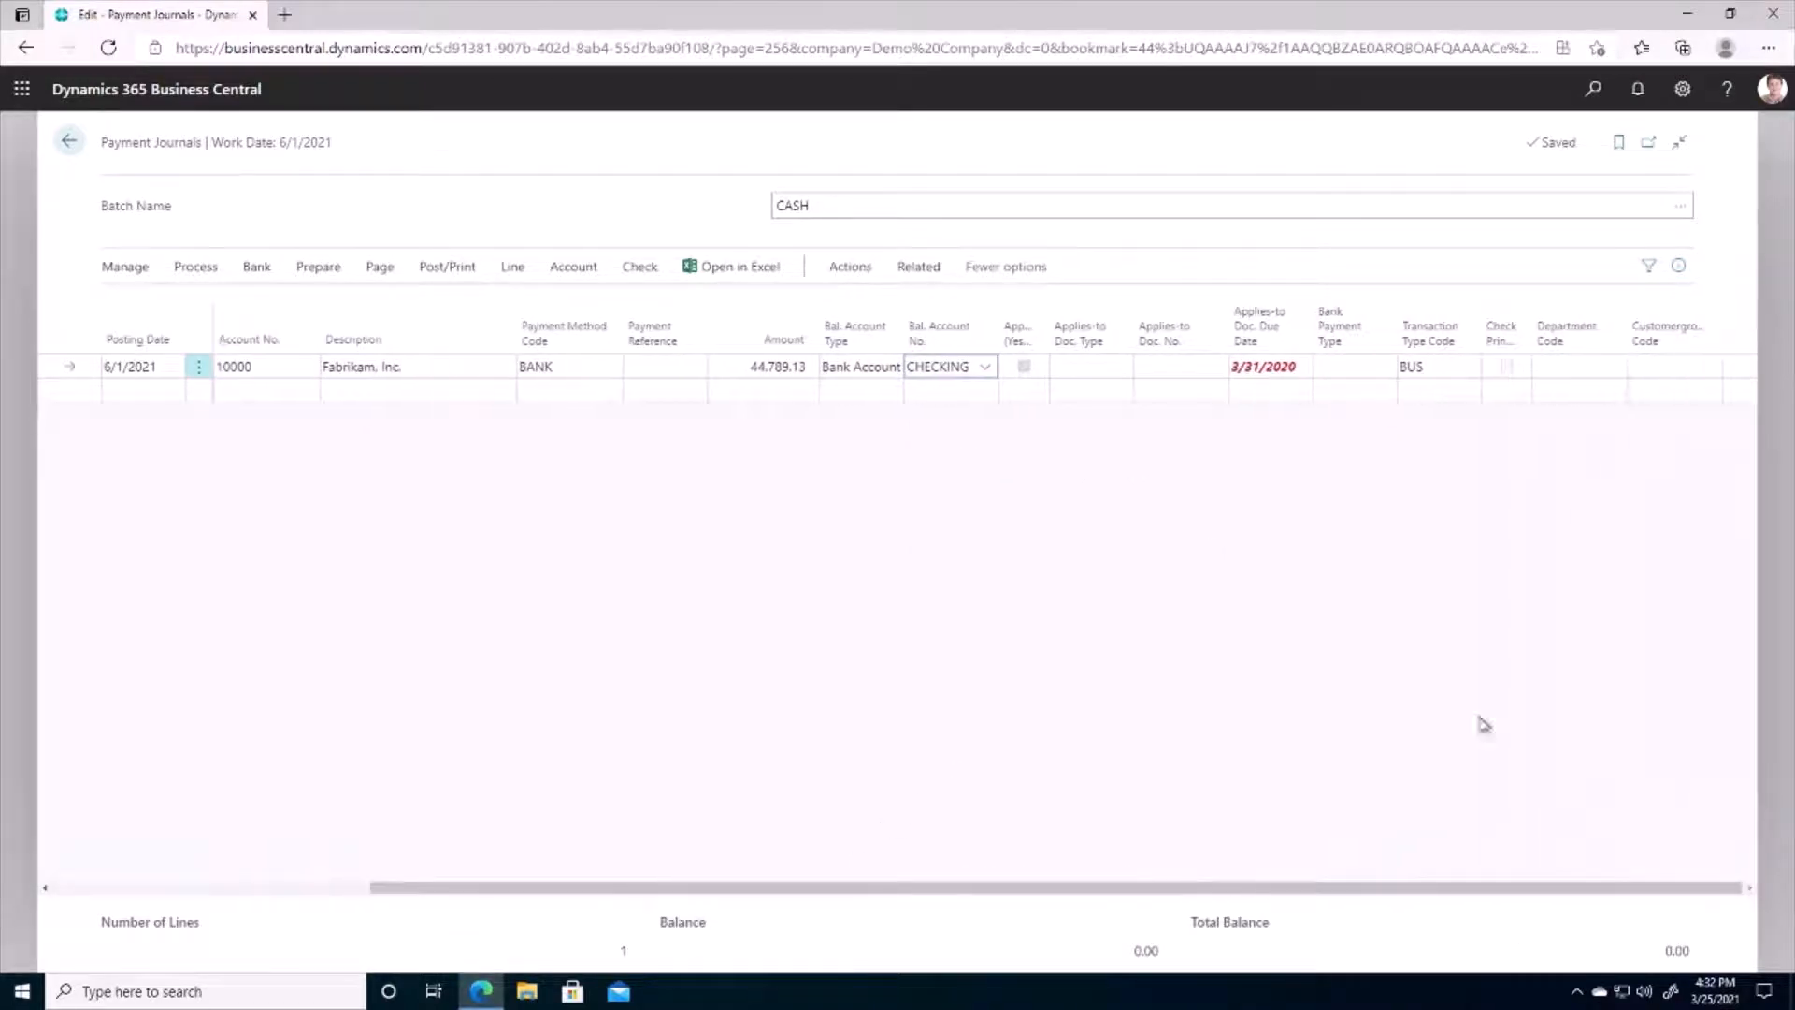
{"action": "left_click", "coordinate": [1385, 364]}
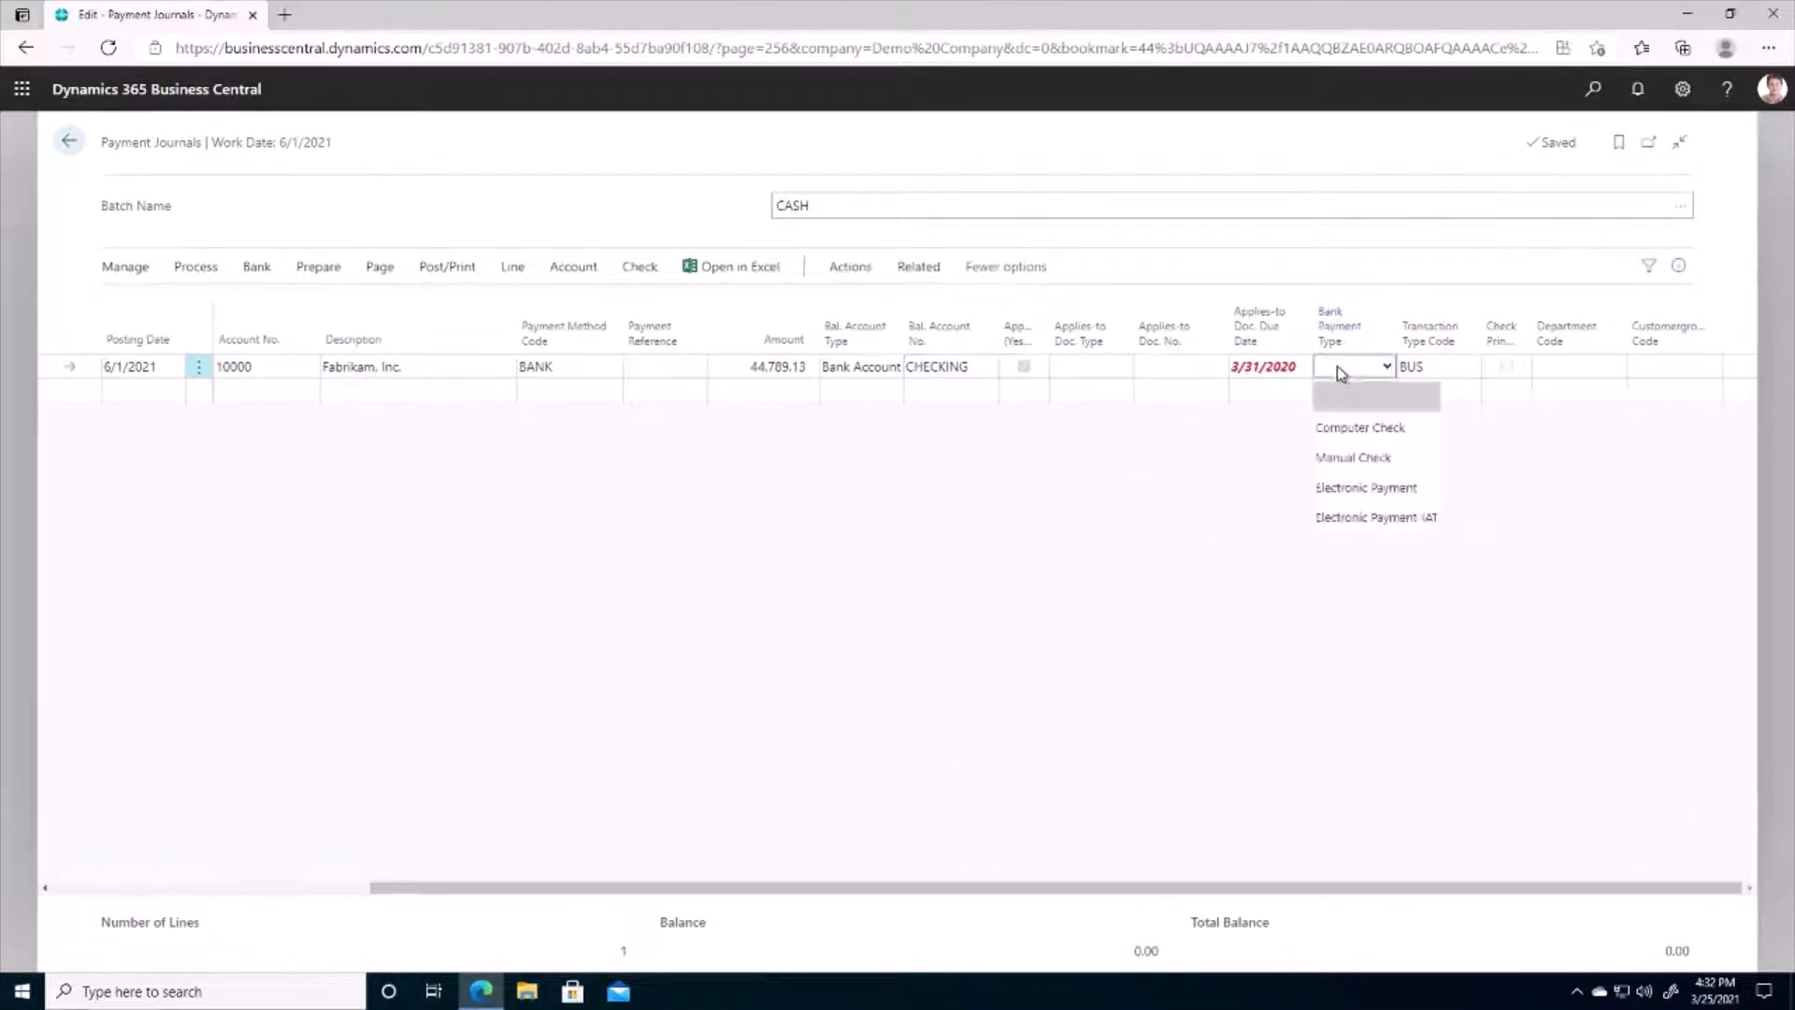
{"action": "left_click", "coordinate": [1359, 427]}
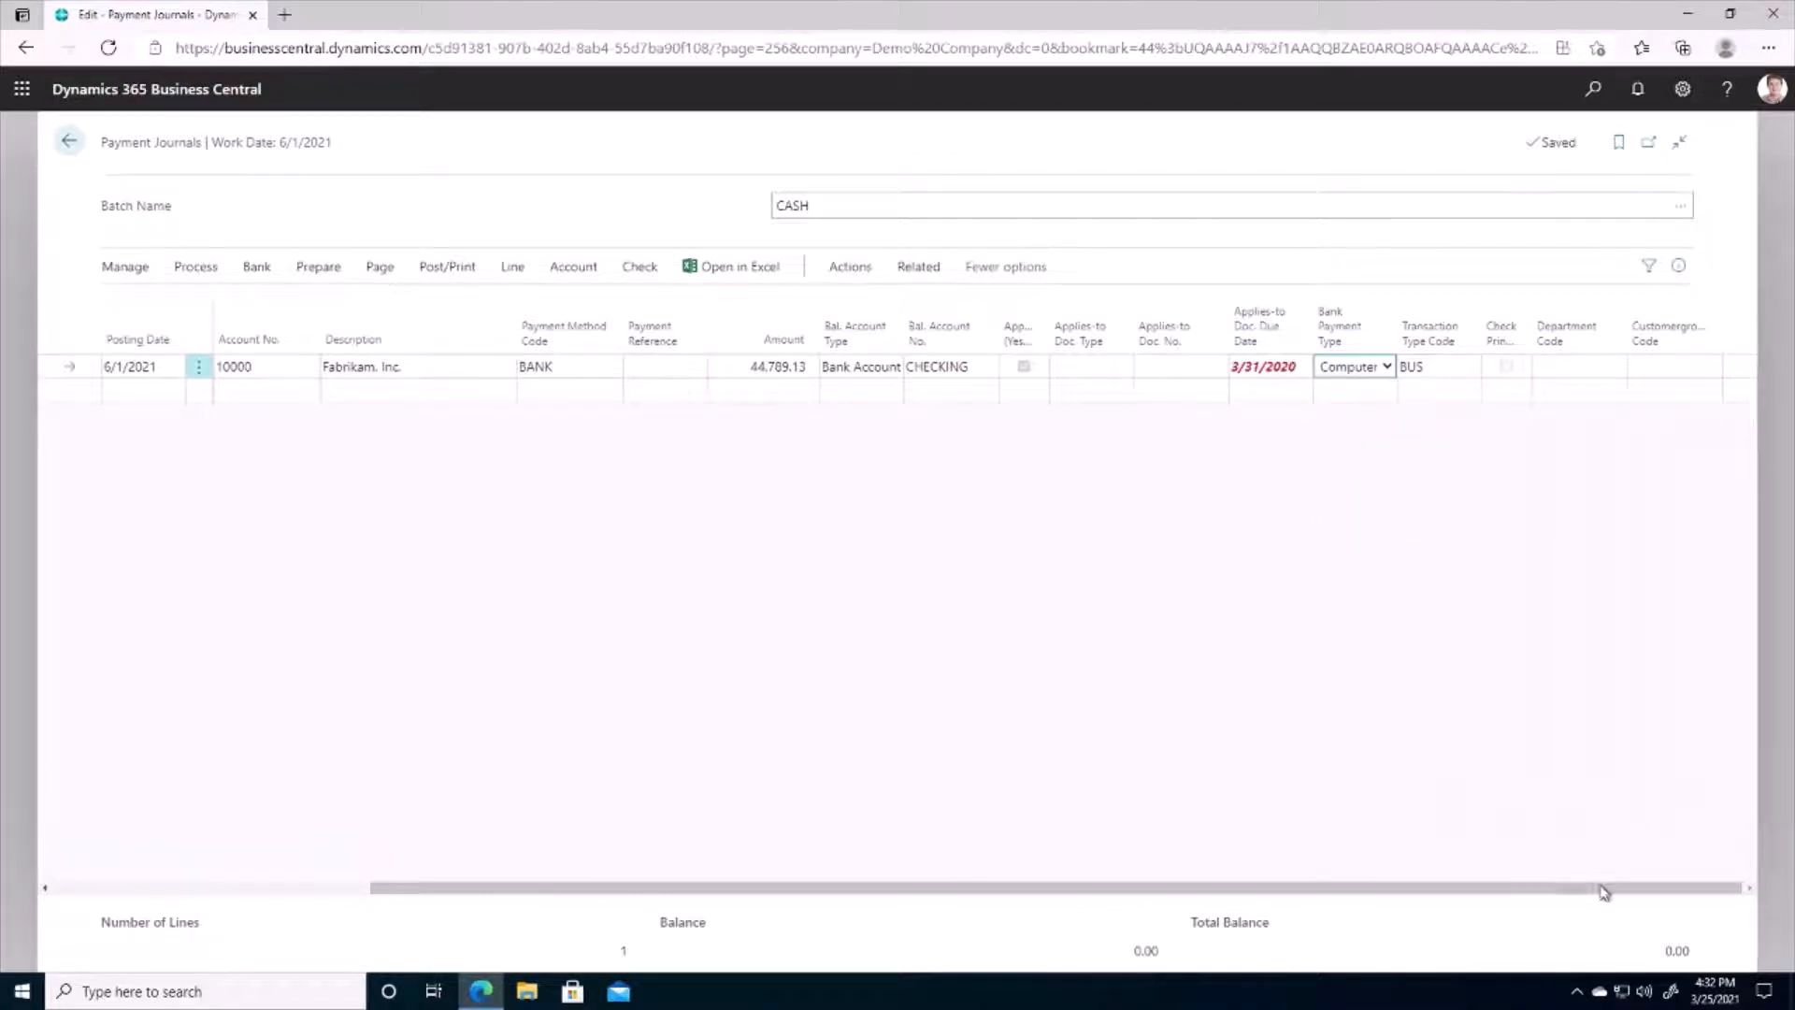
{"action": "mouse_move", "coordinate": [669, 286]}
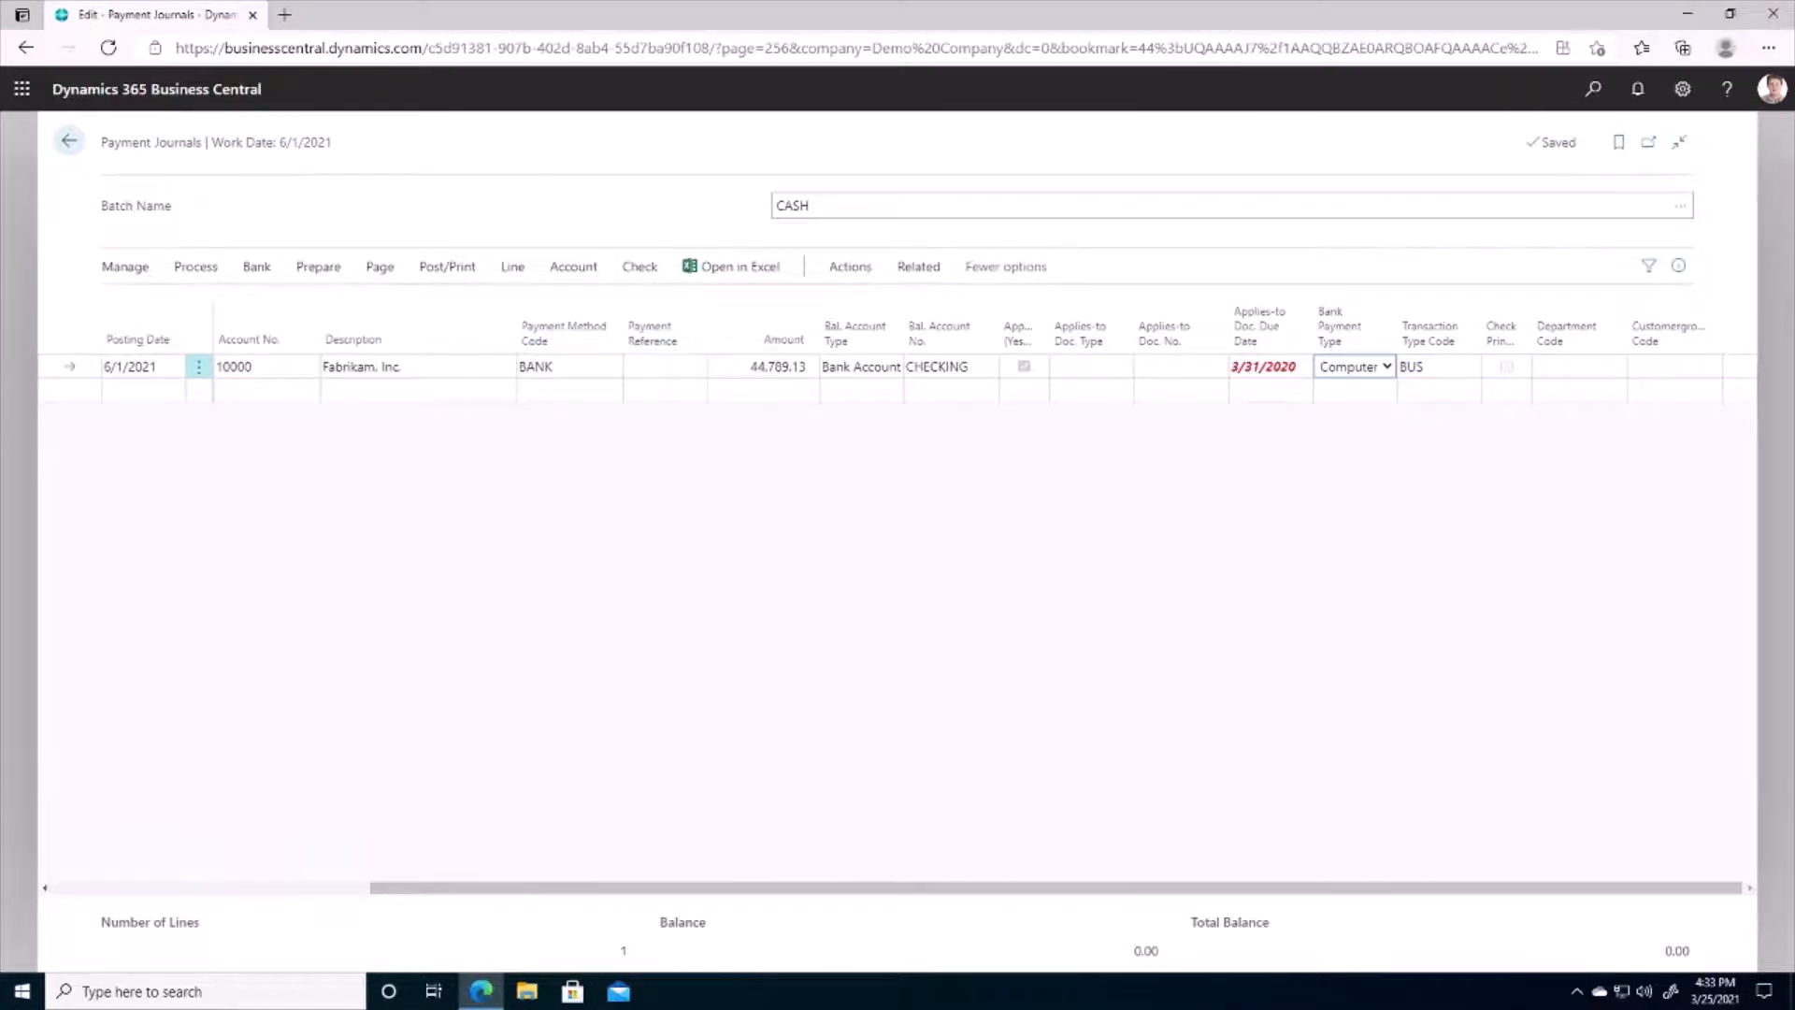
{"action": "left_click", "coordinate": [69, 140]}
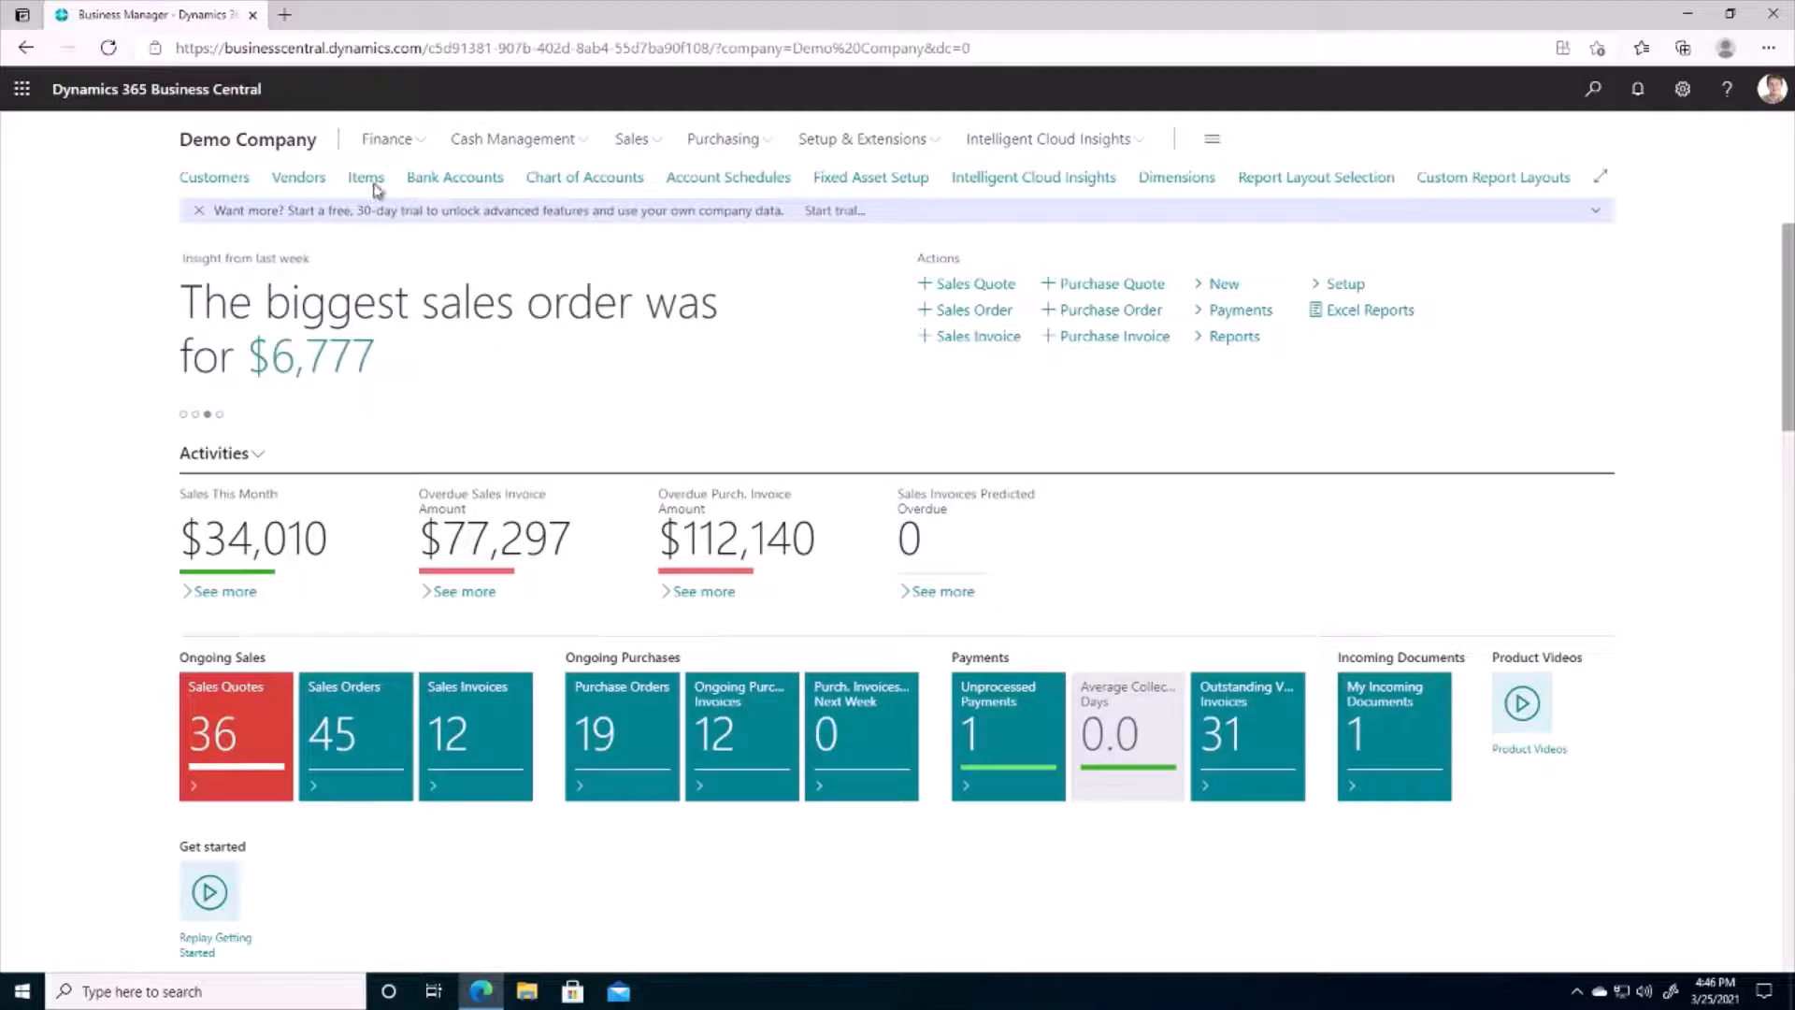
From the Vendors list, view Fabrikam's ledger entries and select the 44,789.13 payment entry
{"action": "left_click", "coordinate": [298, 176]}
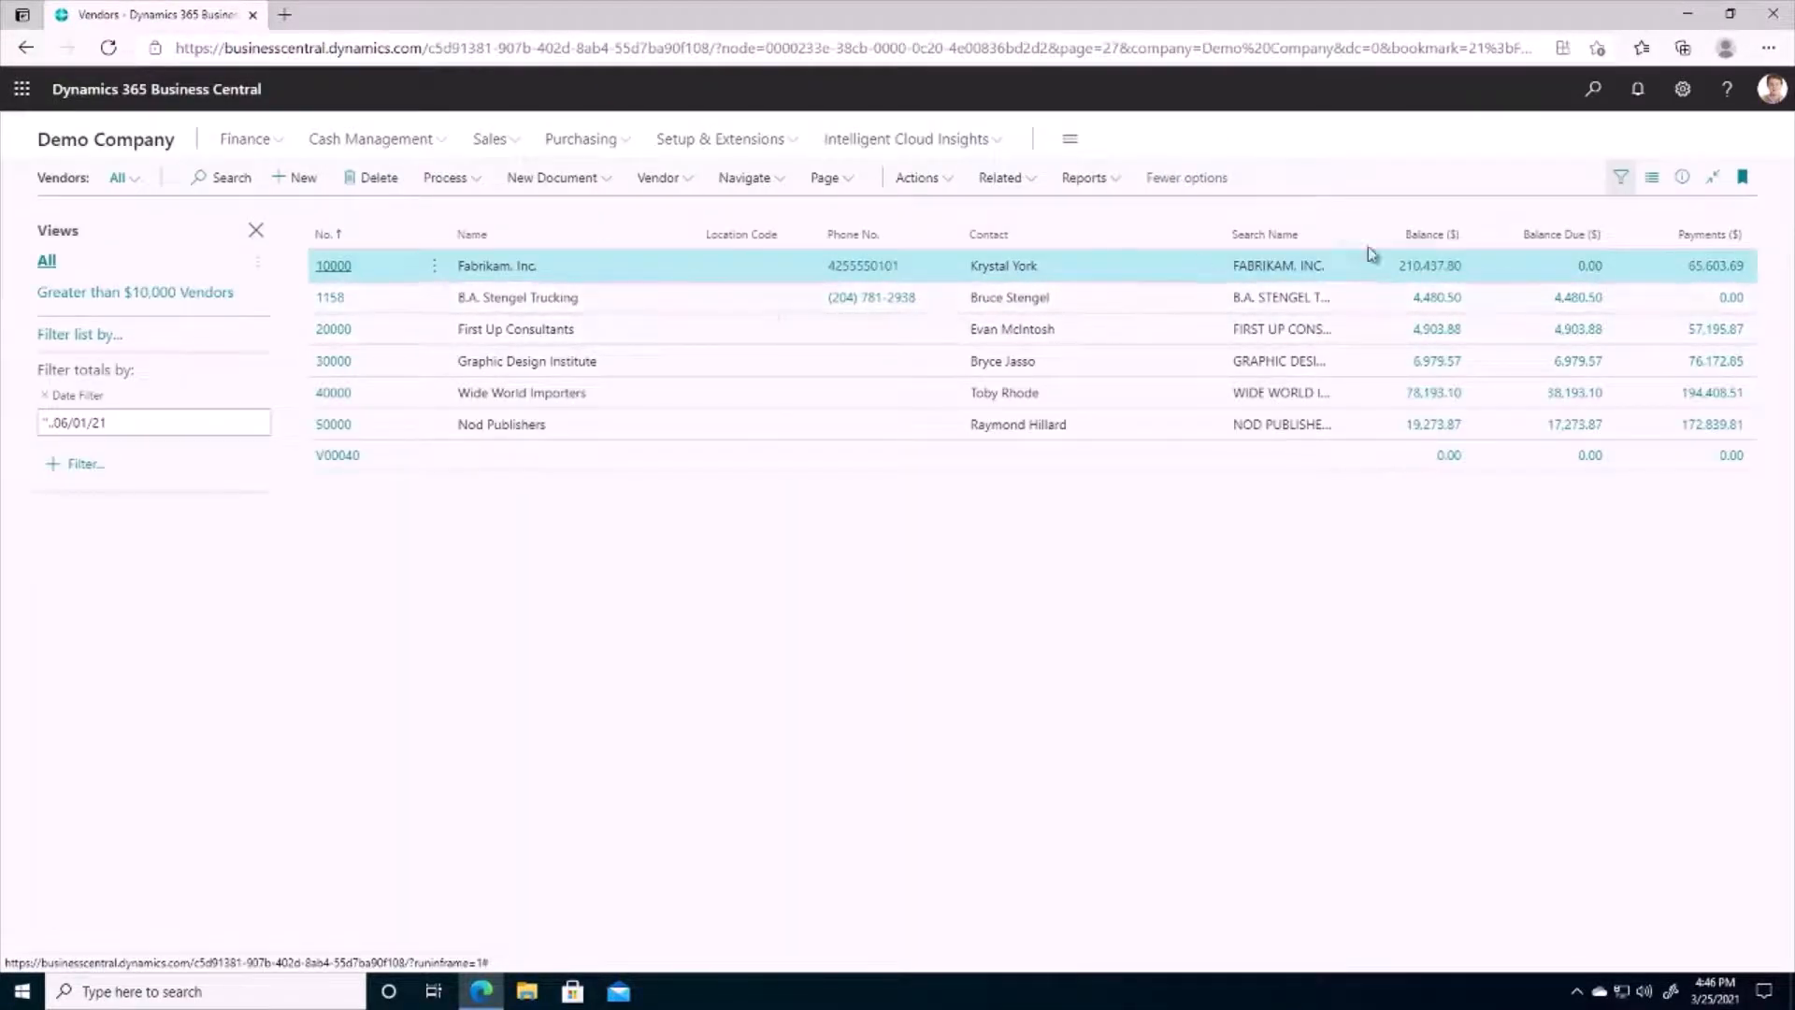
{"action": "left_click", "coordinate": [1590, 264]}
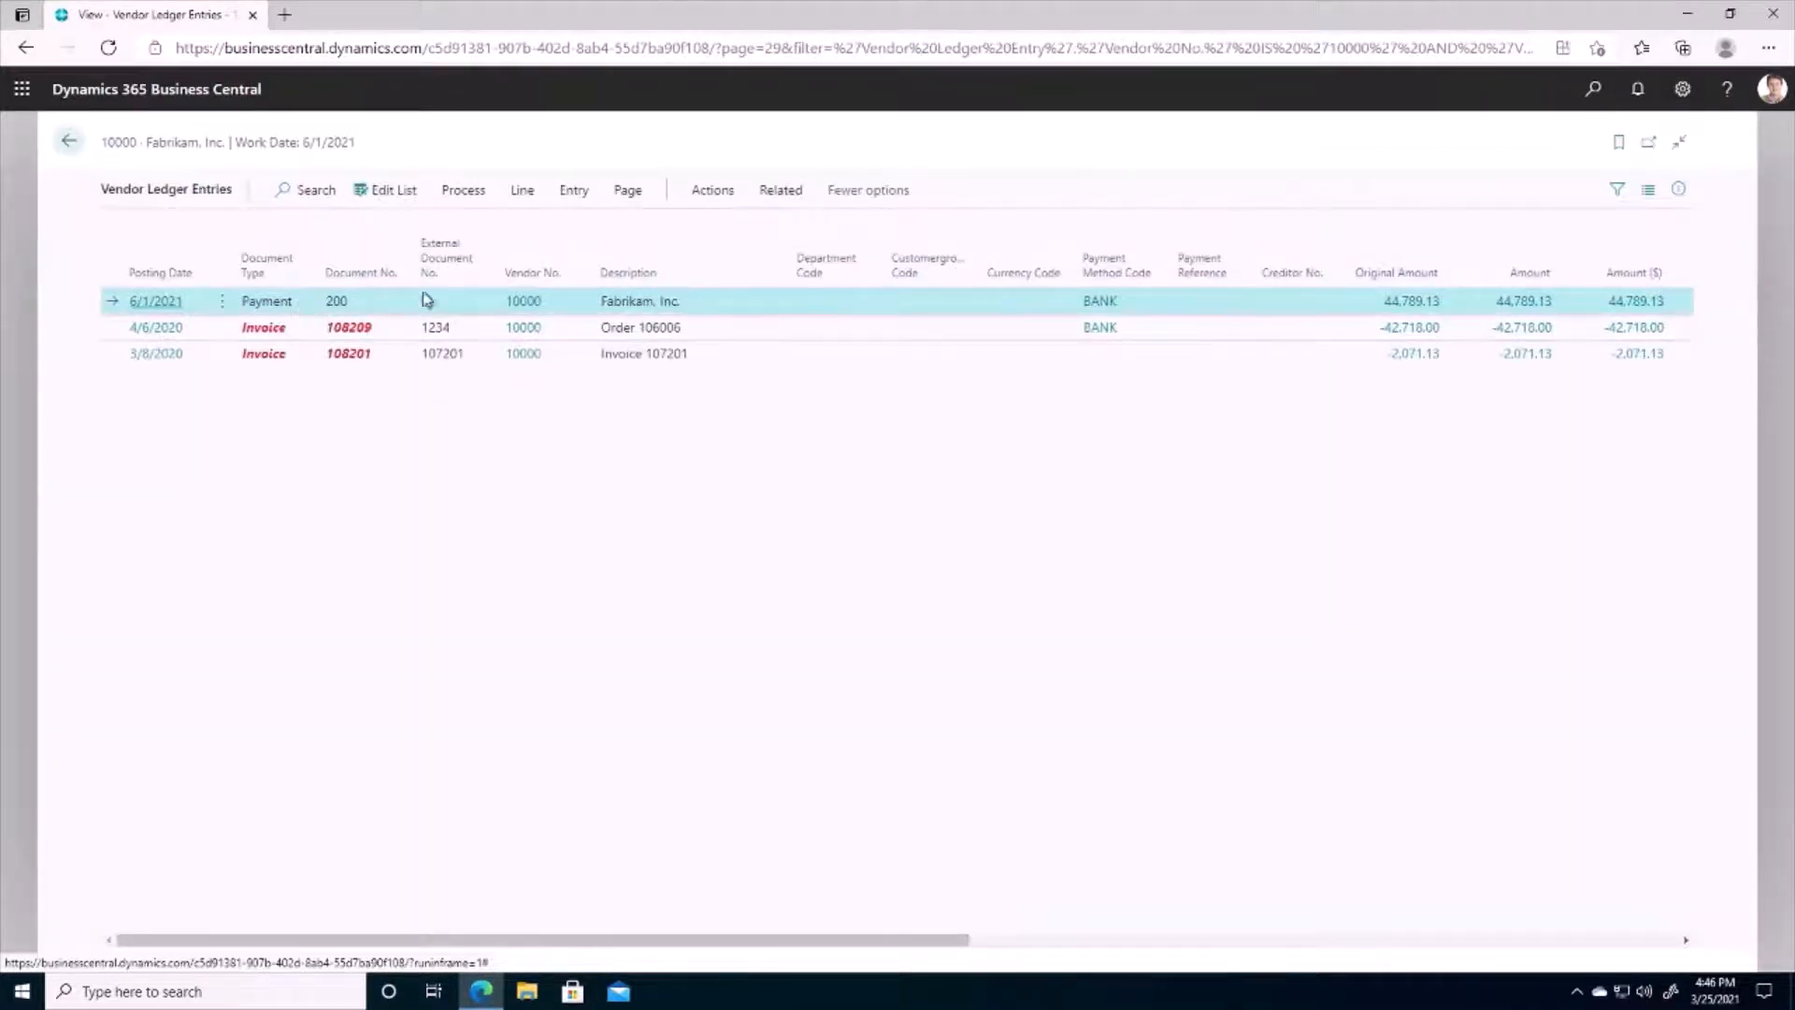
{"action": "left_click", "coordinate": [1395, 273]}
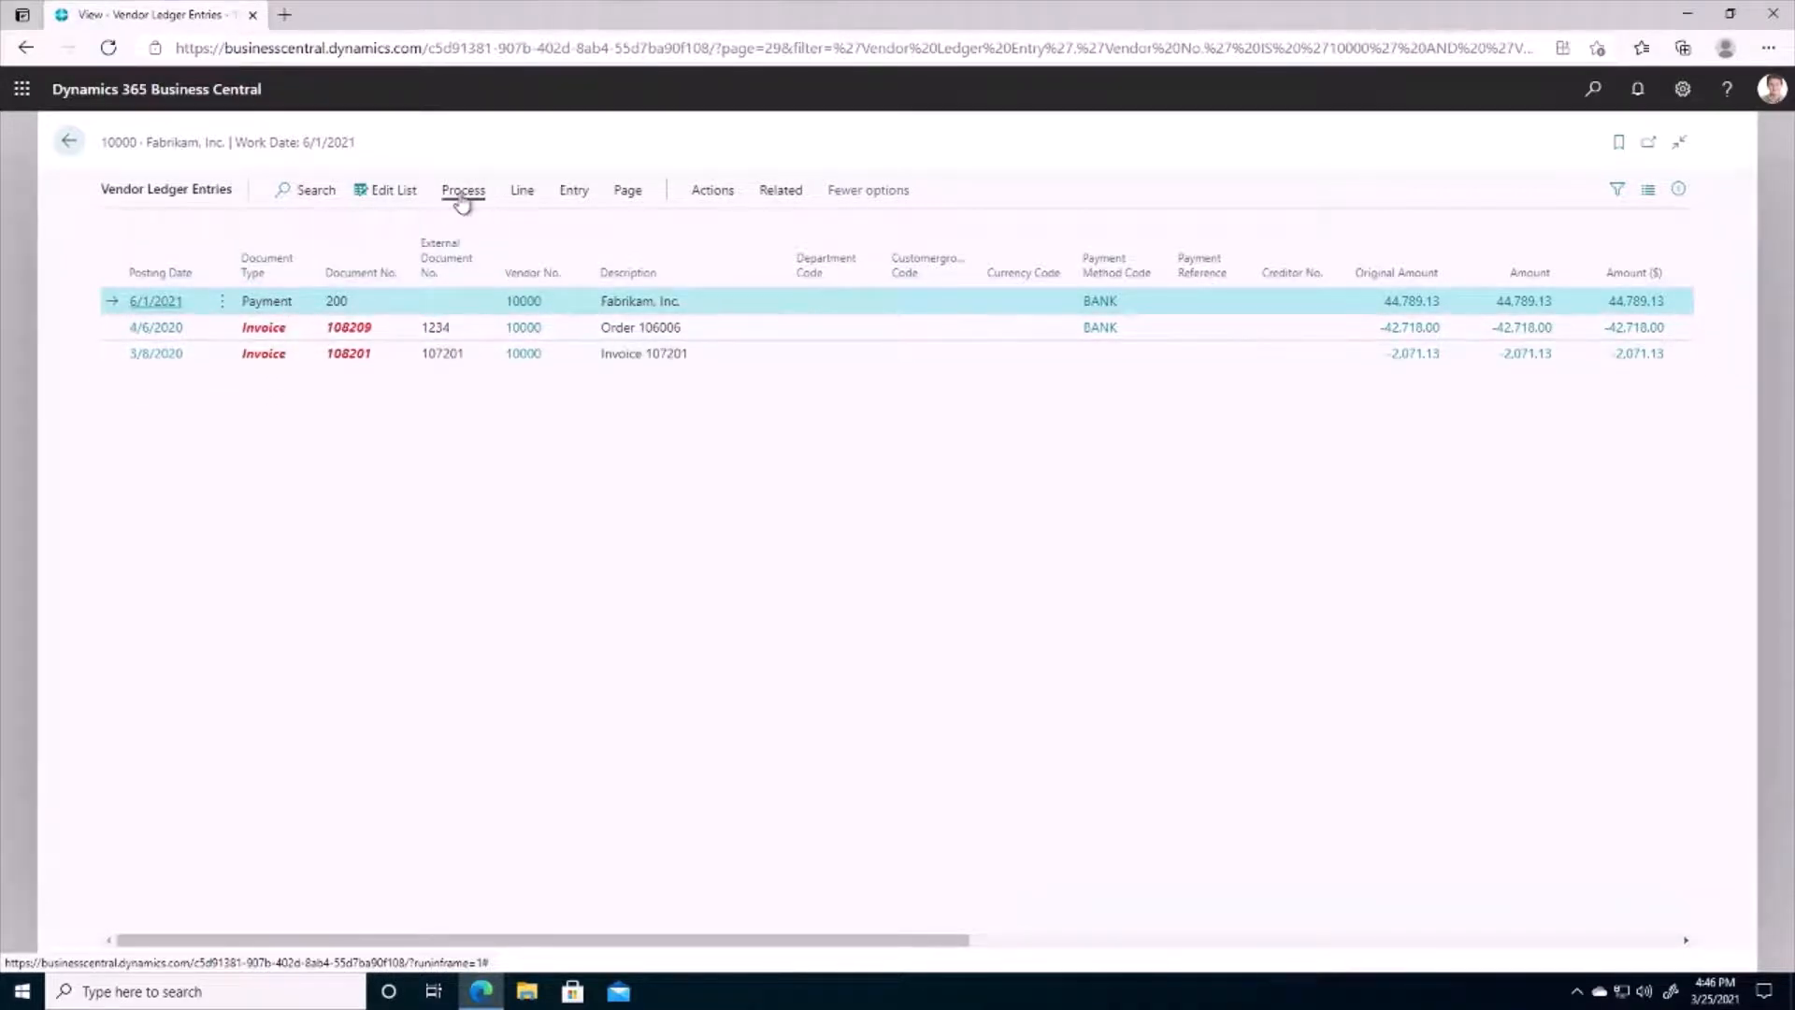
{"action": "left_click", "coordinate": [462, 189]}
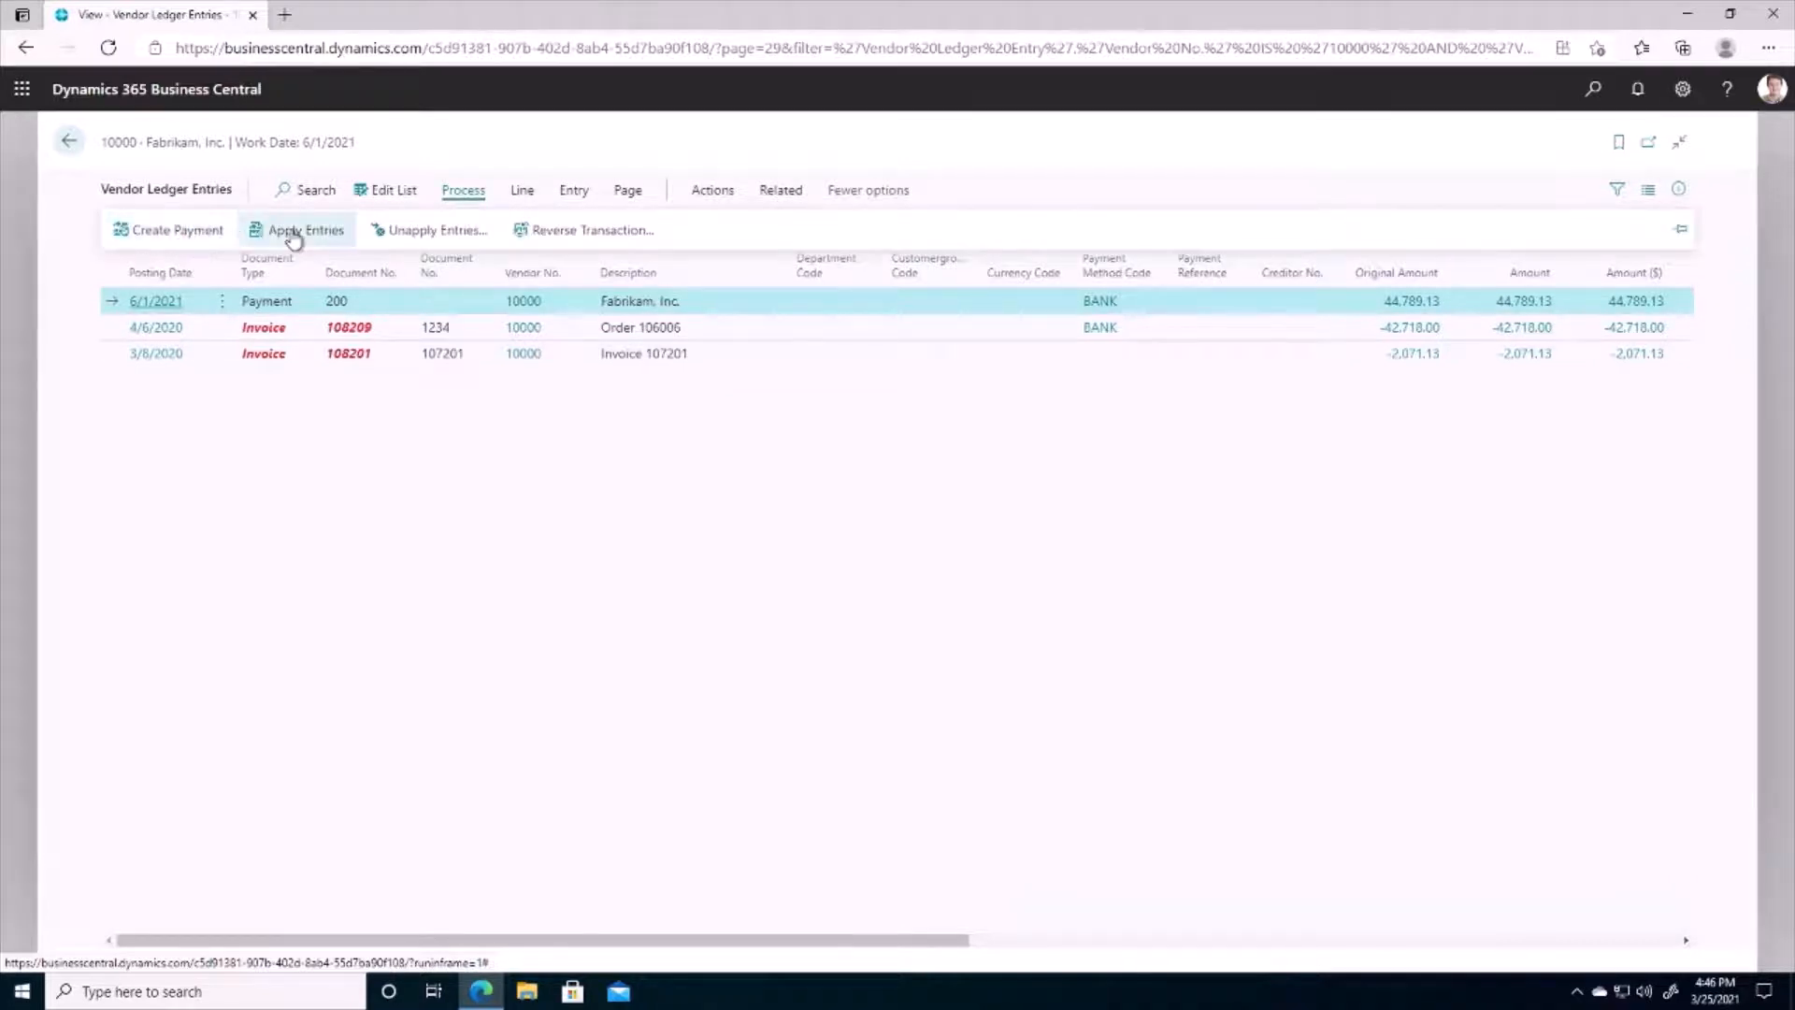
Set Applies-to ID on invoices 108201 and 108209 against payment 200, leaving a 0.00 balance
{"action": "left_click", "coordinate": [305, 228]}
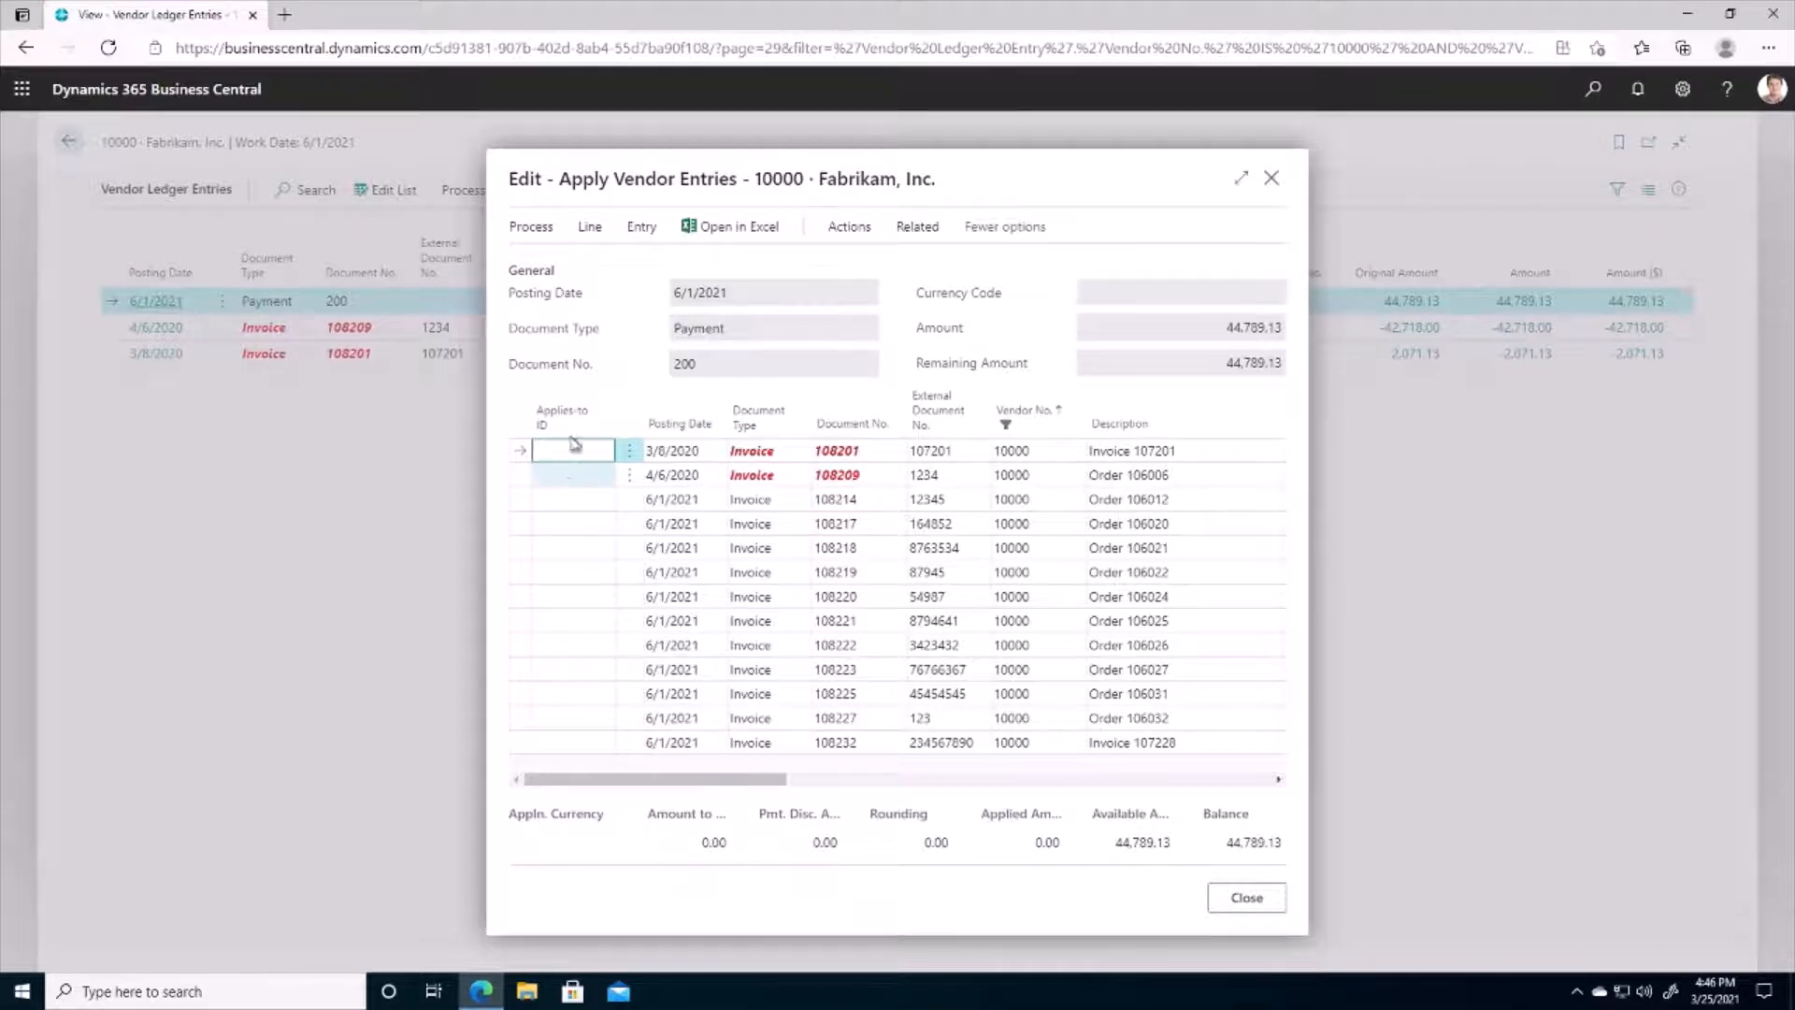
{"action": "left_click", "coordinate": [529, 226]}
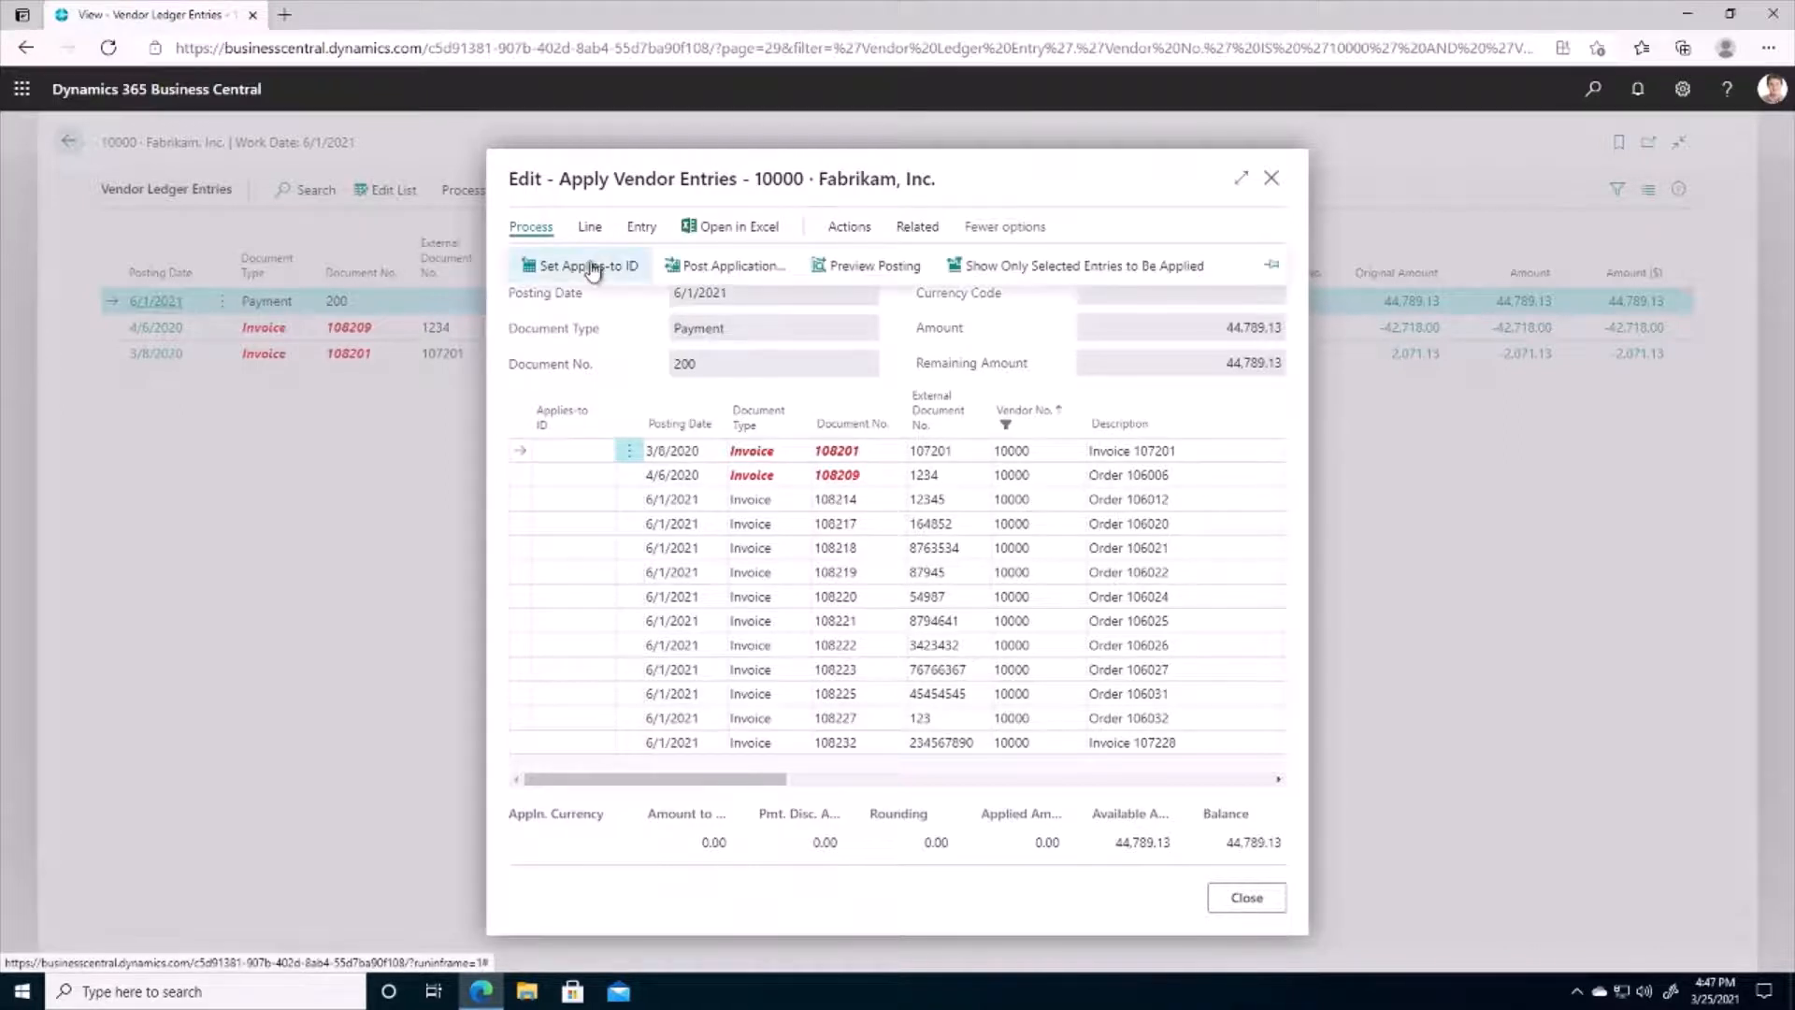
{"action": "left_click", "coordinate": [583, 264]}
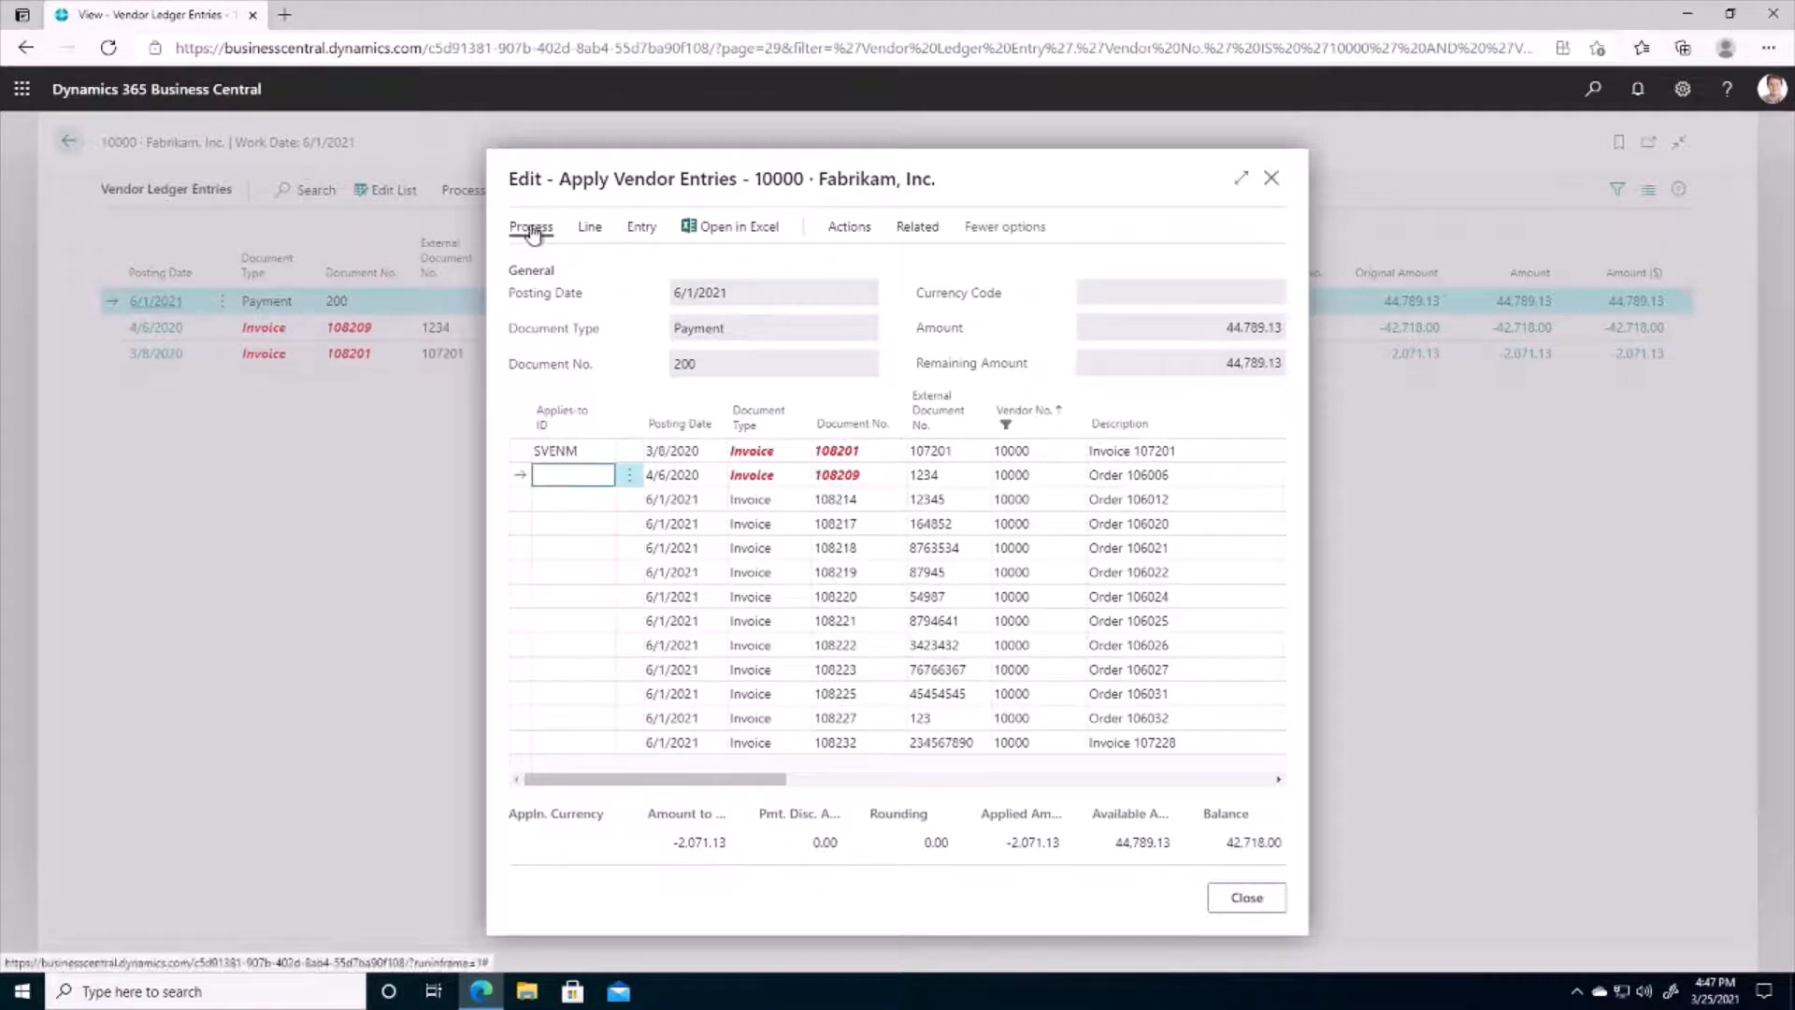
{"action": "left_click", "coordinate": [529, 226]}
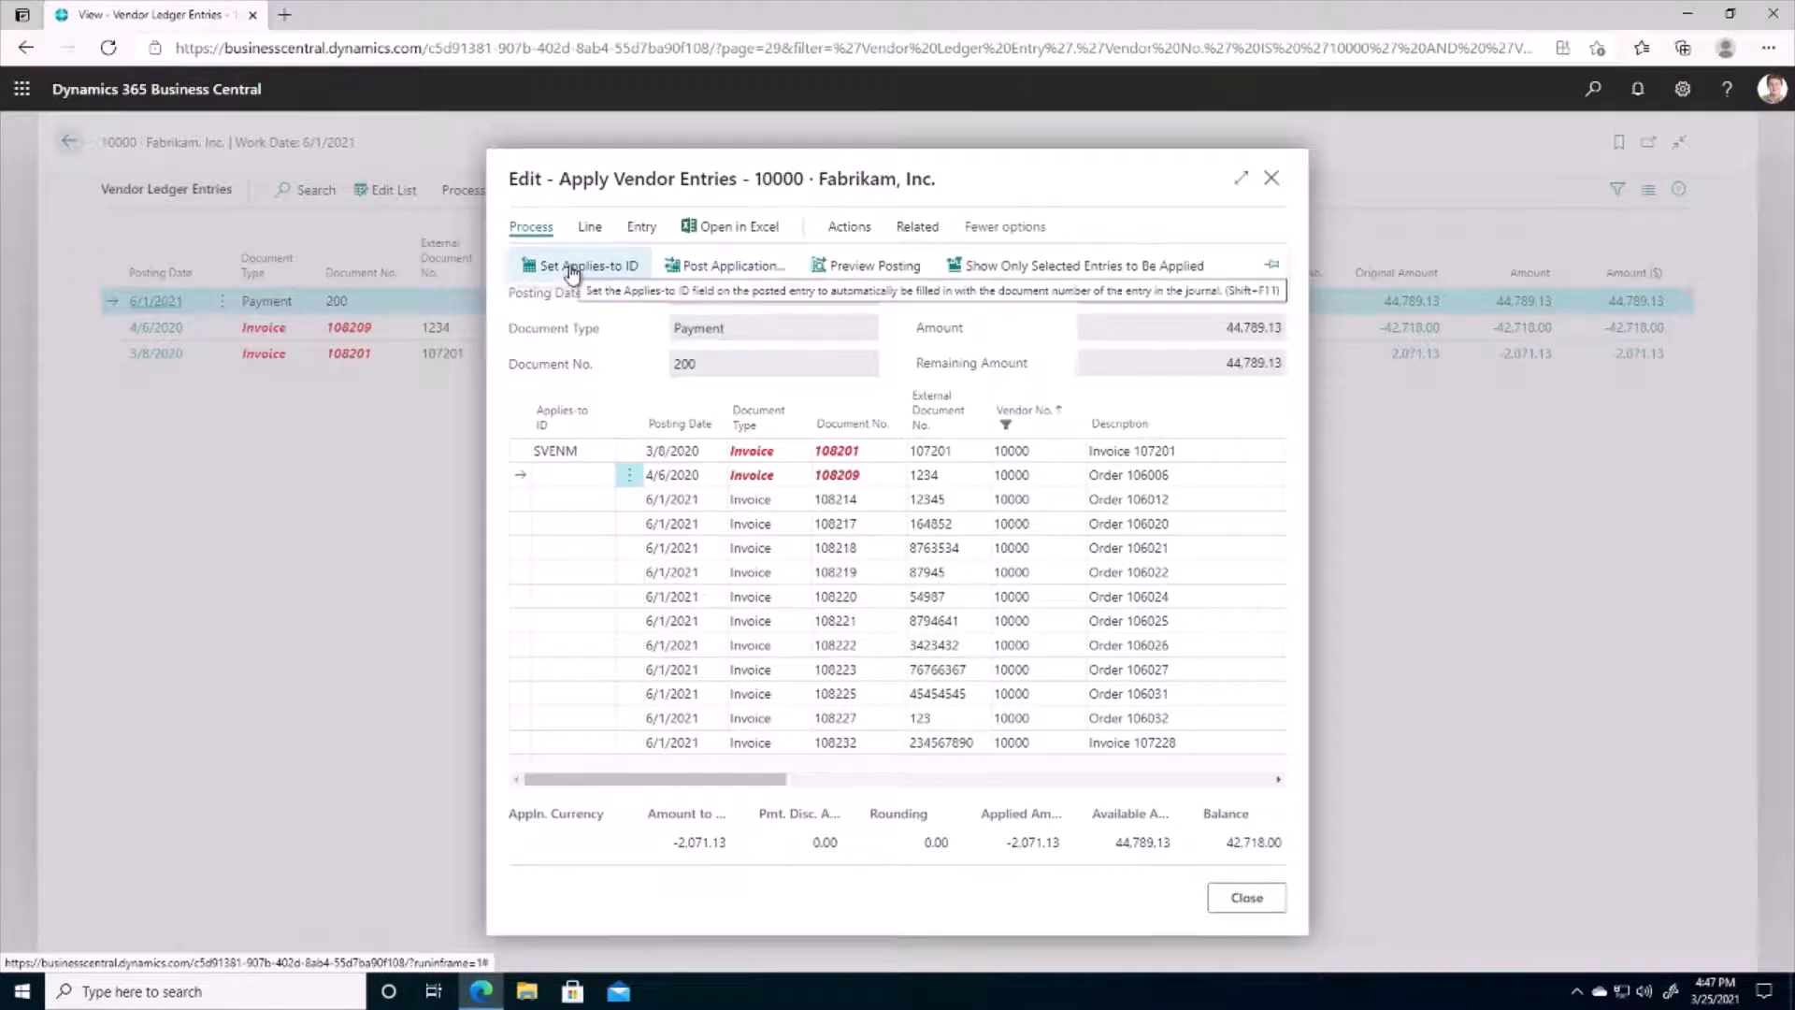
{"action": "left_click", "coordinate": [585, 264]}
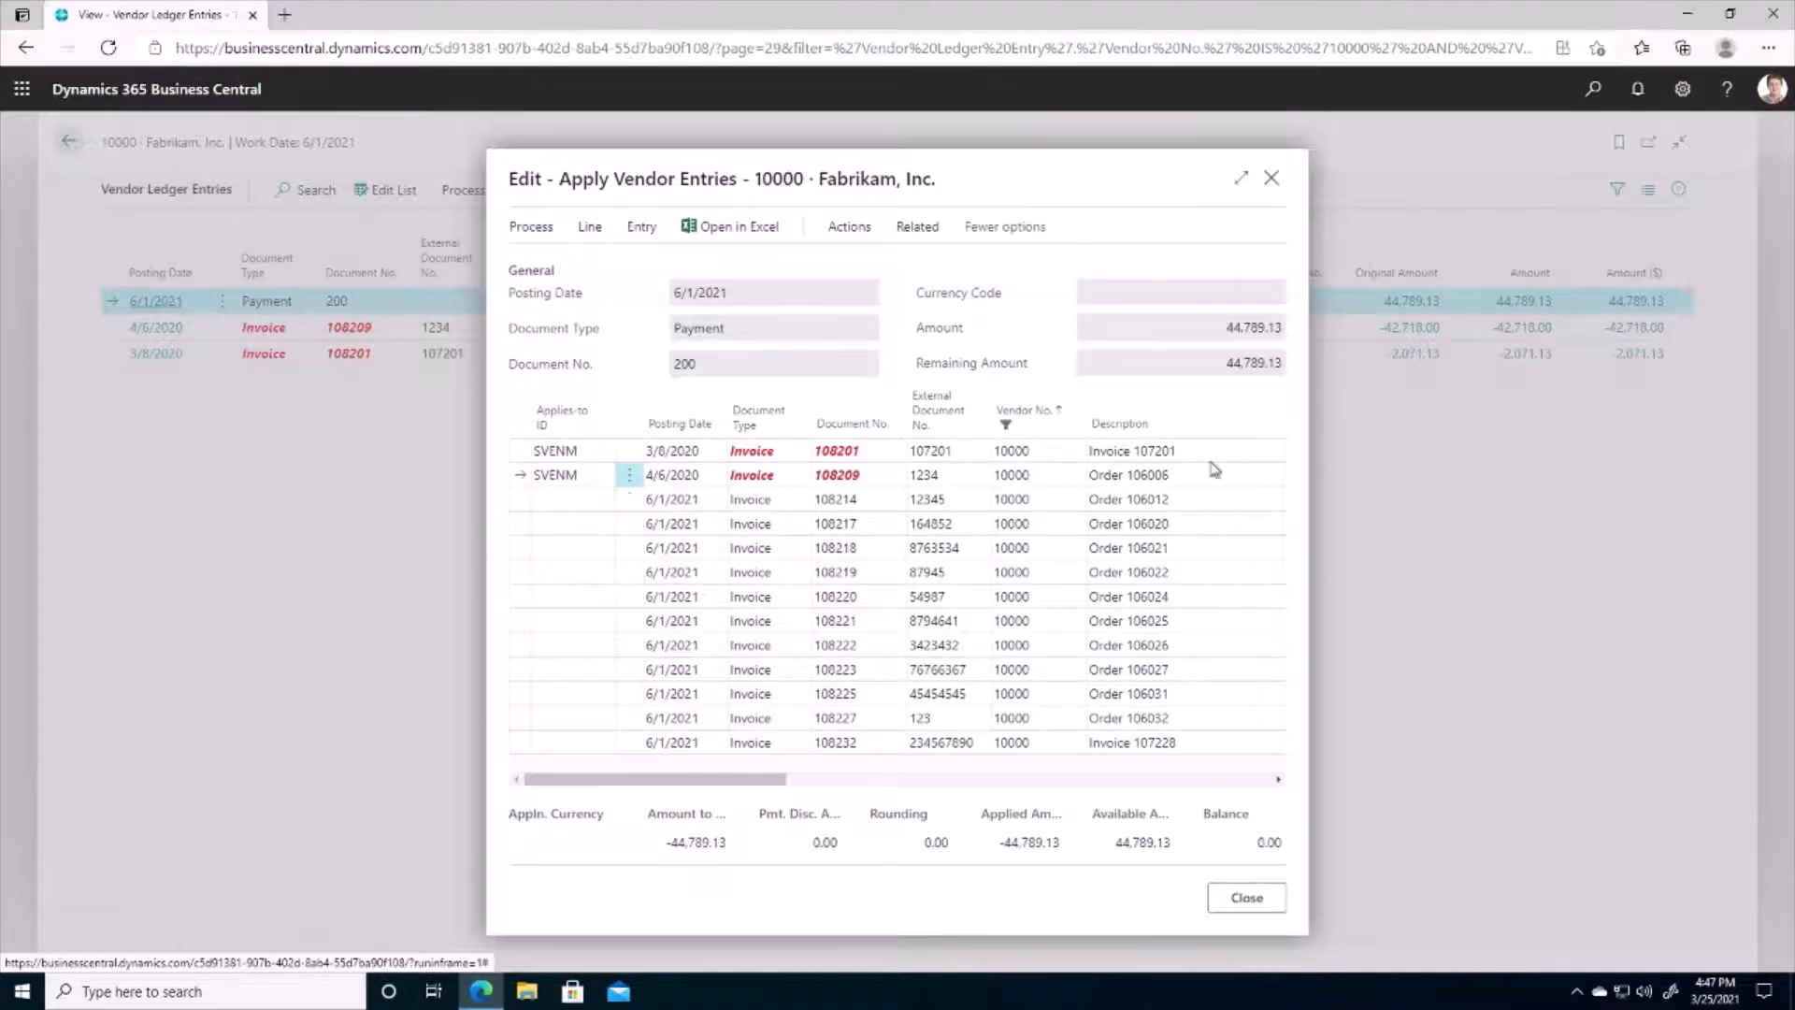
{"action": "mouse_move", "coordinate": [1283, 849]}
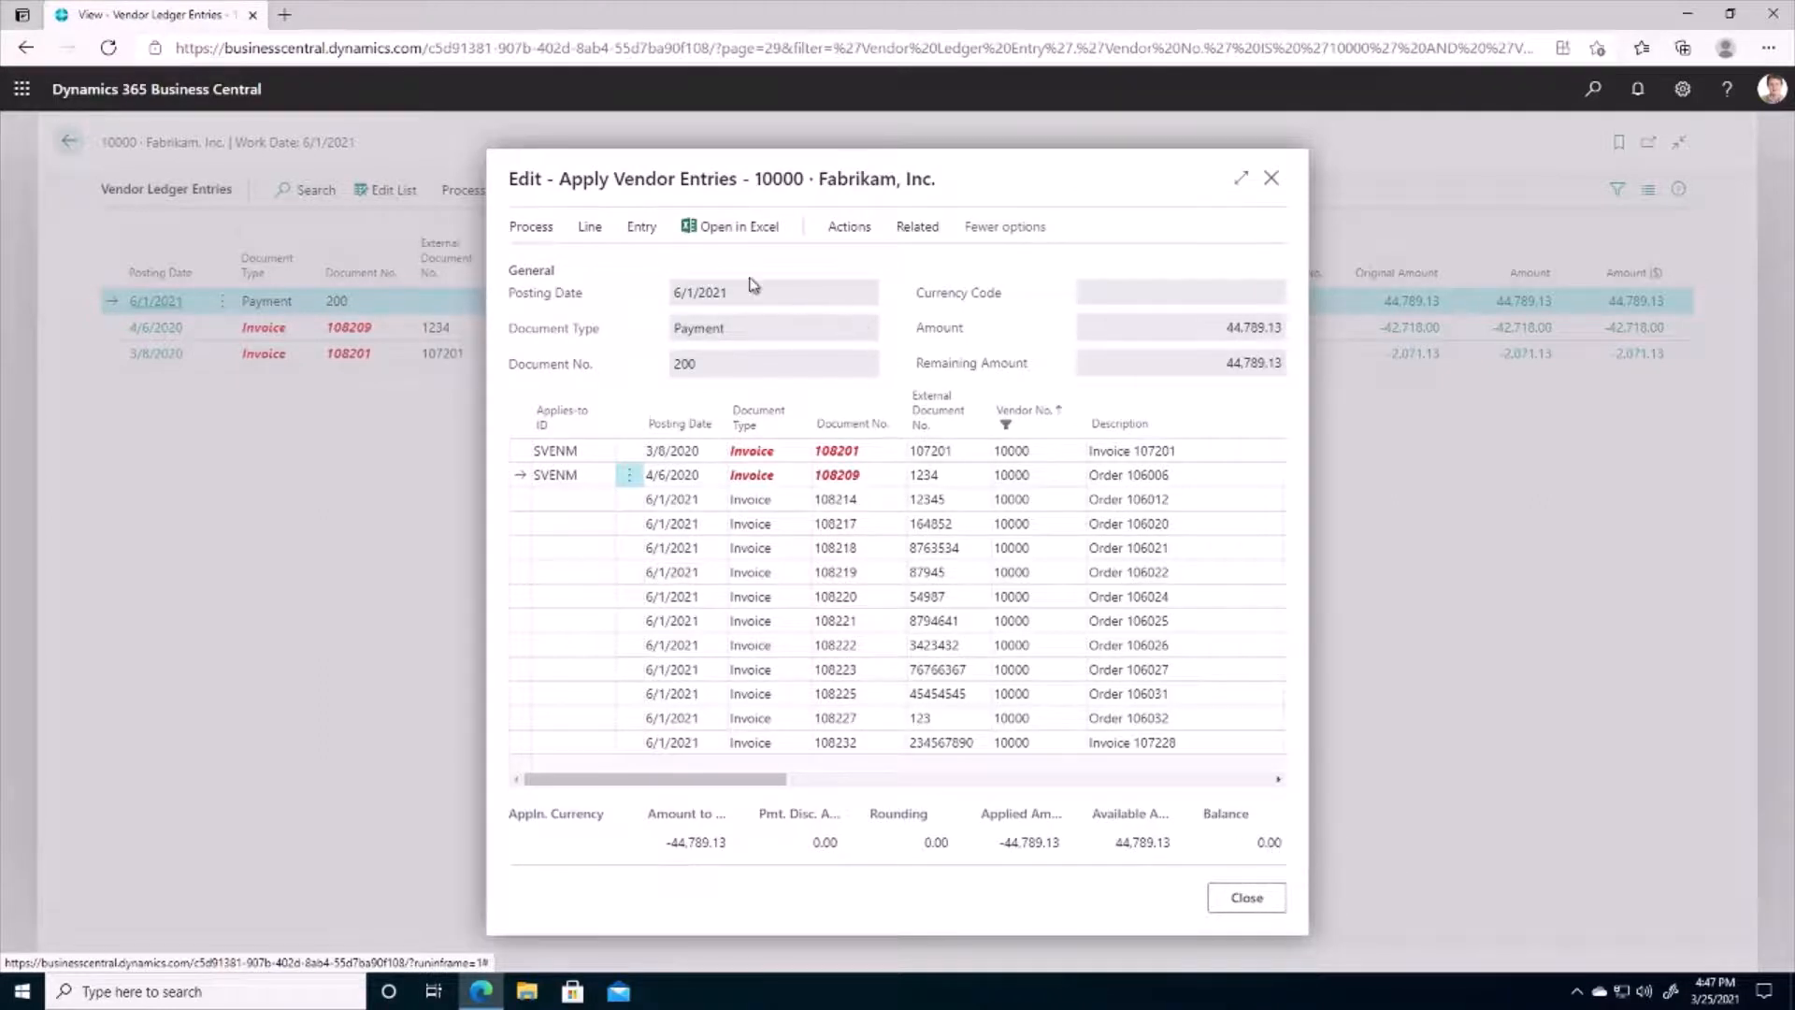
Post the application of payment 200 dated 6/1/2021 and acknowledge the success message
{"action": "left_click", "coordinate": [529, 226]}
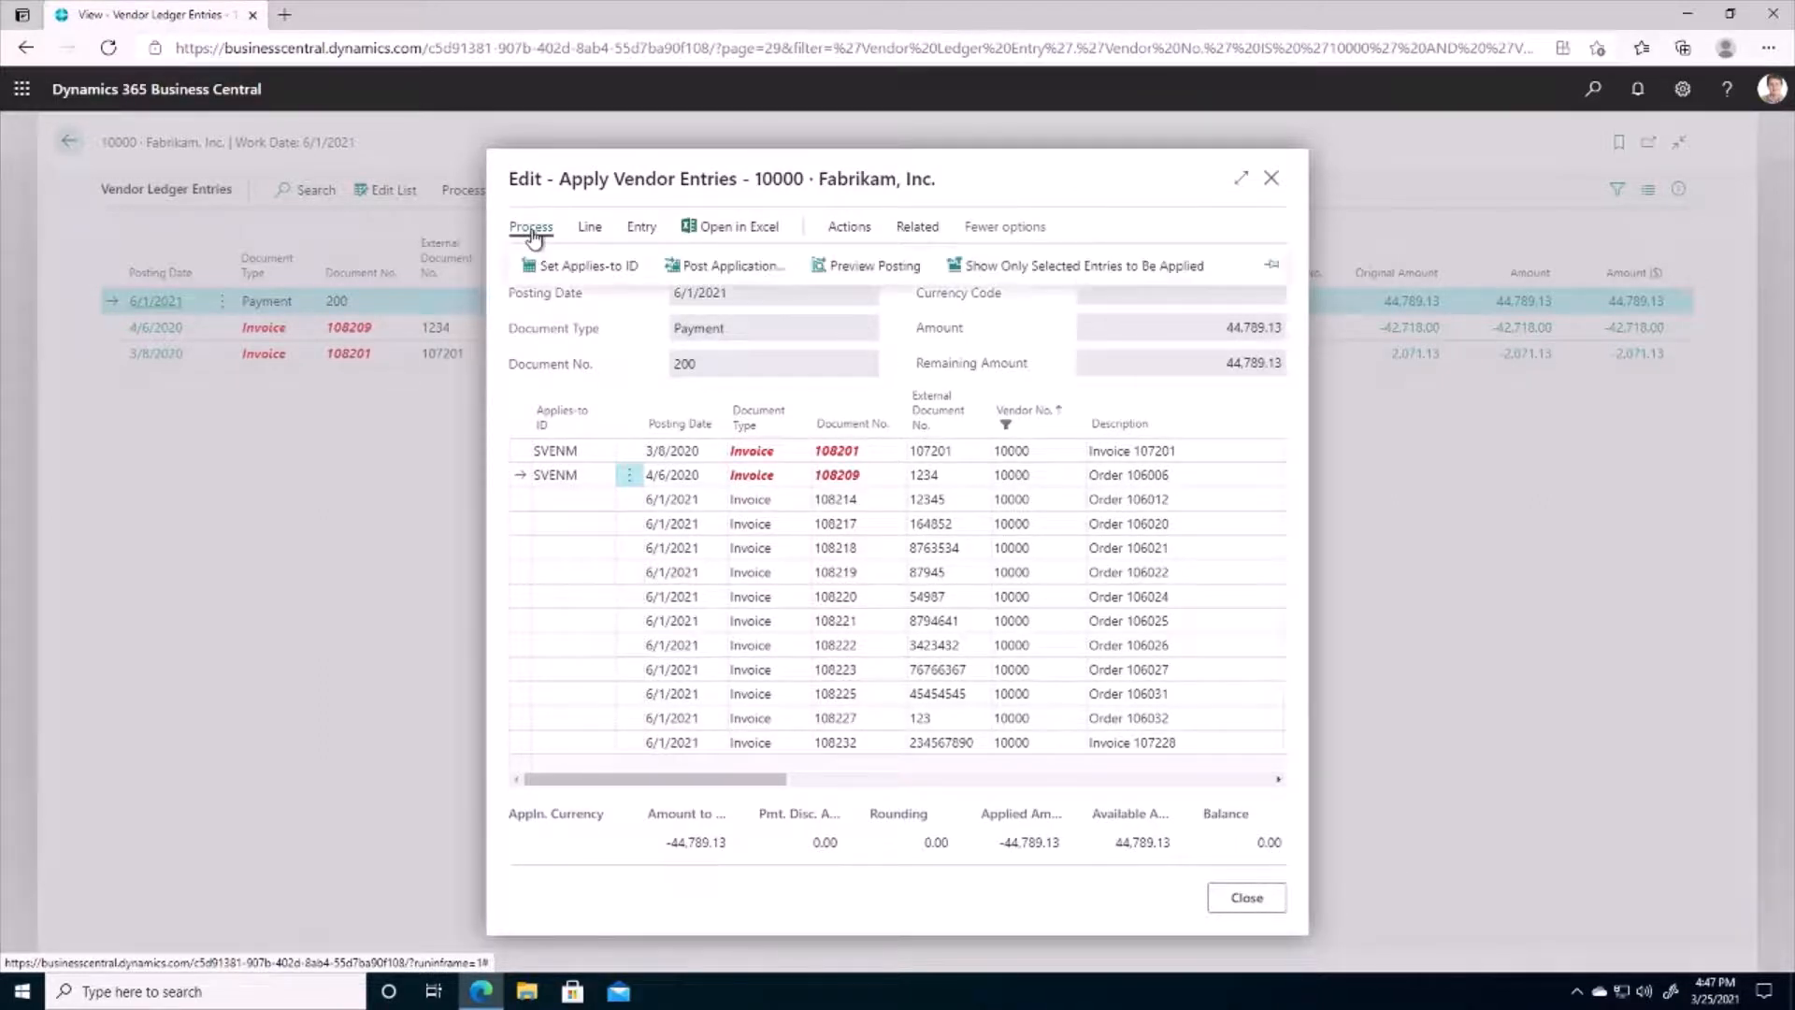
{"action": "mouse_move", "coordinate": [724, 264]}
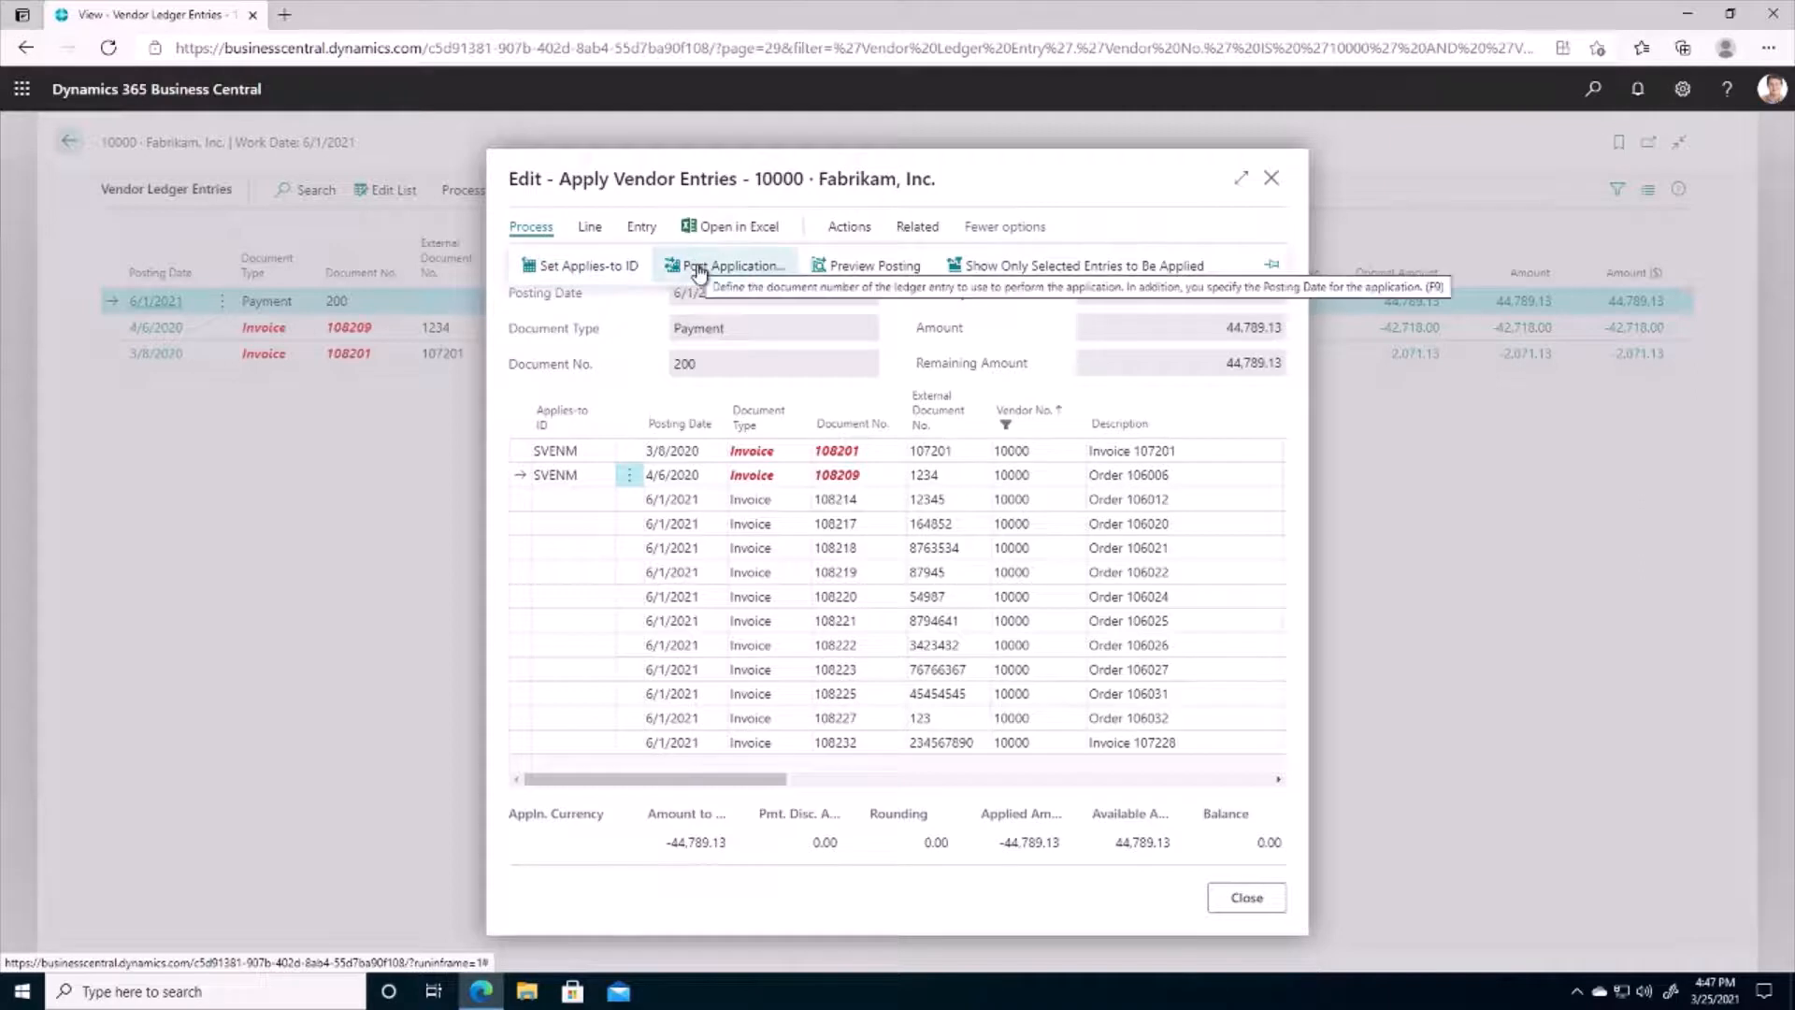
{"action": "left_click", "coordinate": [730, 264]}
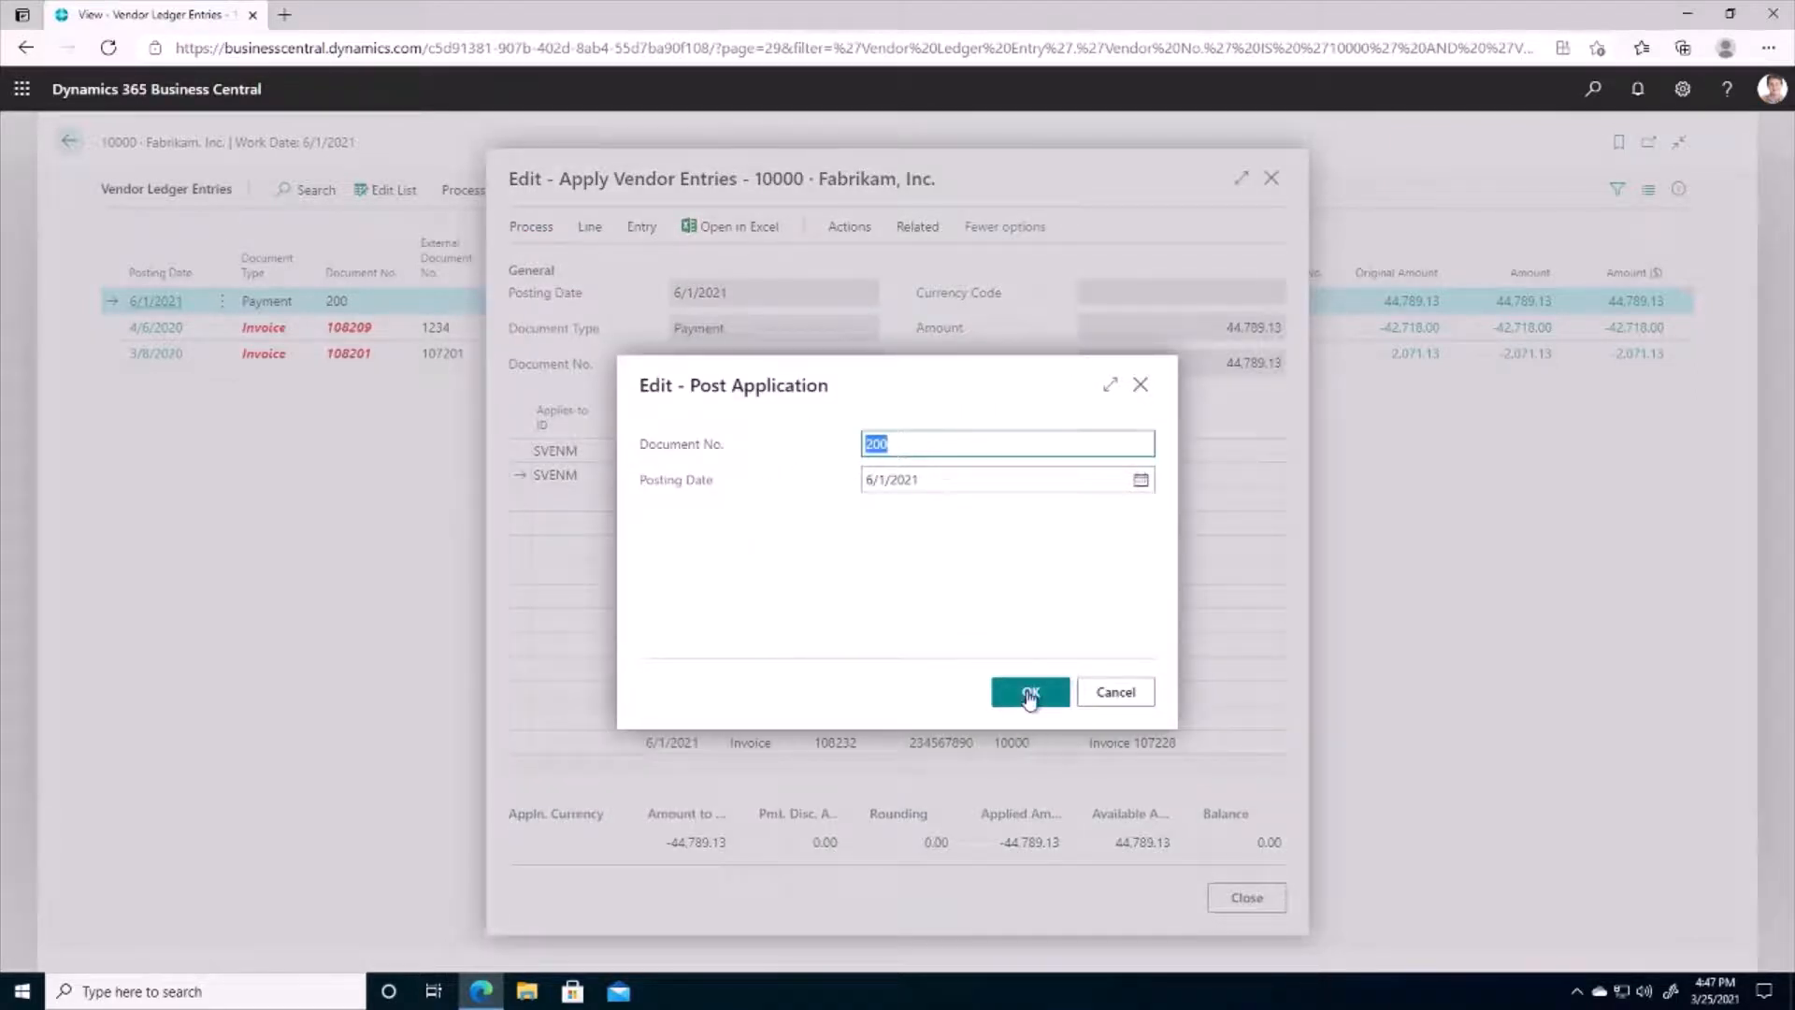
{"action": "left_click", "coordinate": [1028, 692]}
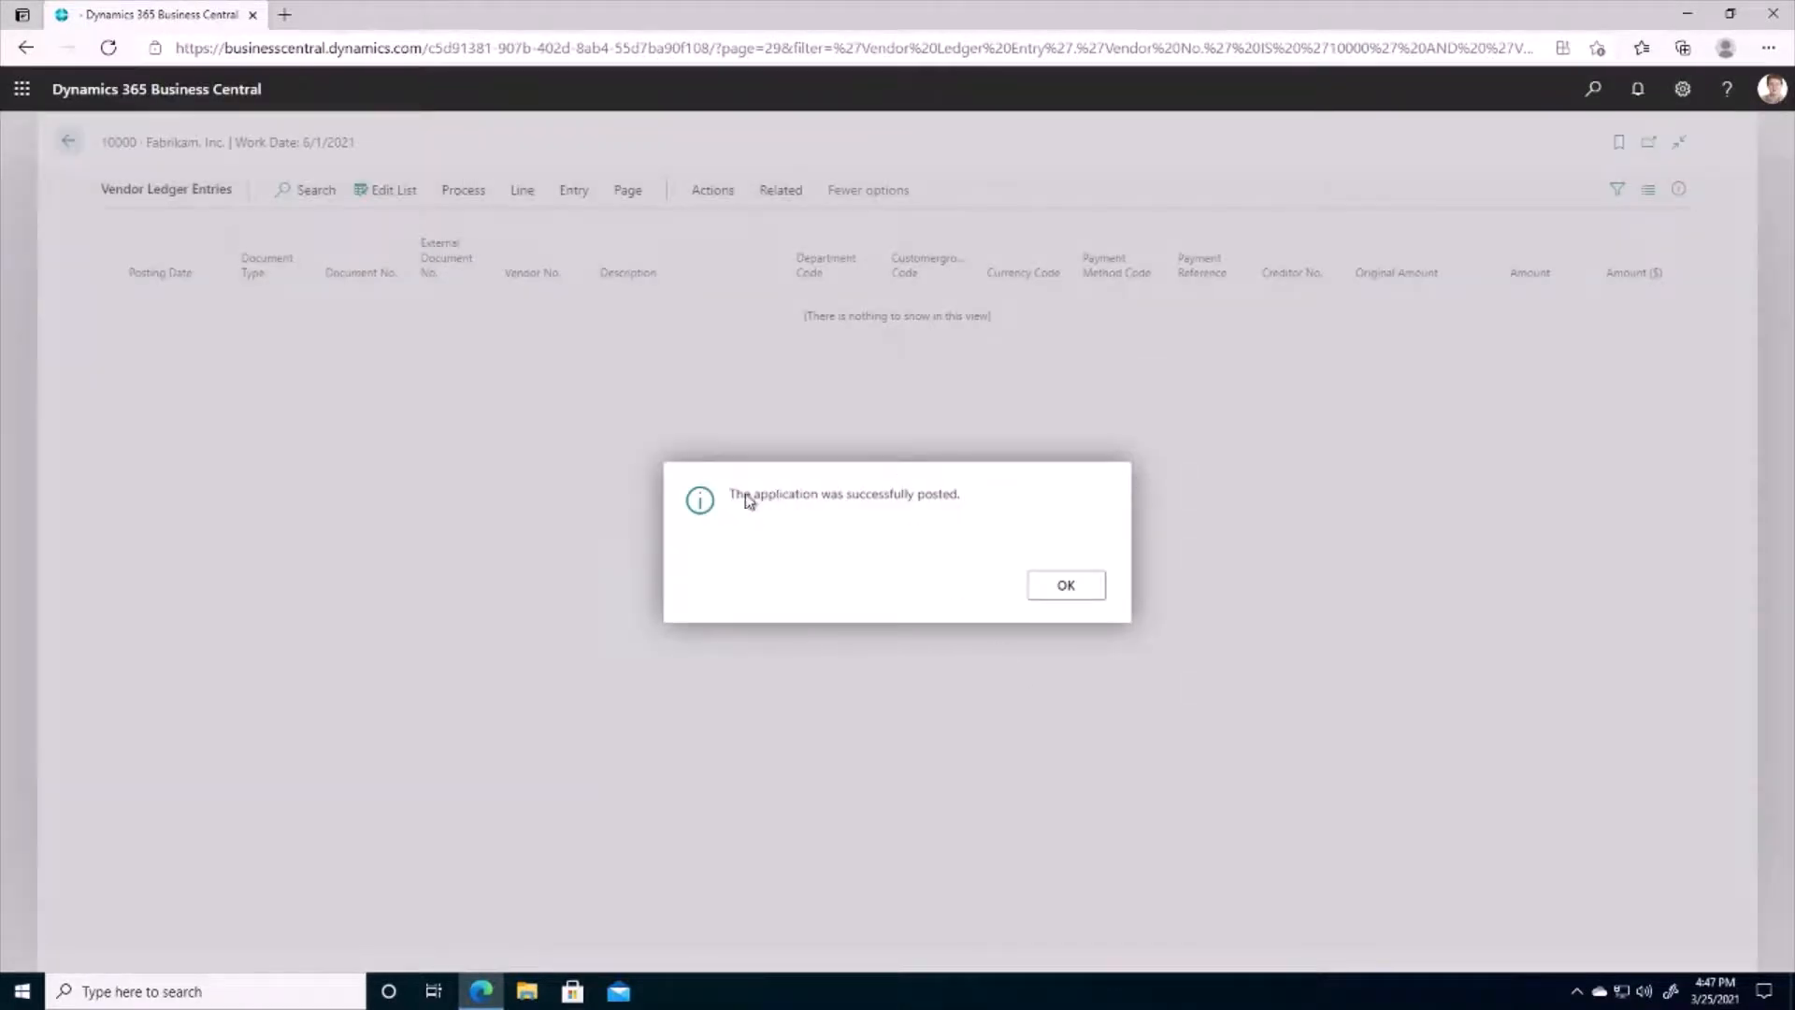
{"action": "left_click", "coordinate": [1063, 585]}
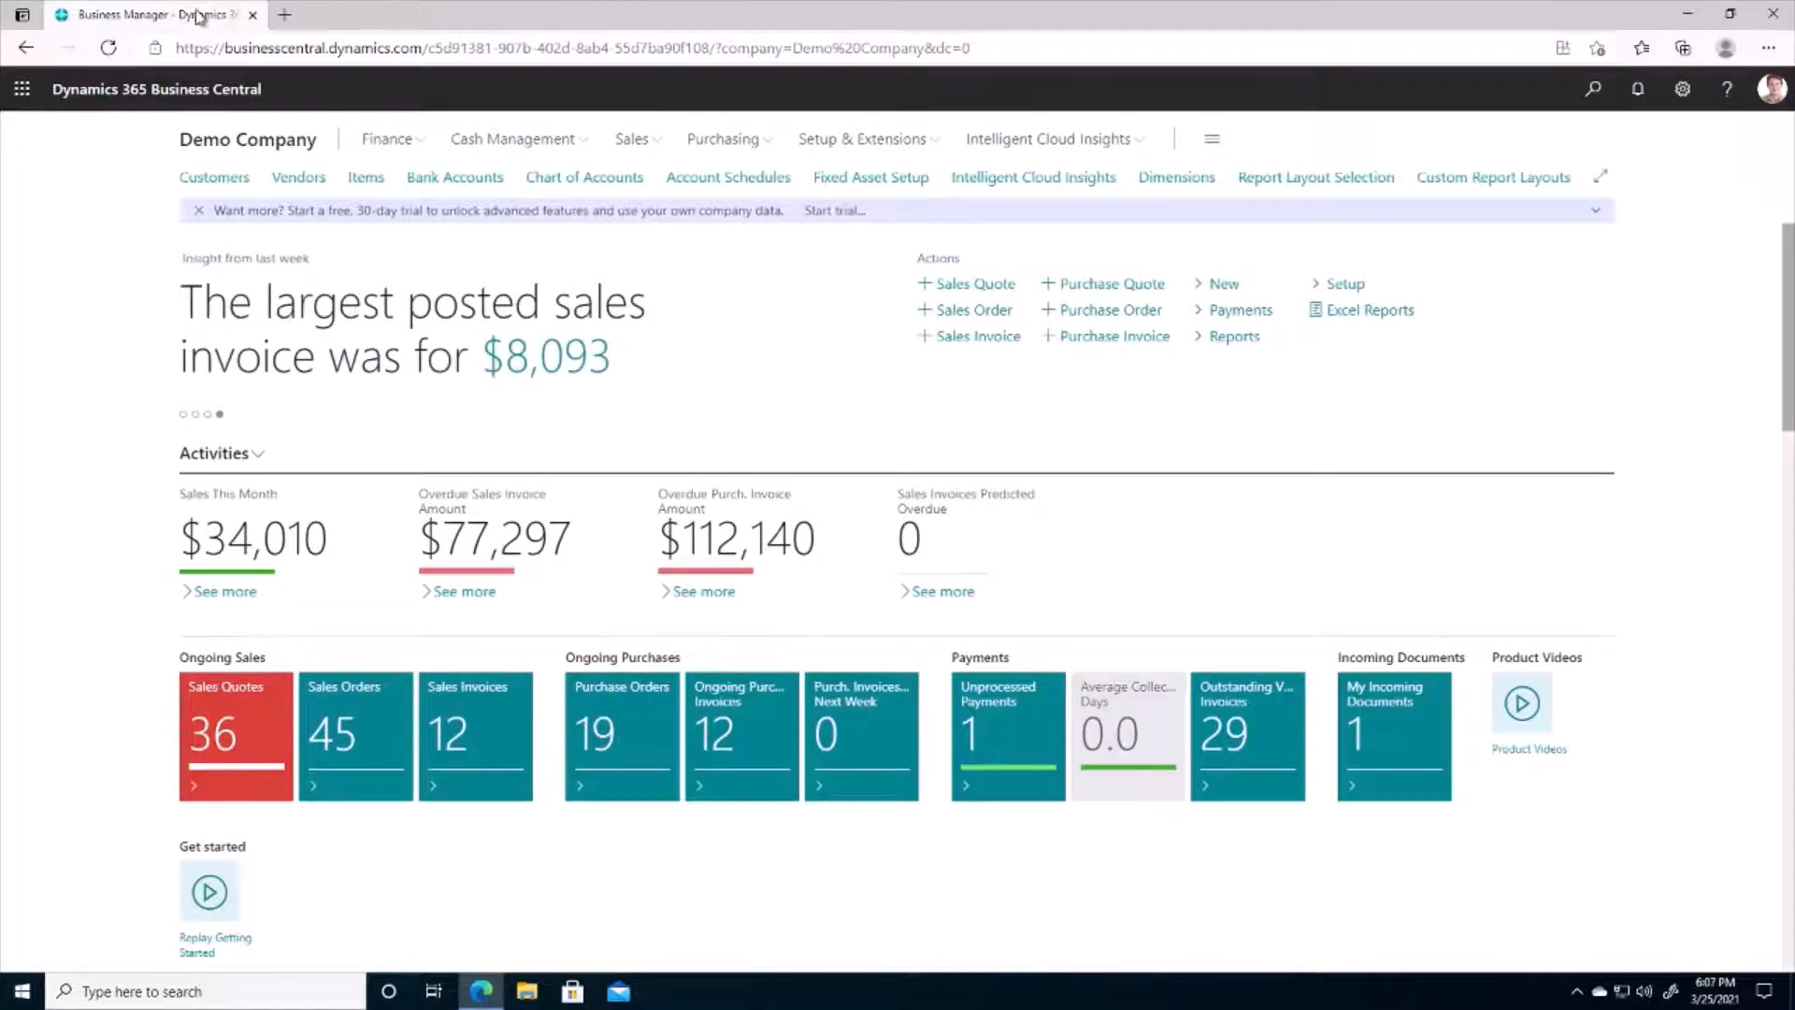
{"action": "mouse_move", "coordinate": [377, 236]}
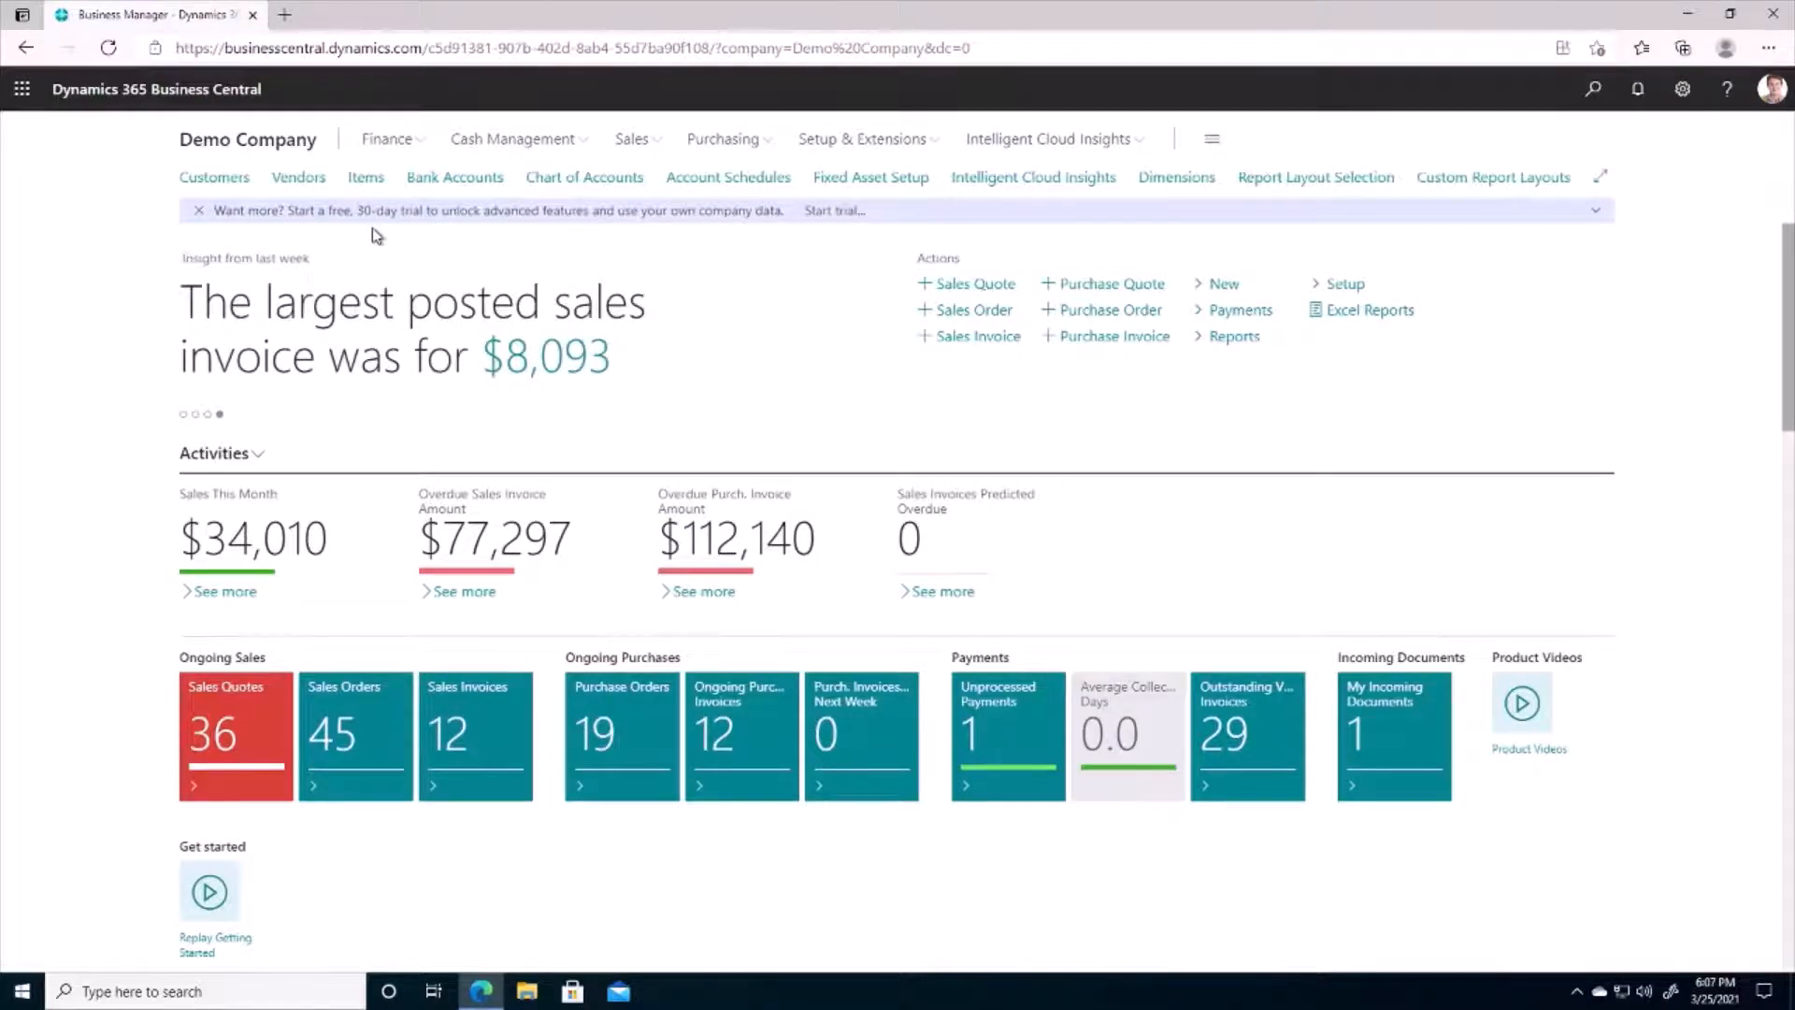
{"action": "mouse_move", "coordinate": [572, 166]}
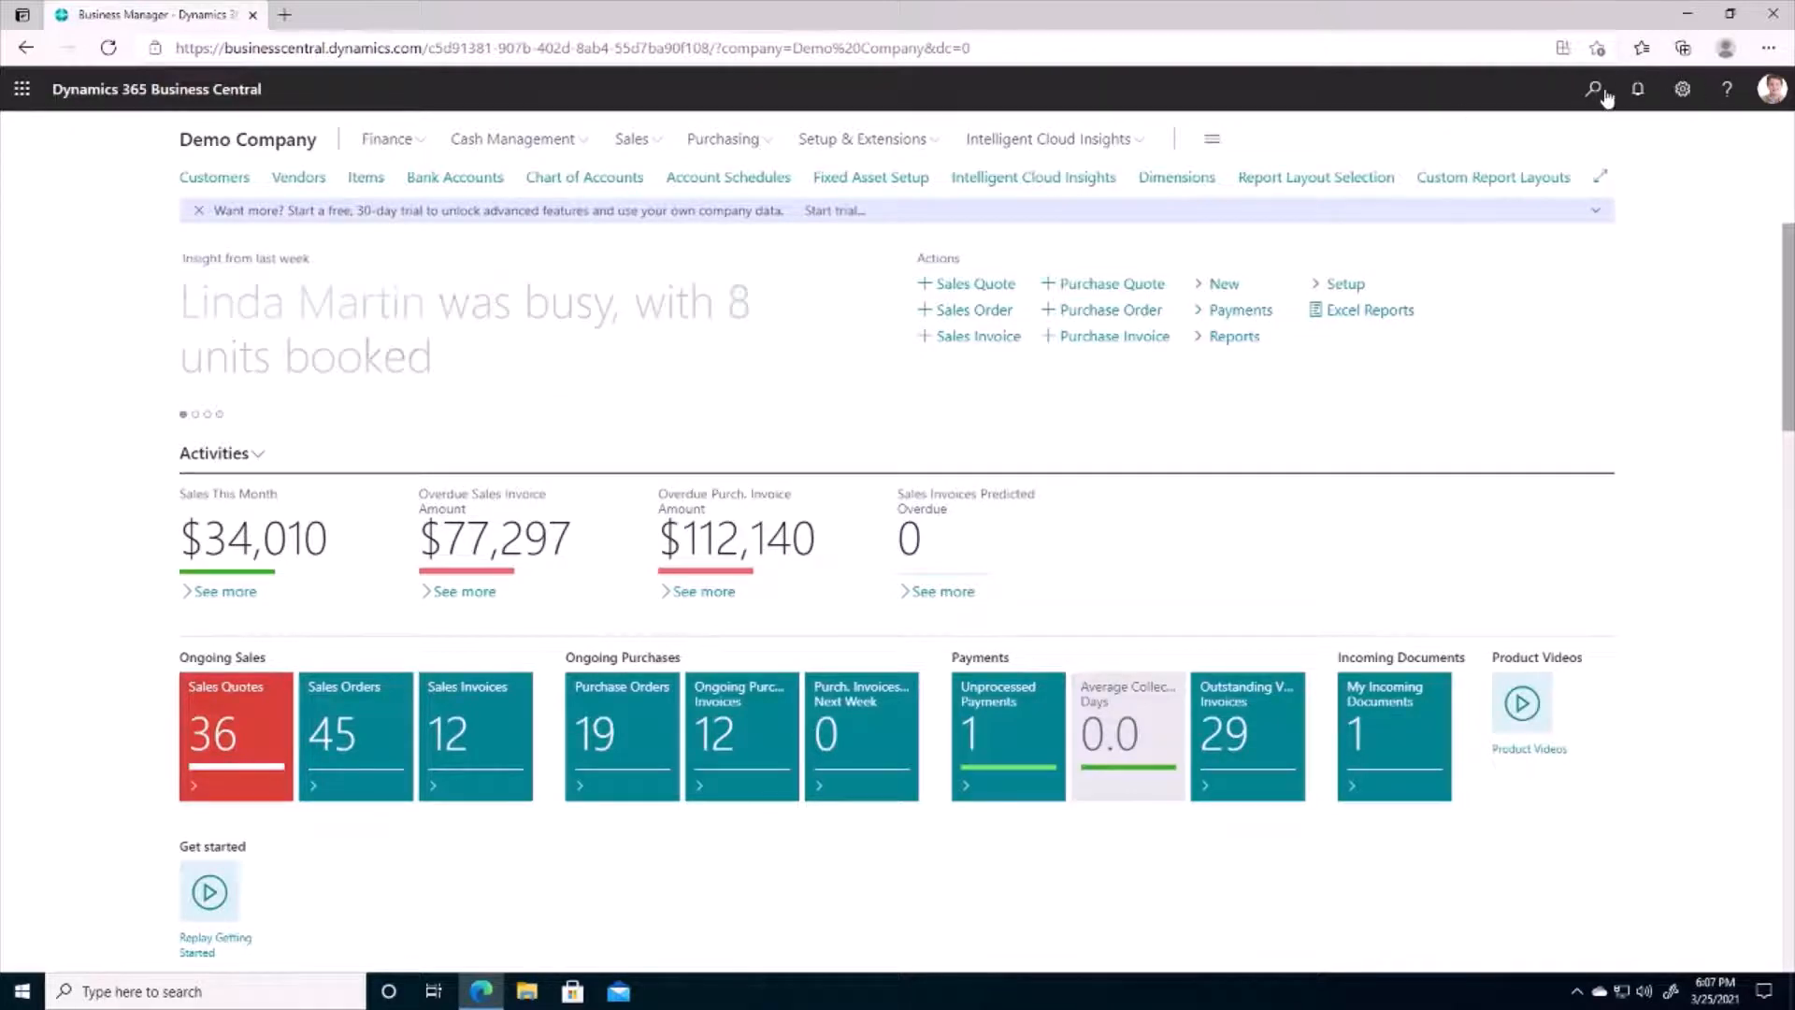
Search 'bank recon' and navigate to the Bank Account Reconciliations list
{"action": "left_click", "coordinate": [1593, 89]}
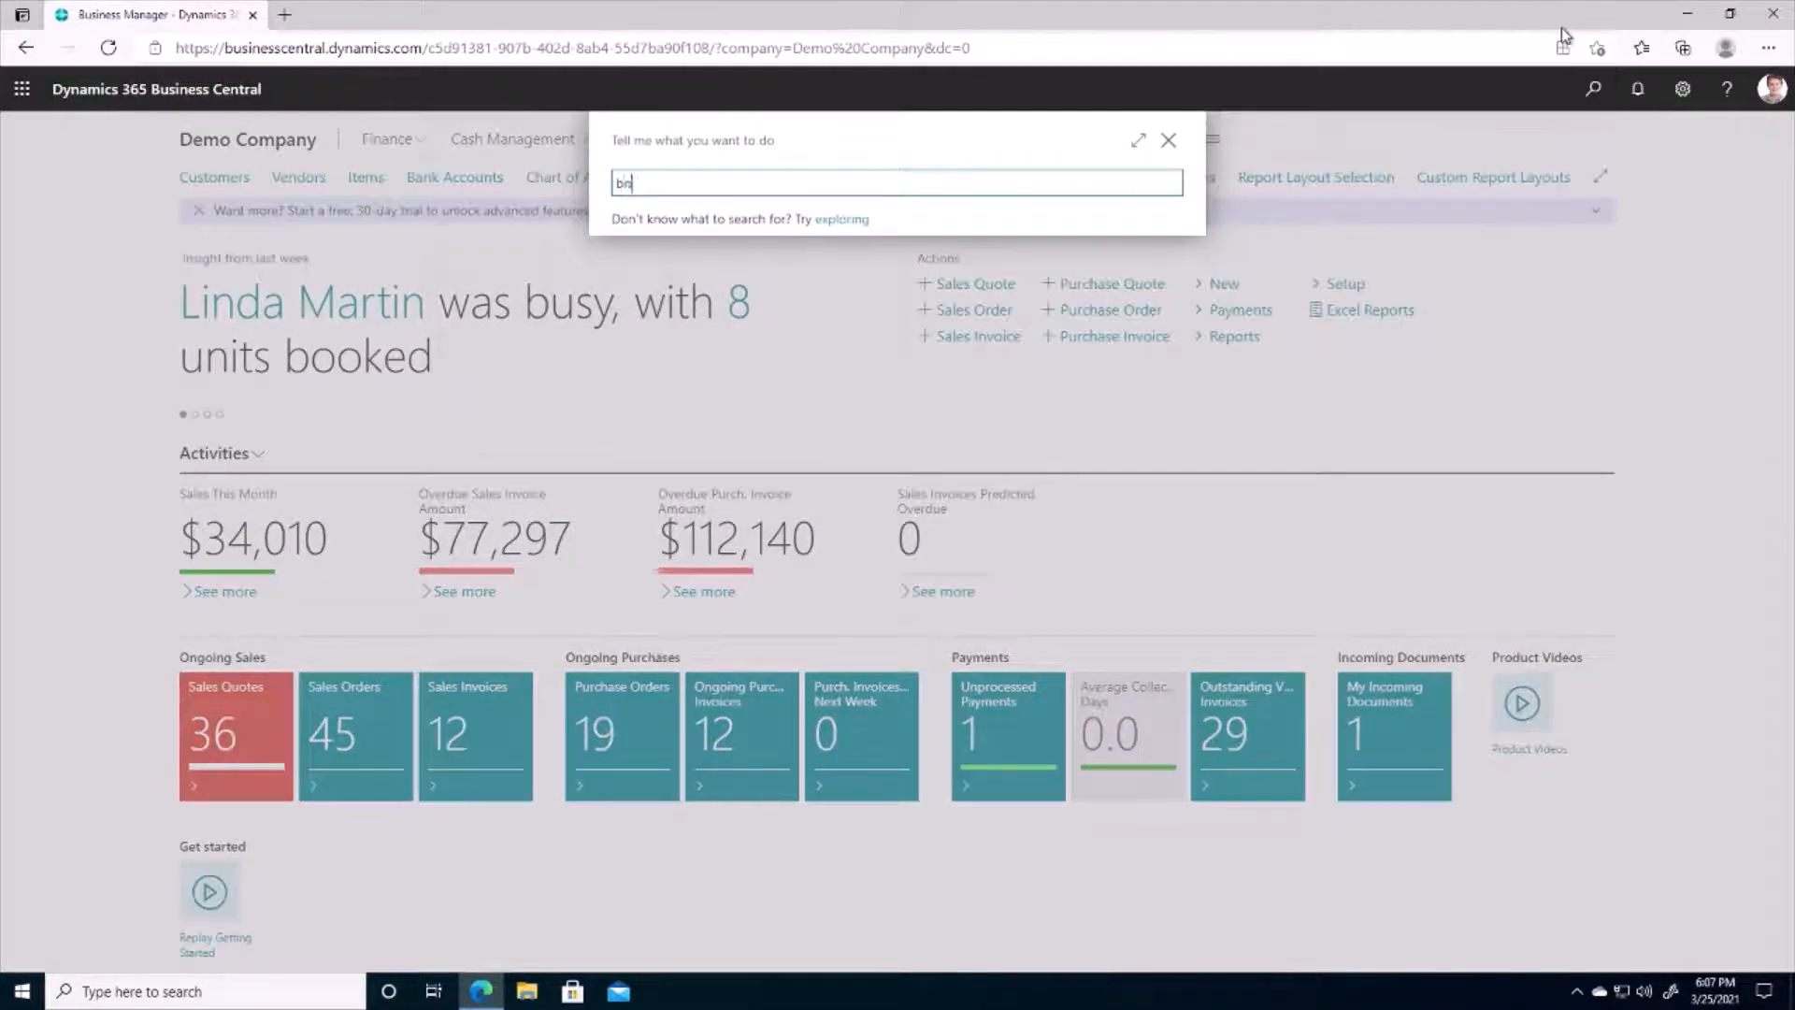
{"action": "type", "text": "bank import"}
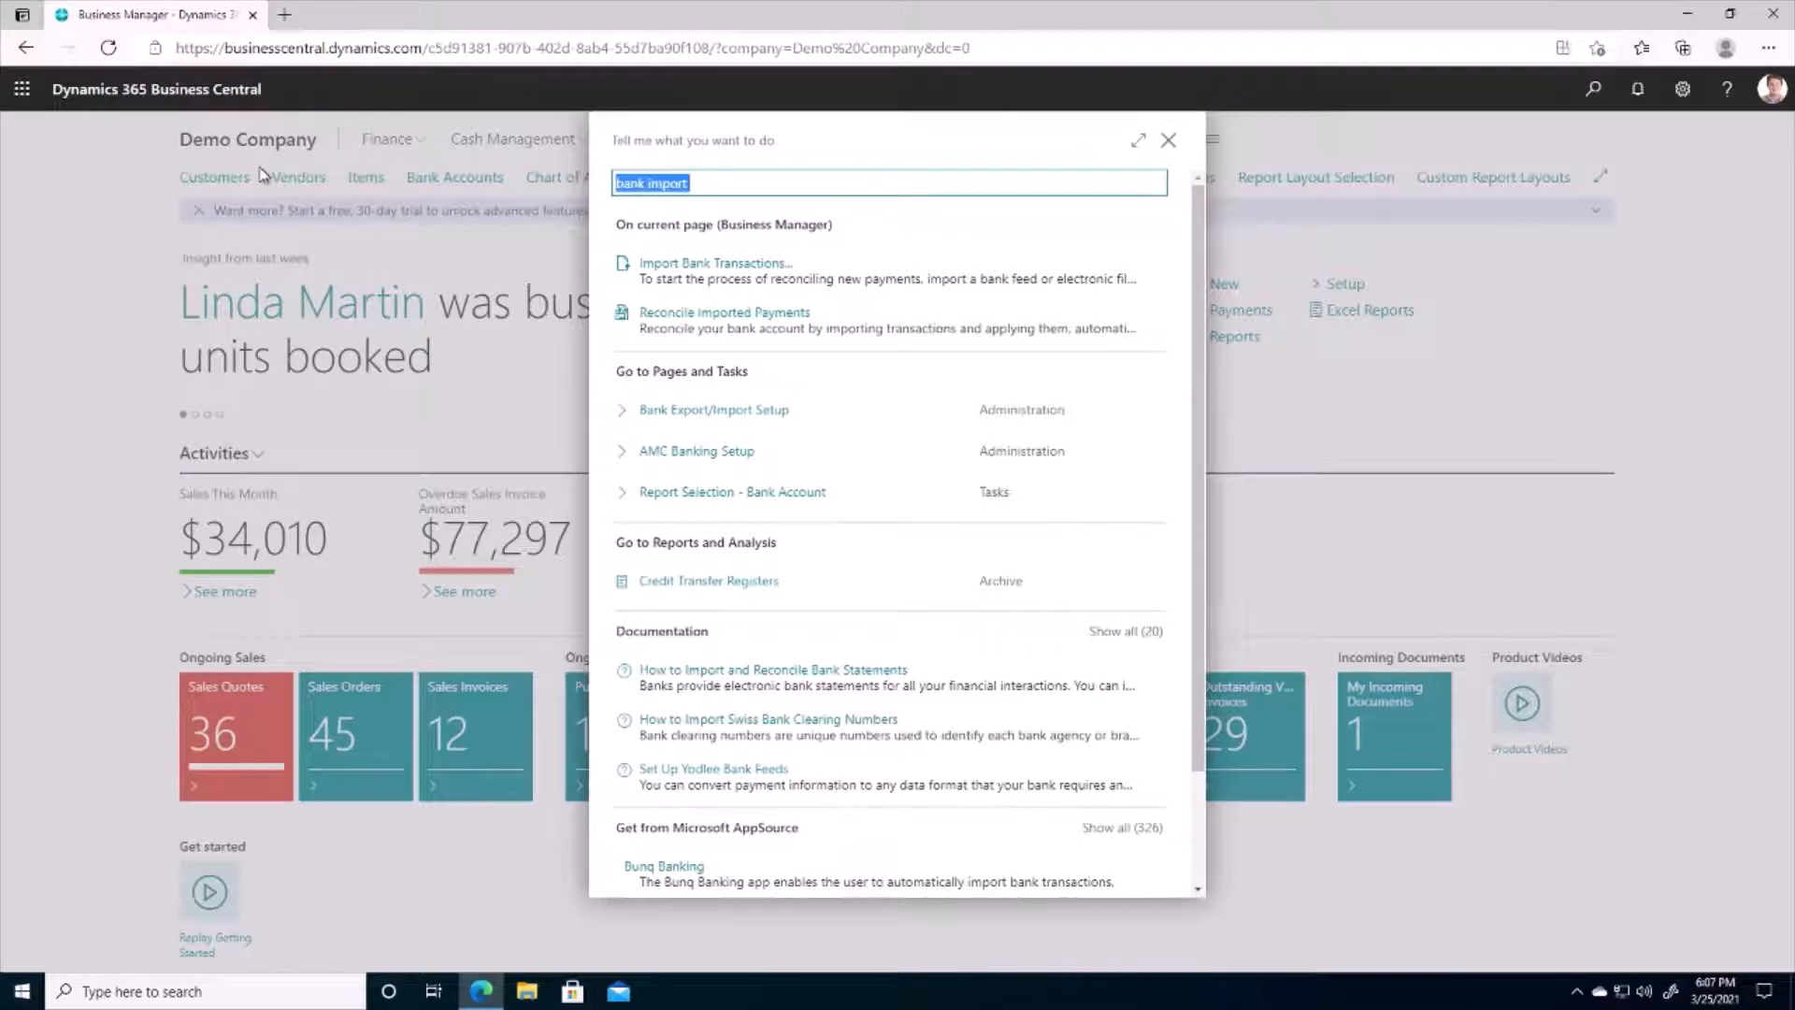
{"action": "type", "text": "bank recon"}
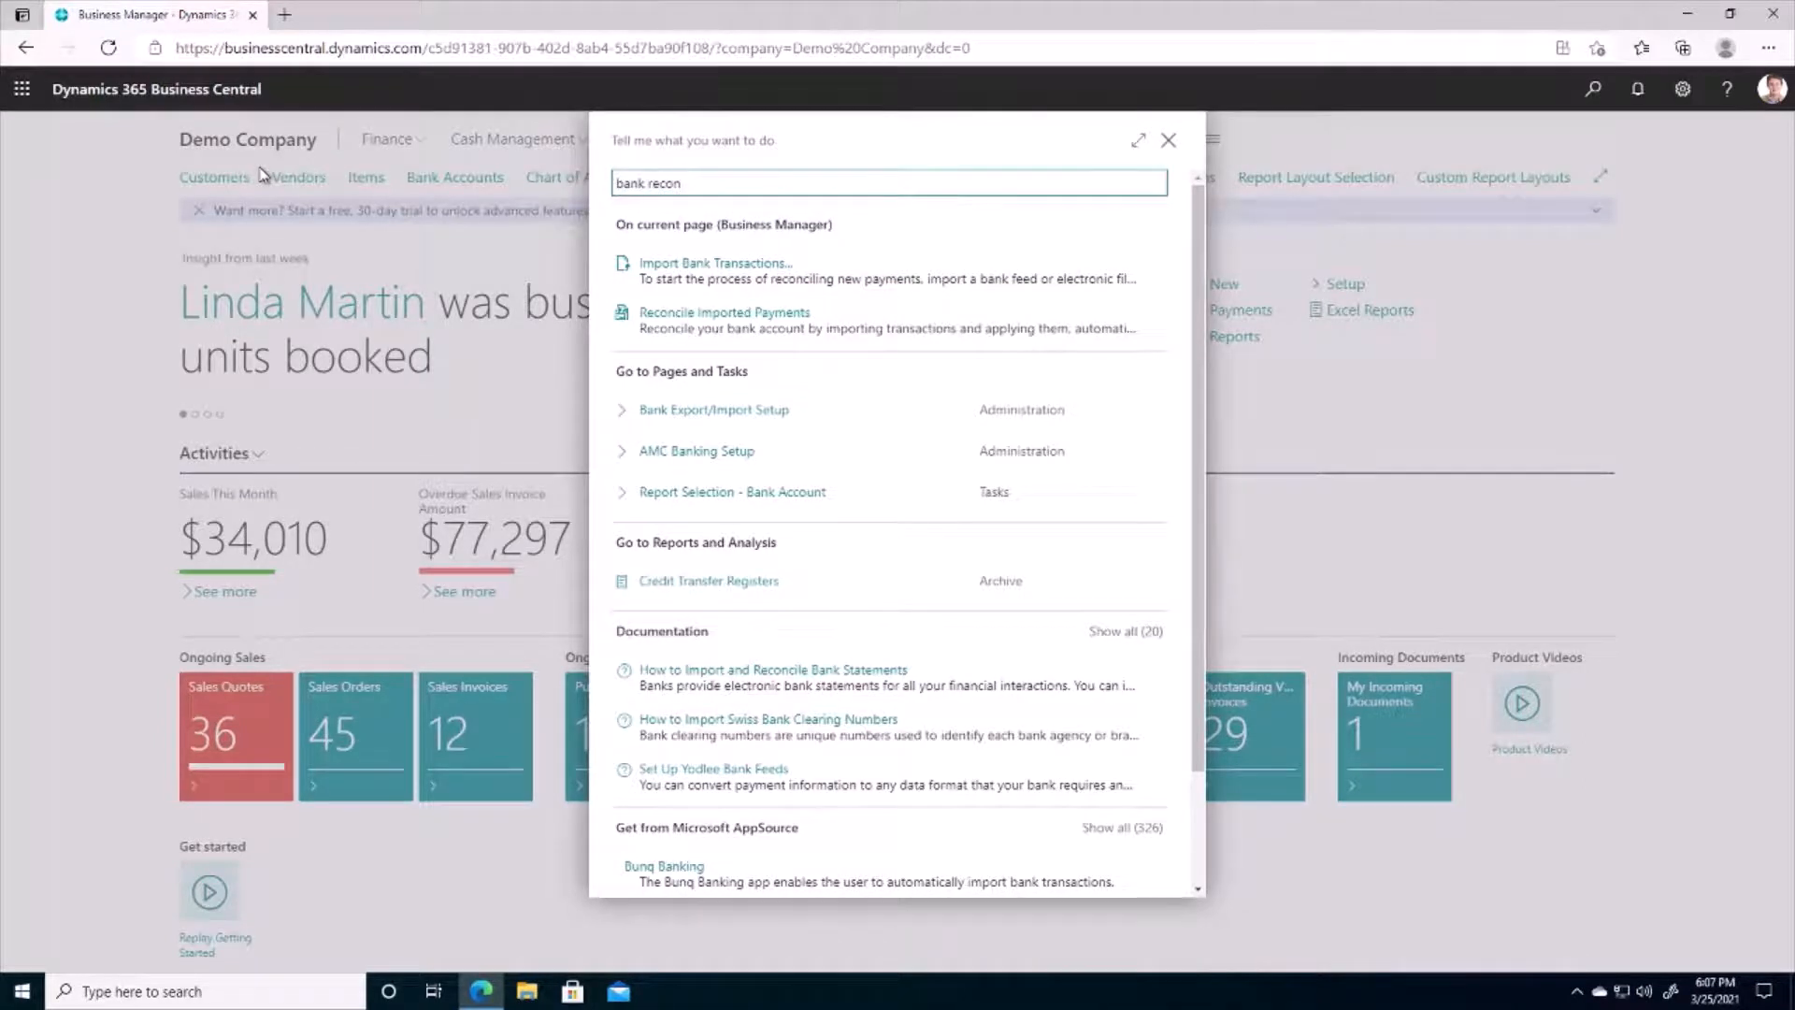
{"action": "left_click", "coordinate": [722, 409]}
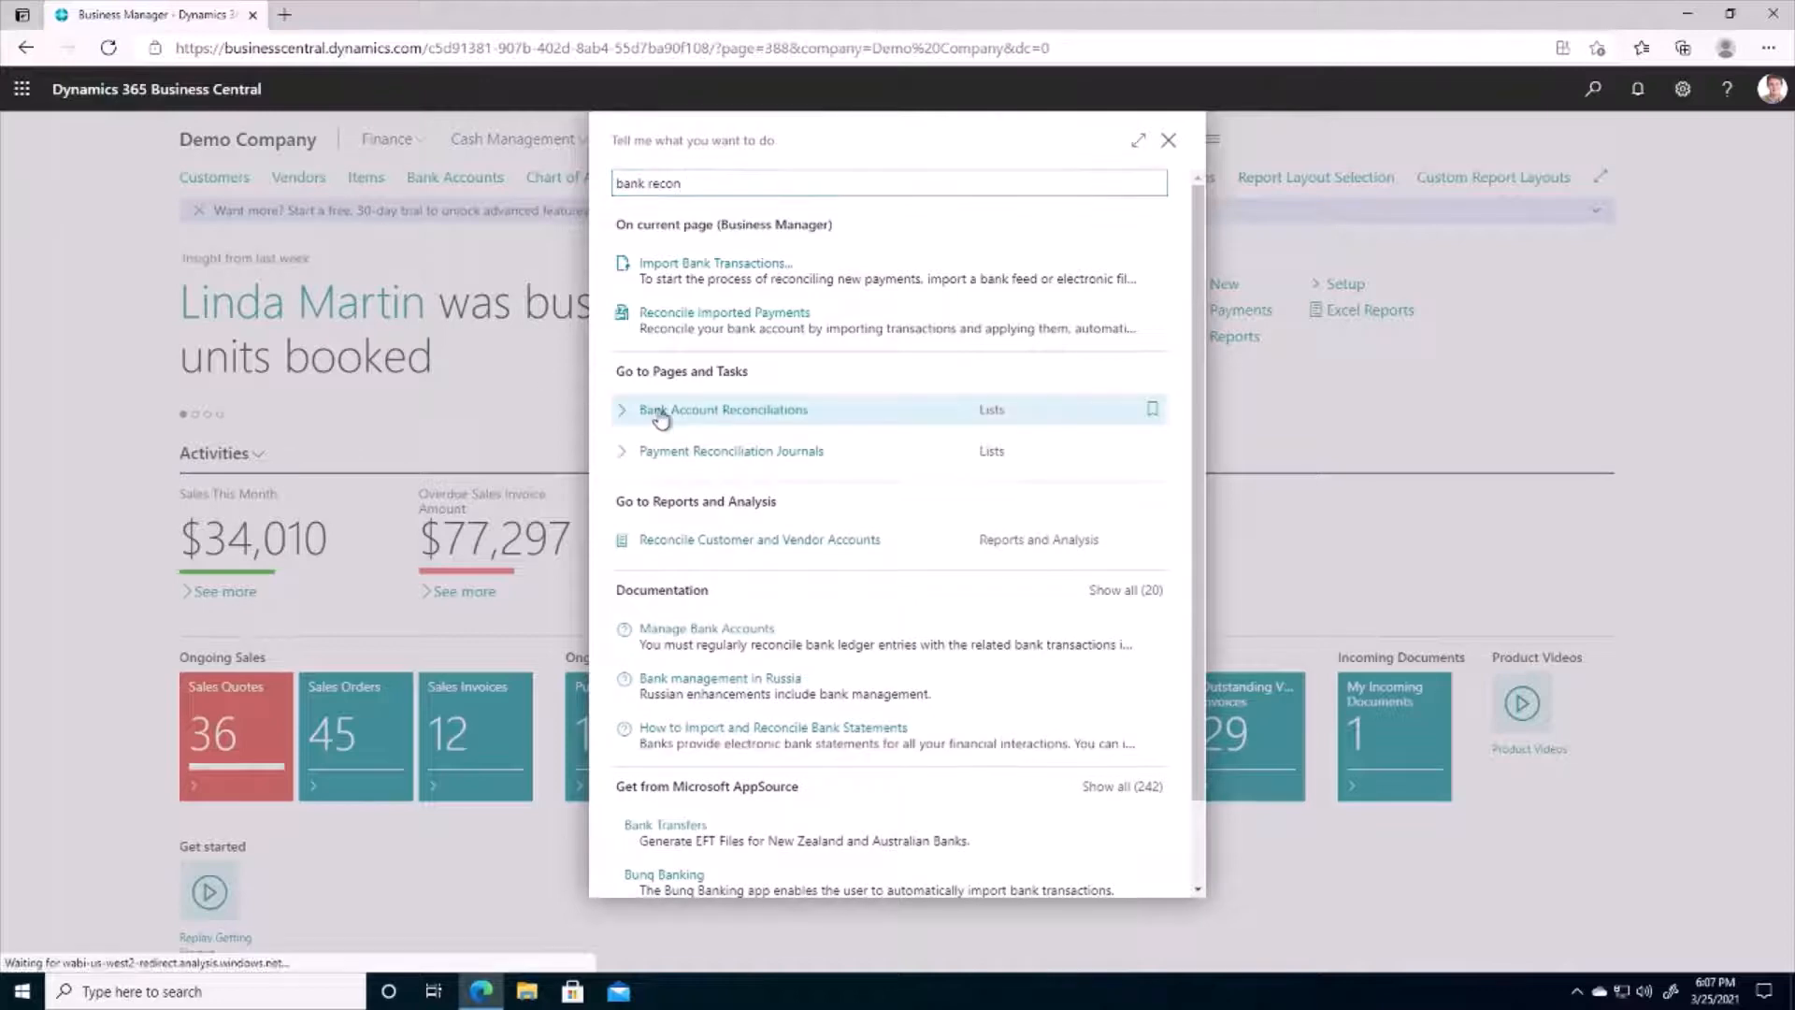
{"action": "left_click", "coordinate": [722, 409]}
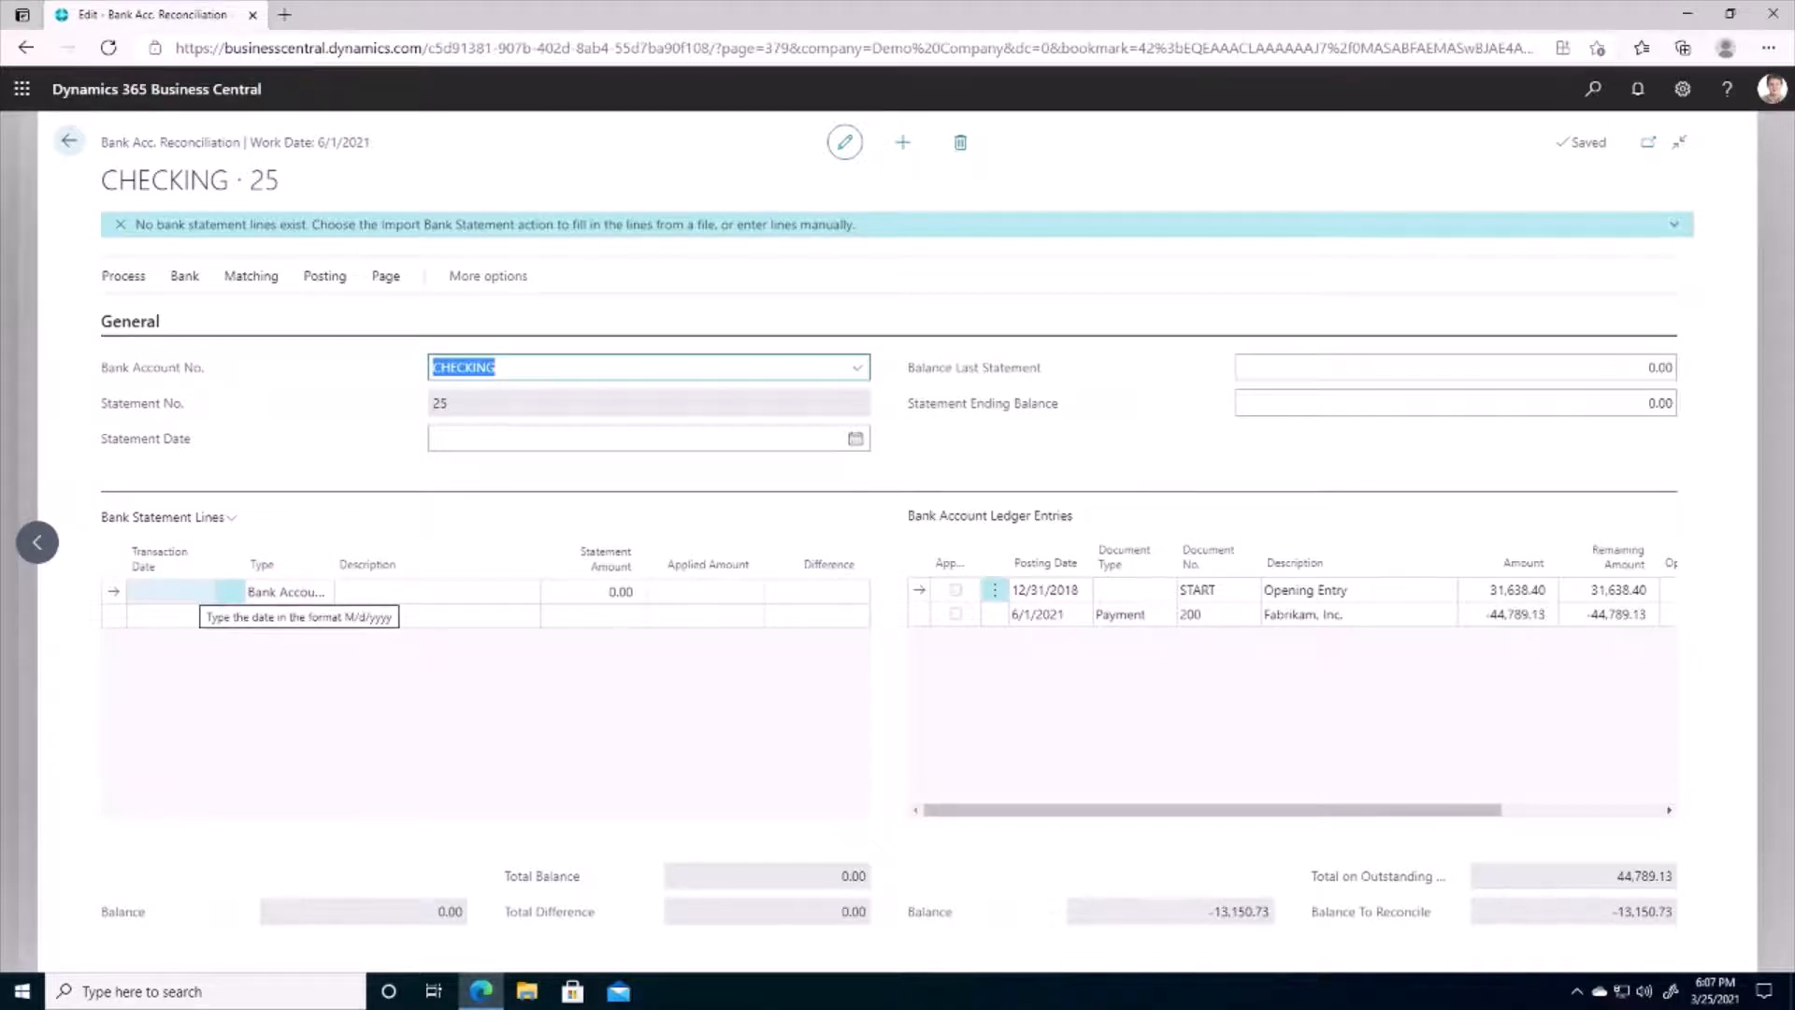
Add a manual statement line dated 3/1/2021, description Test, amount -100
{"action": "left_click", "coordinate": [202, 591]}
{"action": "type", "text": "3/1/2021"}
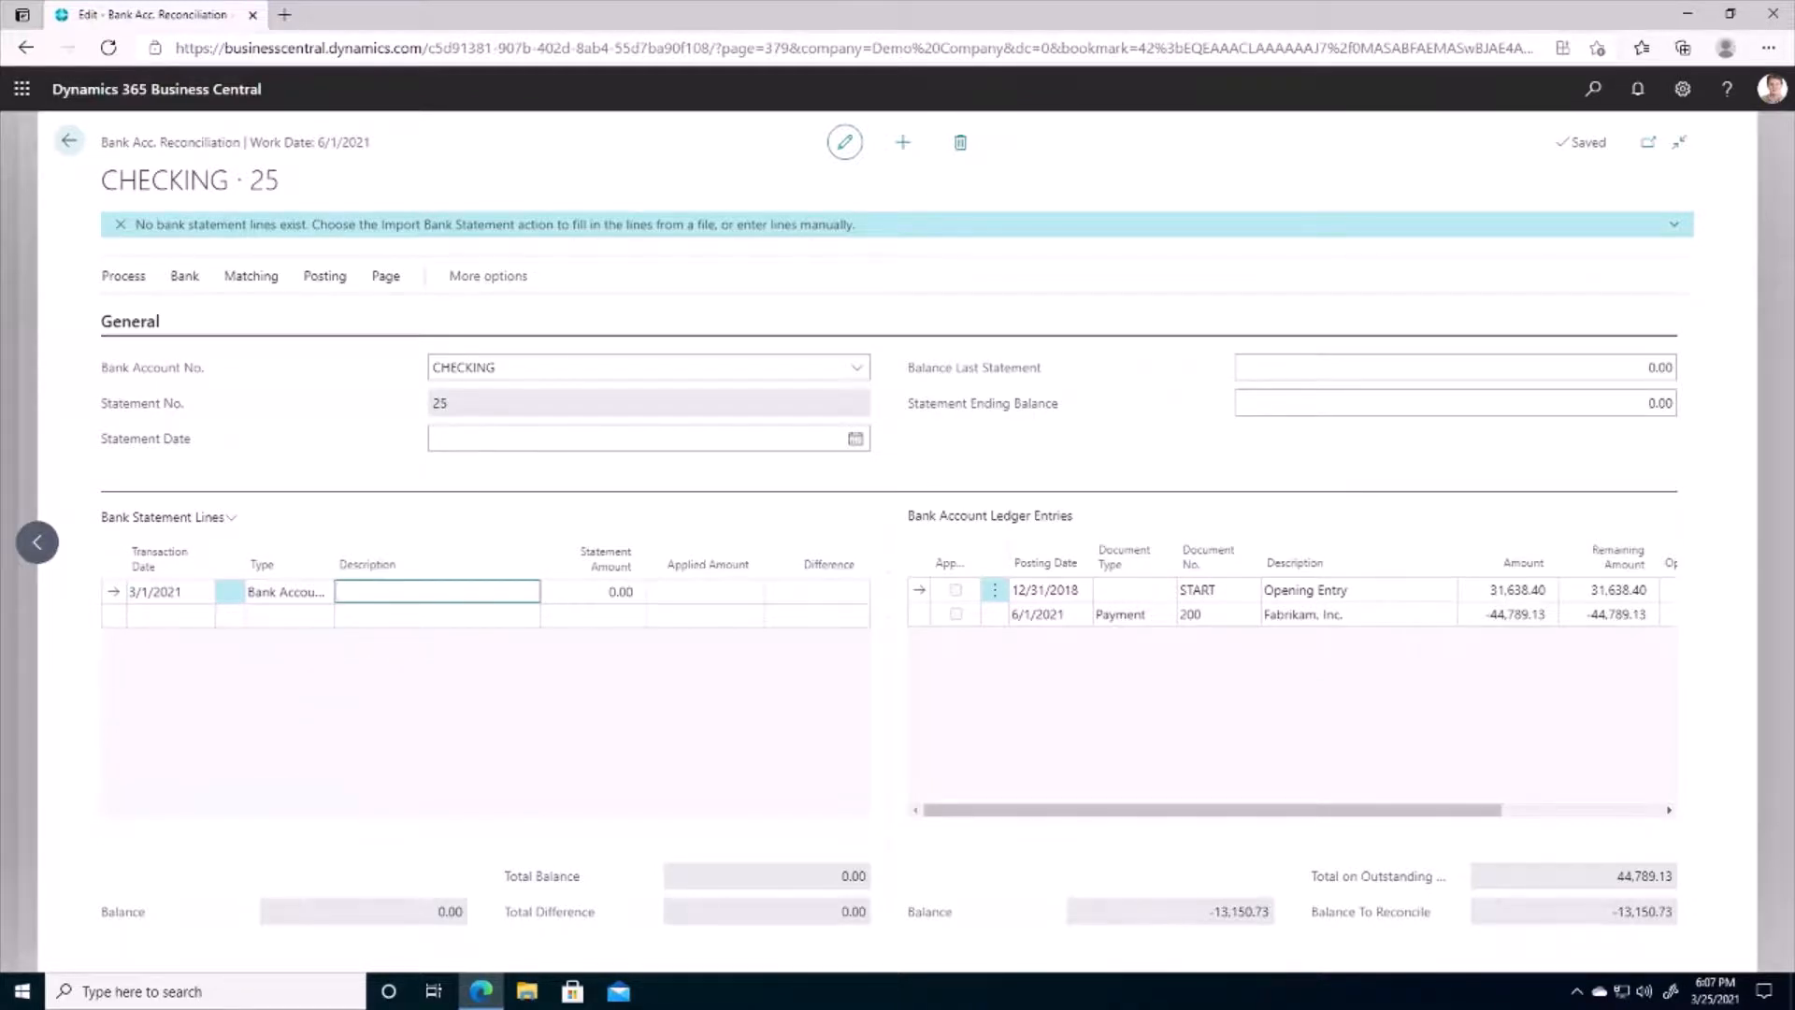
{"action": "type", "text": "Test"}
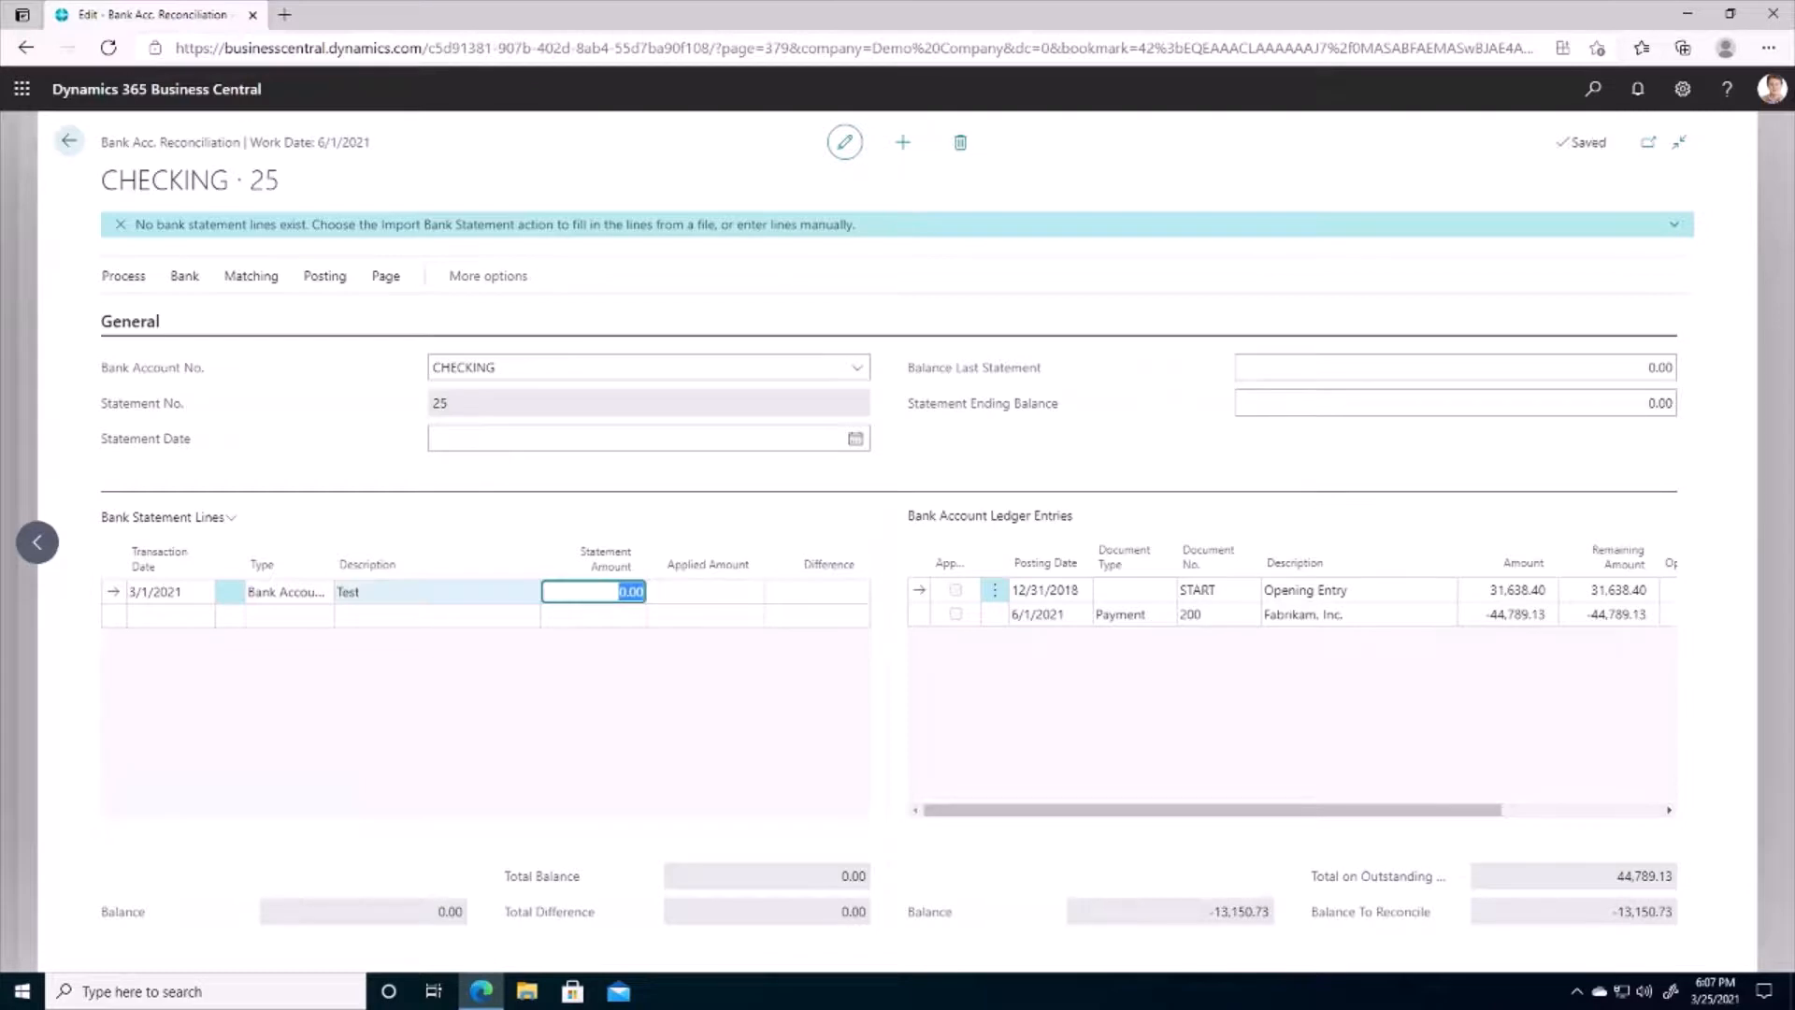
{"action": "type", "text": "-100"}
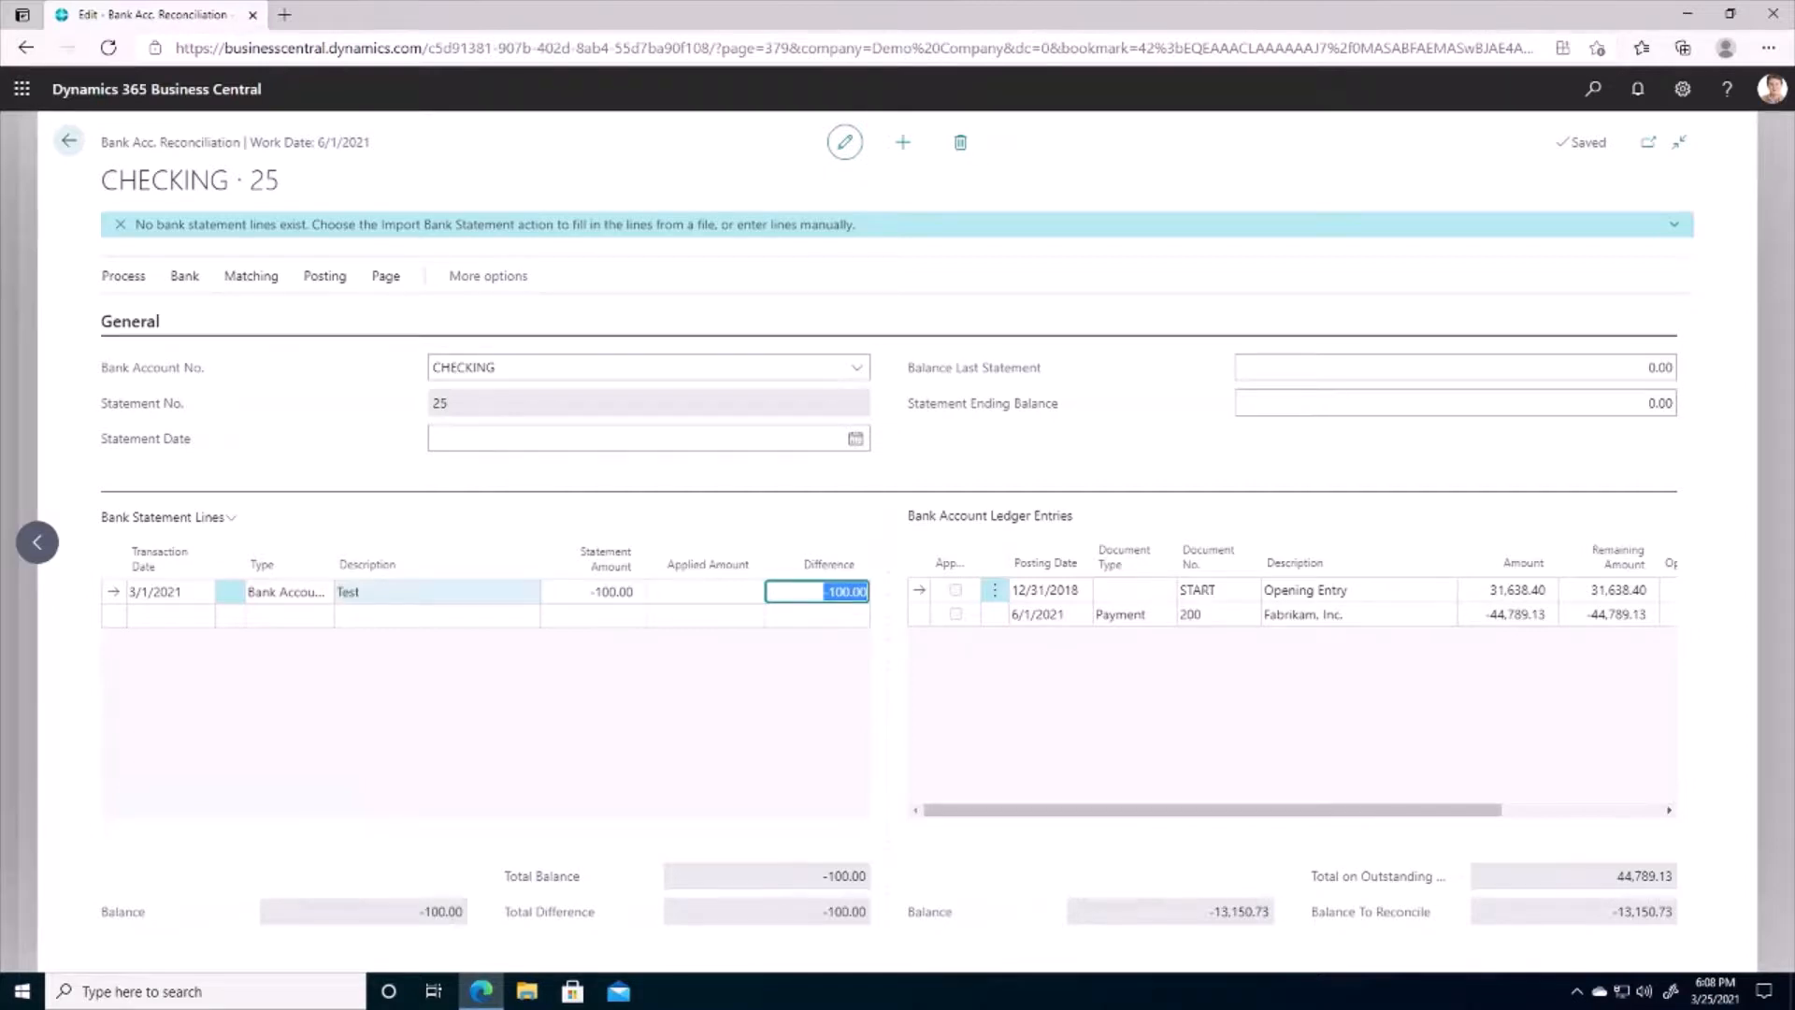
{"action": "mouse_move", "coordinate": [249, 277]}
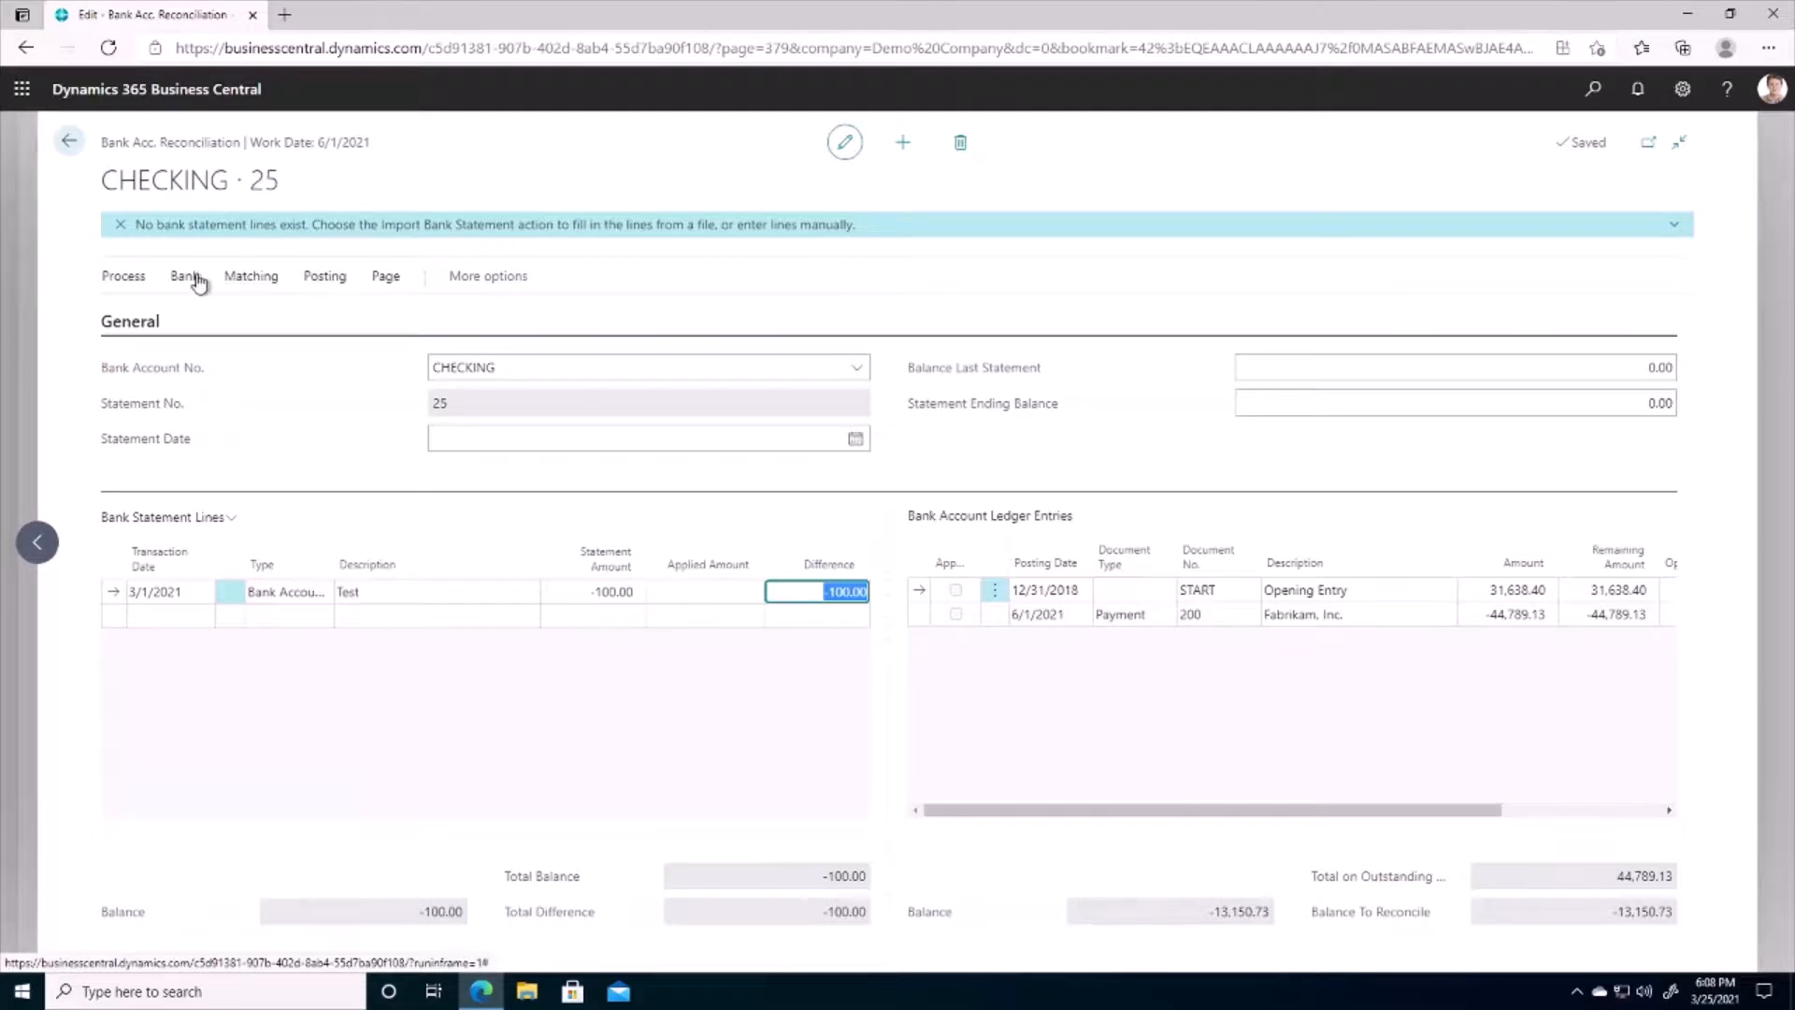
{"action": "mouse_move", "coordinate": [189, 282]}
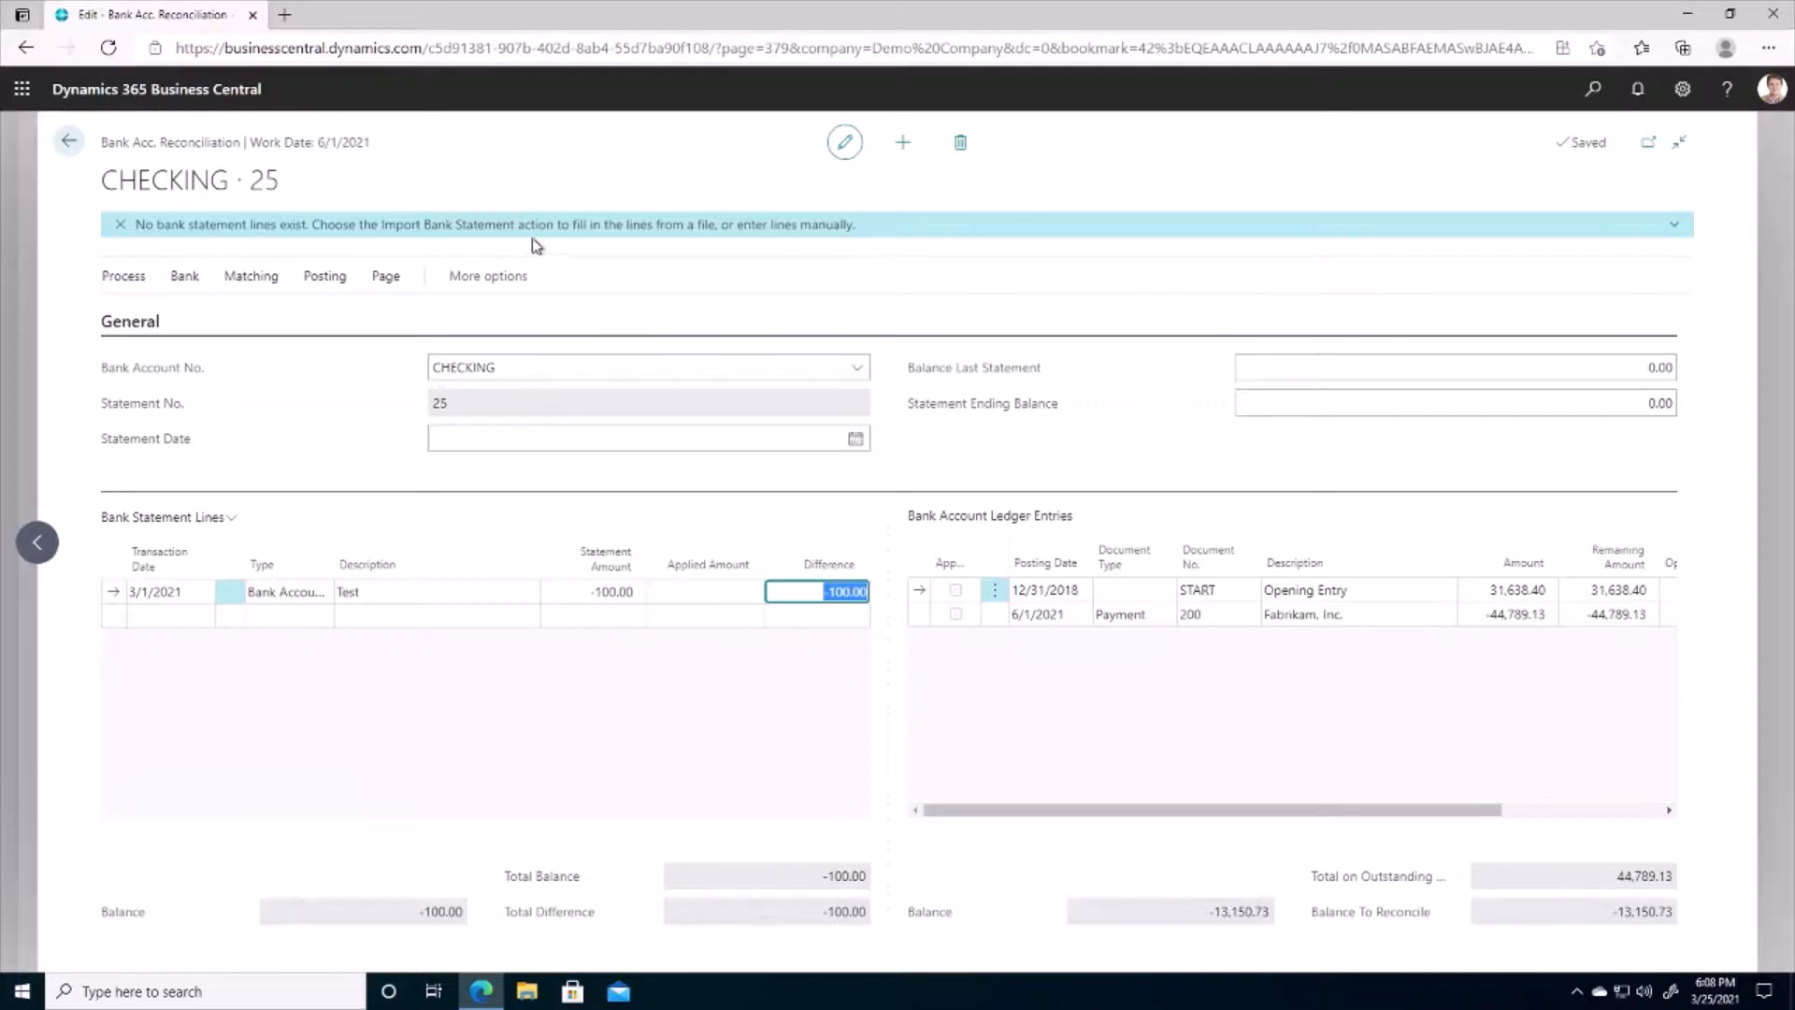
{"action": "mouse_move", "coordinate": [155, 354]}
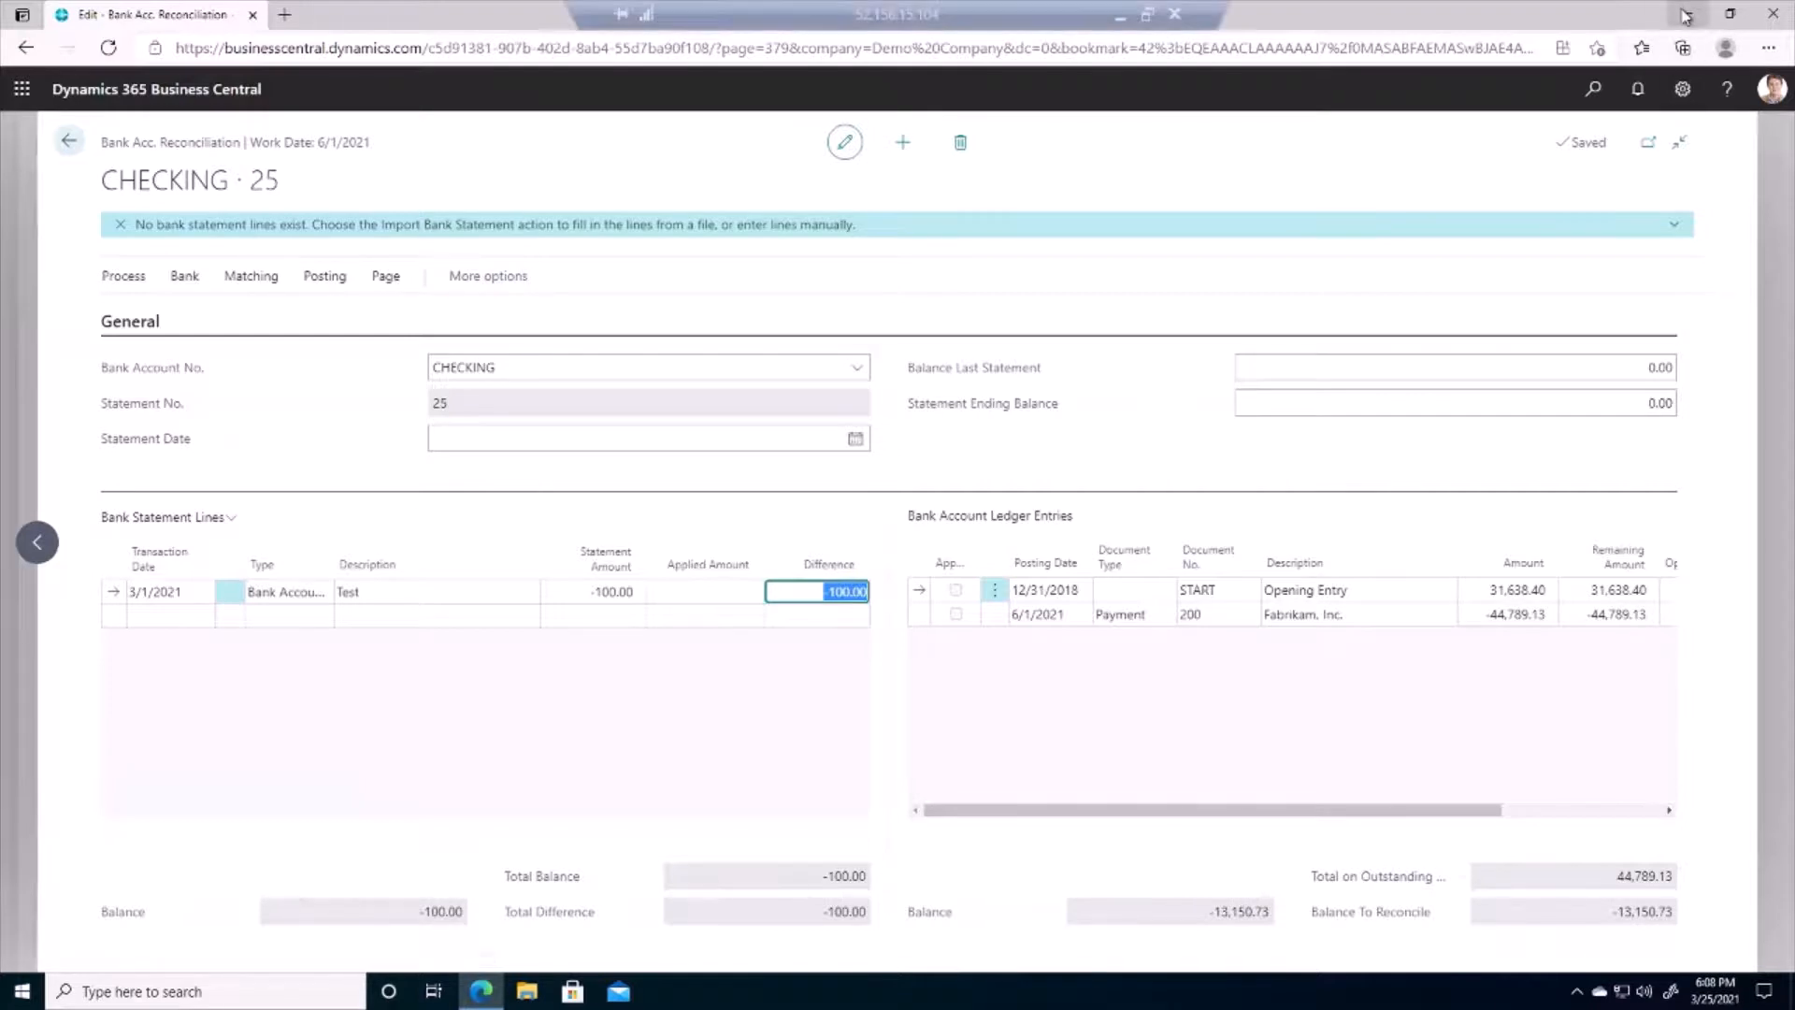
{"action": "mouse_move", "coordinate": [1686, 15]}
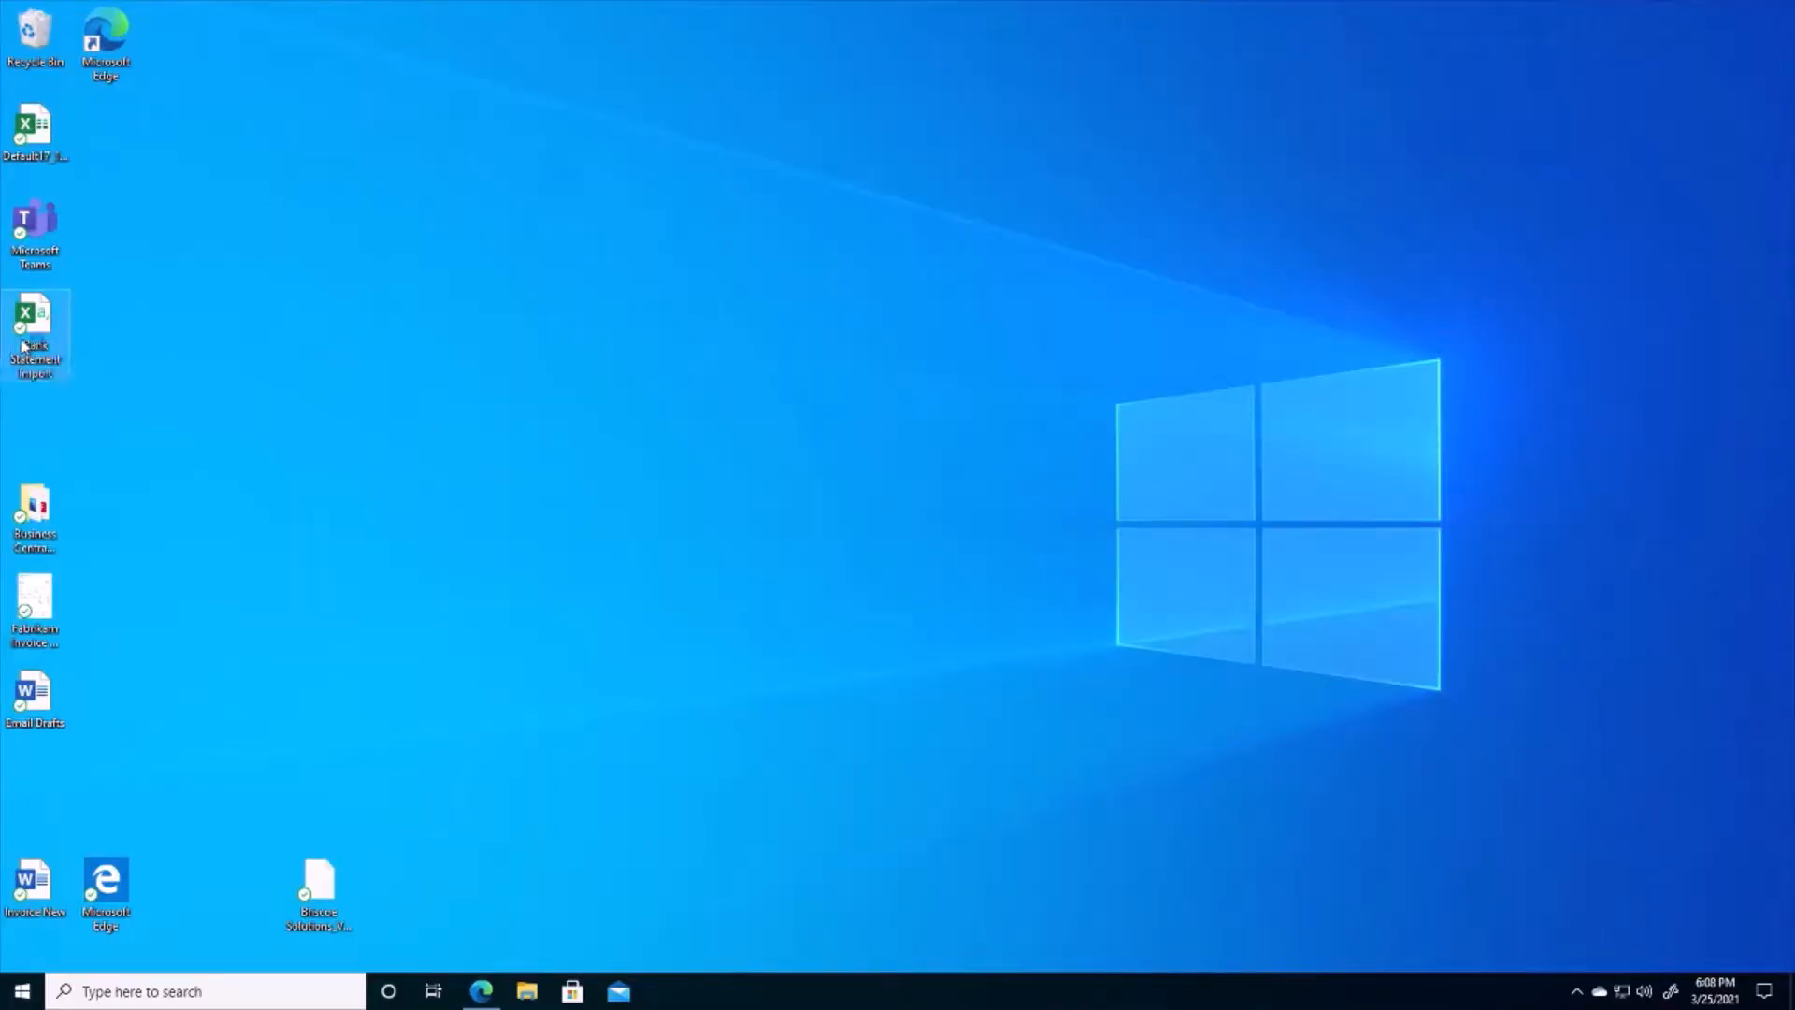
{"action": "double_click", "coordinate": [33, 333]}
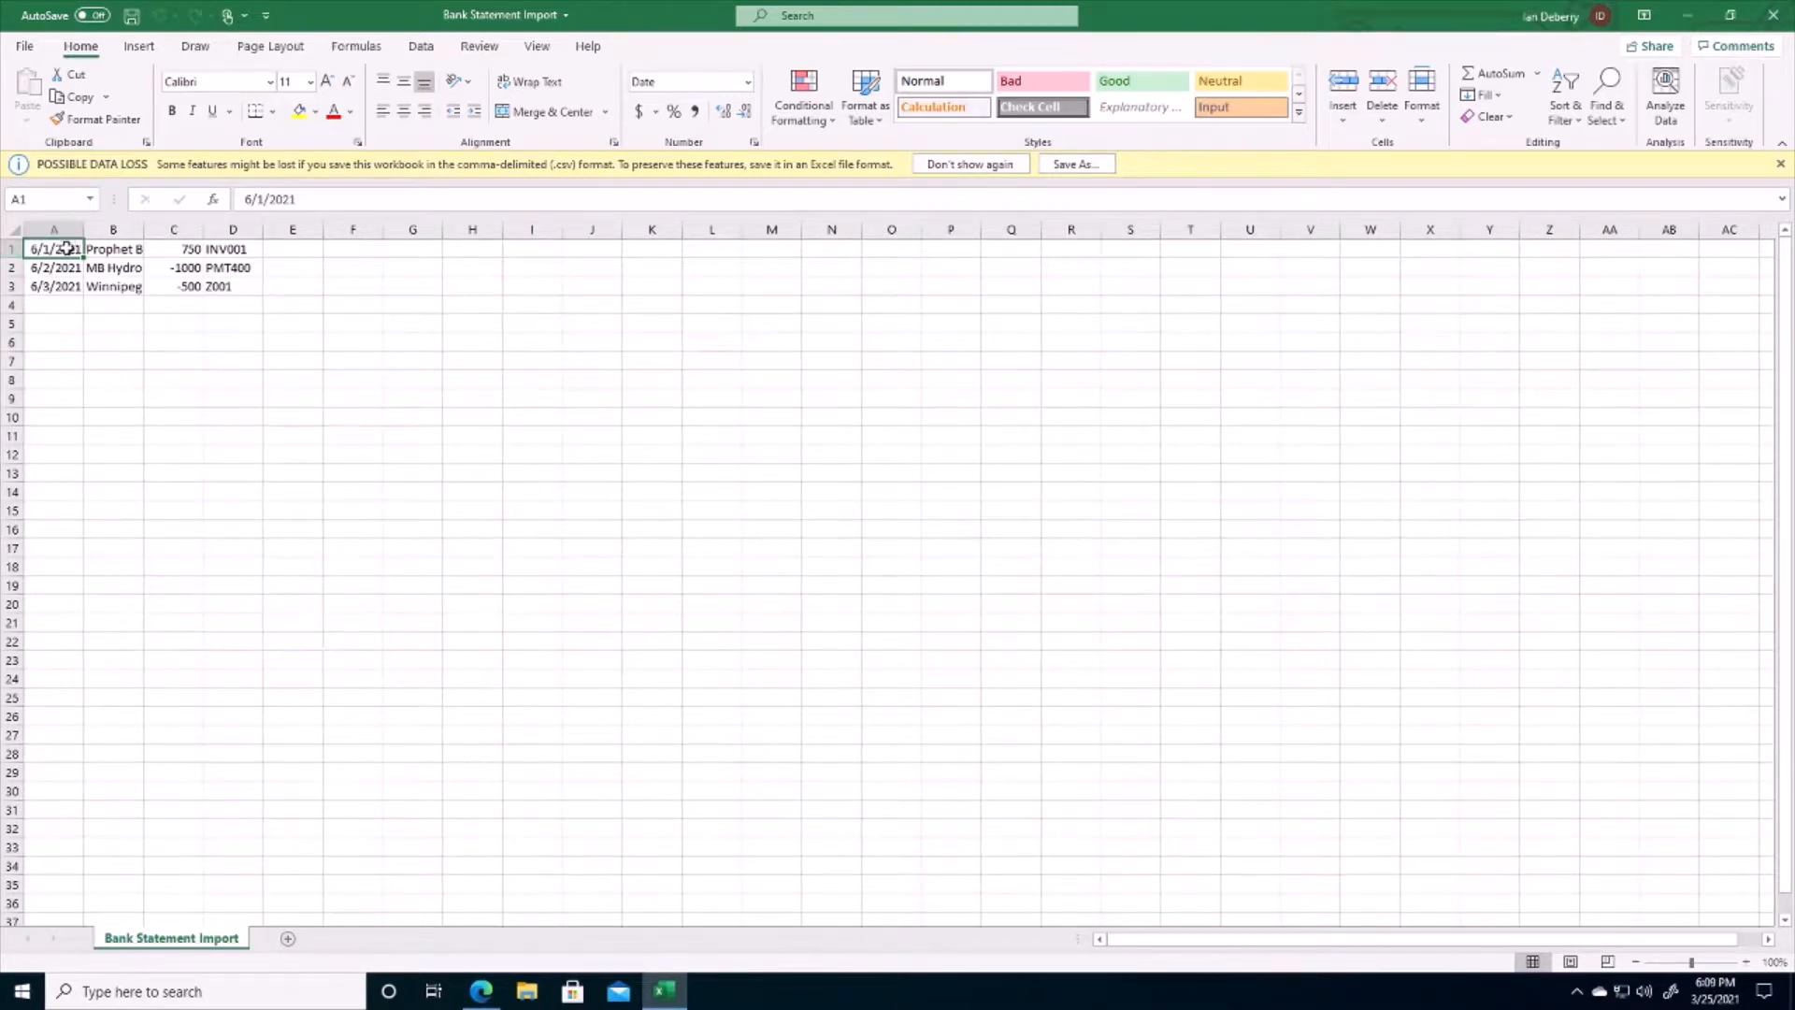
{"action": "left_click", "coordinate": [112, 228]}
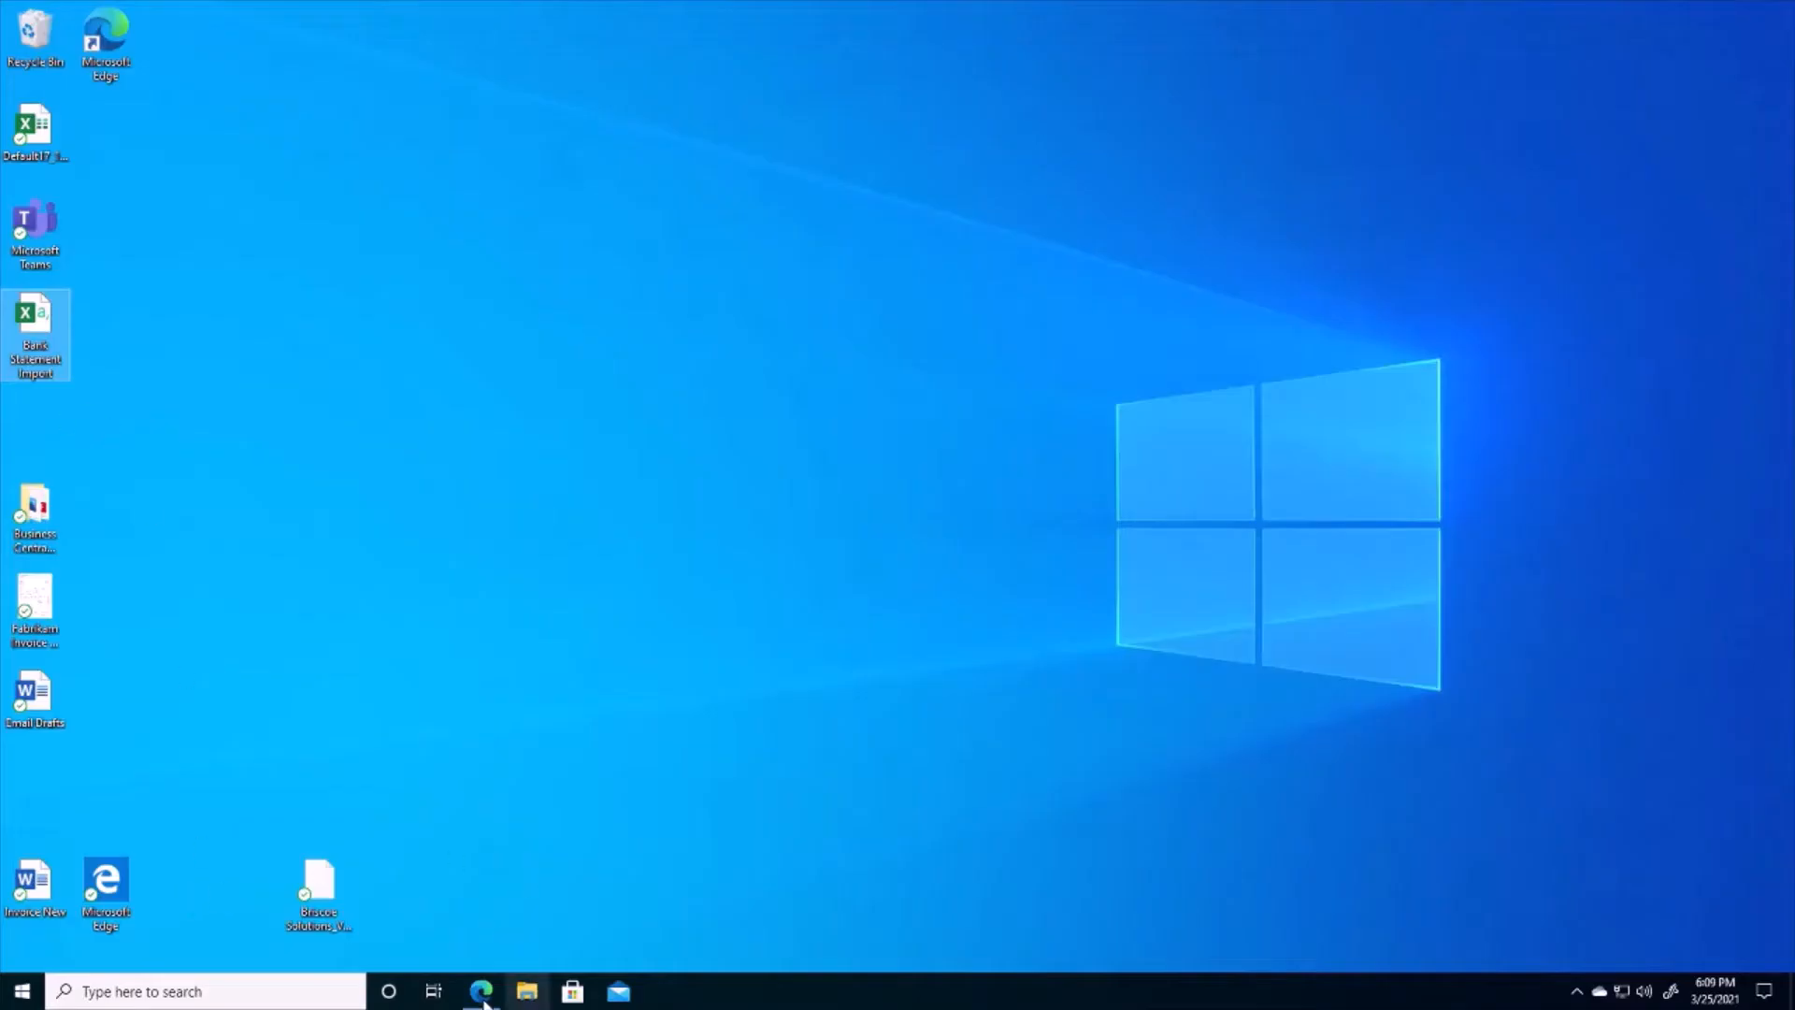
Import the CSV bank statement into CHECKING 25, adding Prophet, MB Hydro and Winnipeg Water lines
{"action": "left_click", "coordinate": [481, 991]}
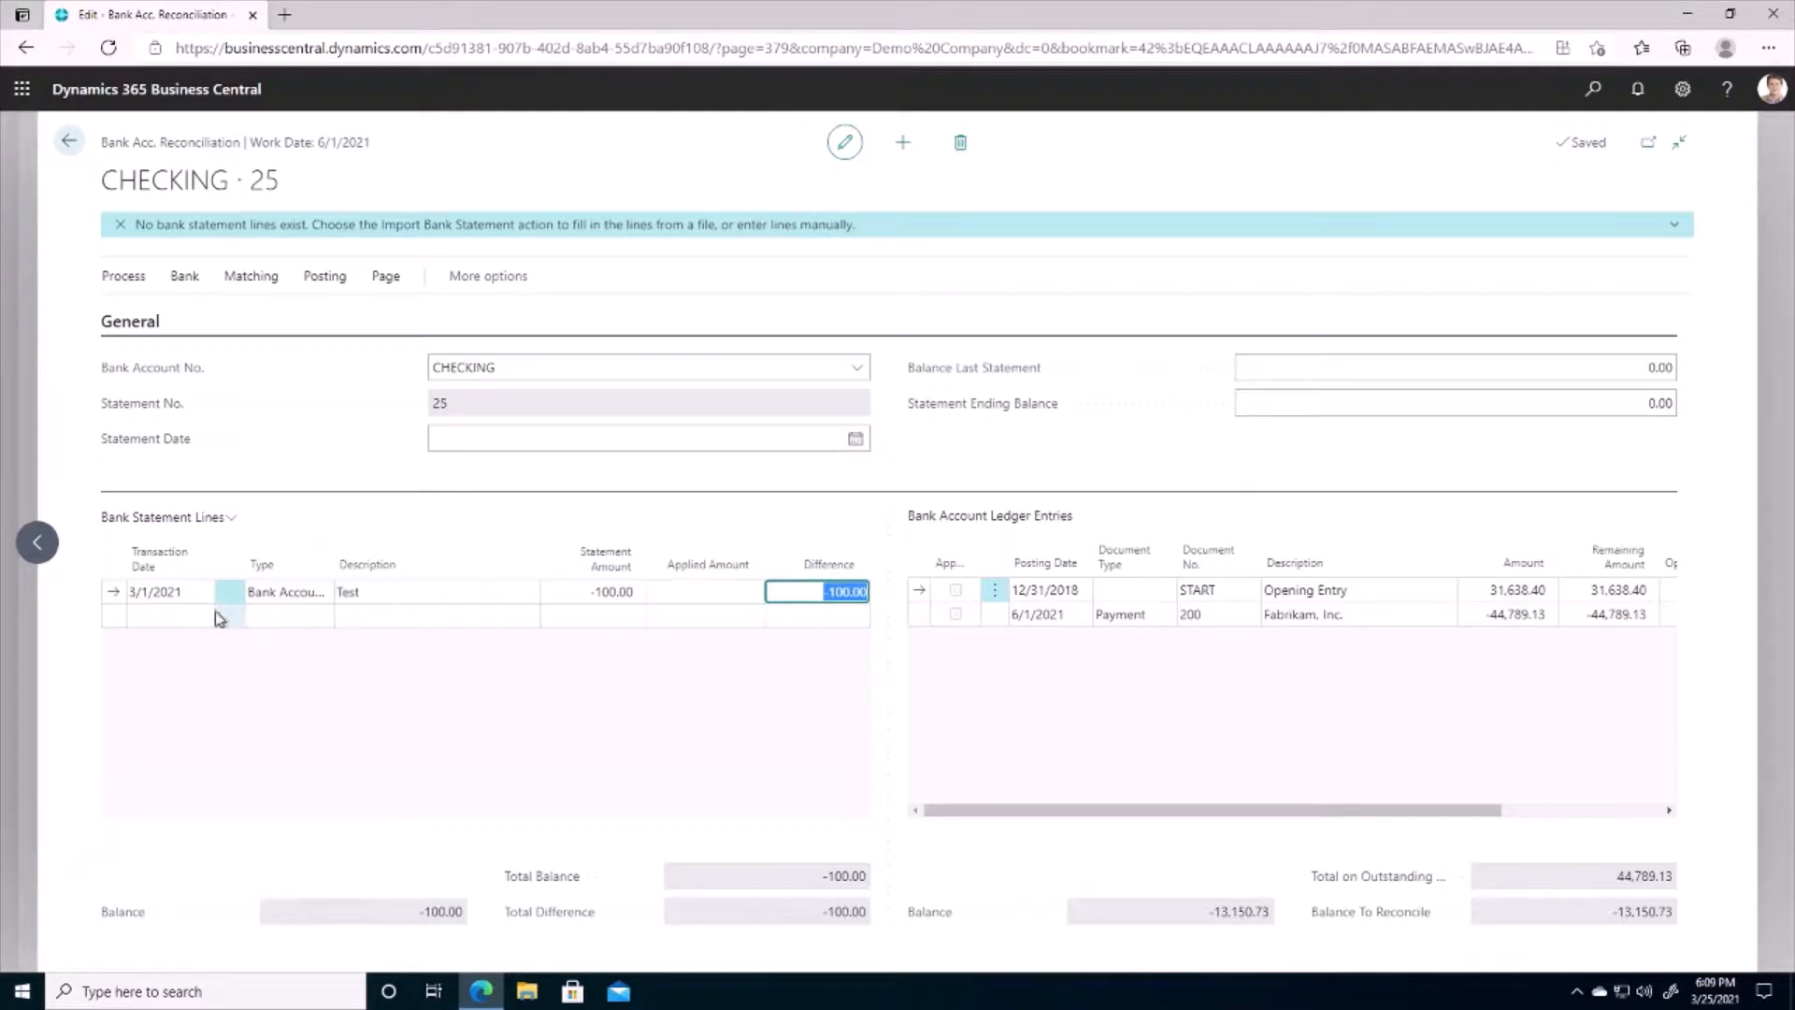
{"action": "mouse_move", "coordinate": [185, 276]}
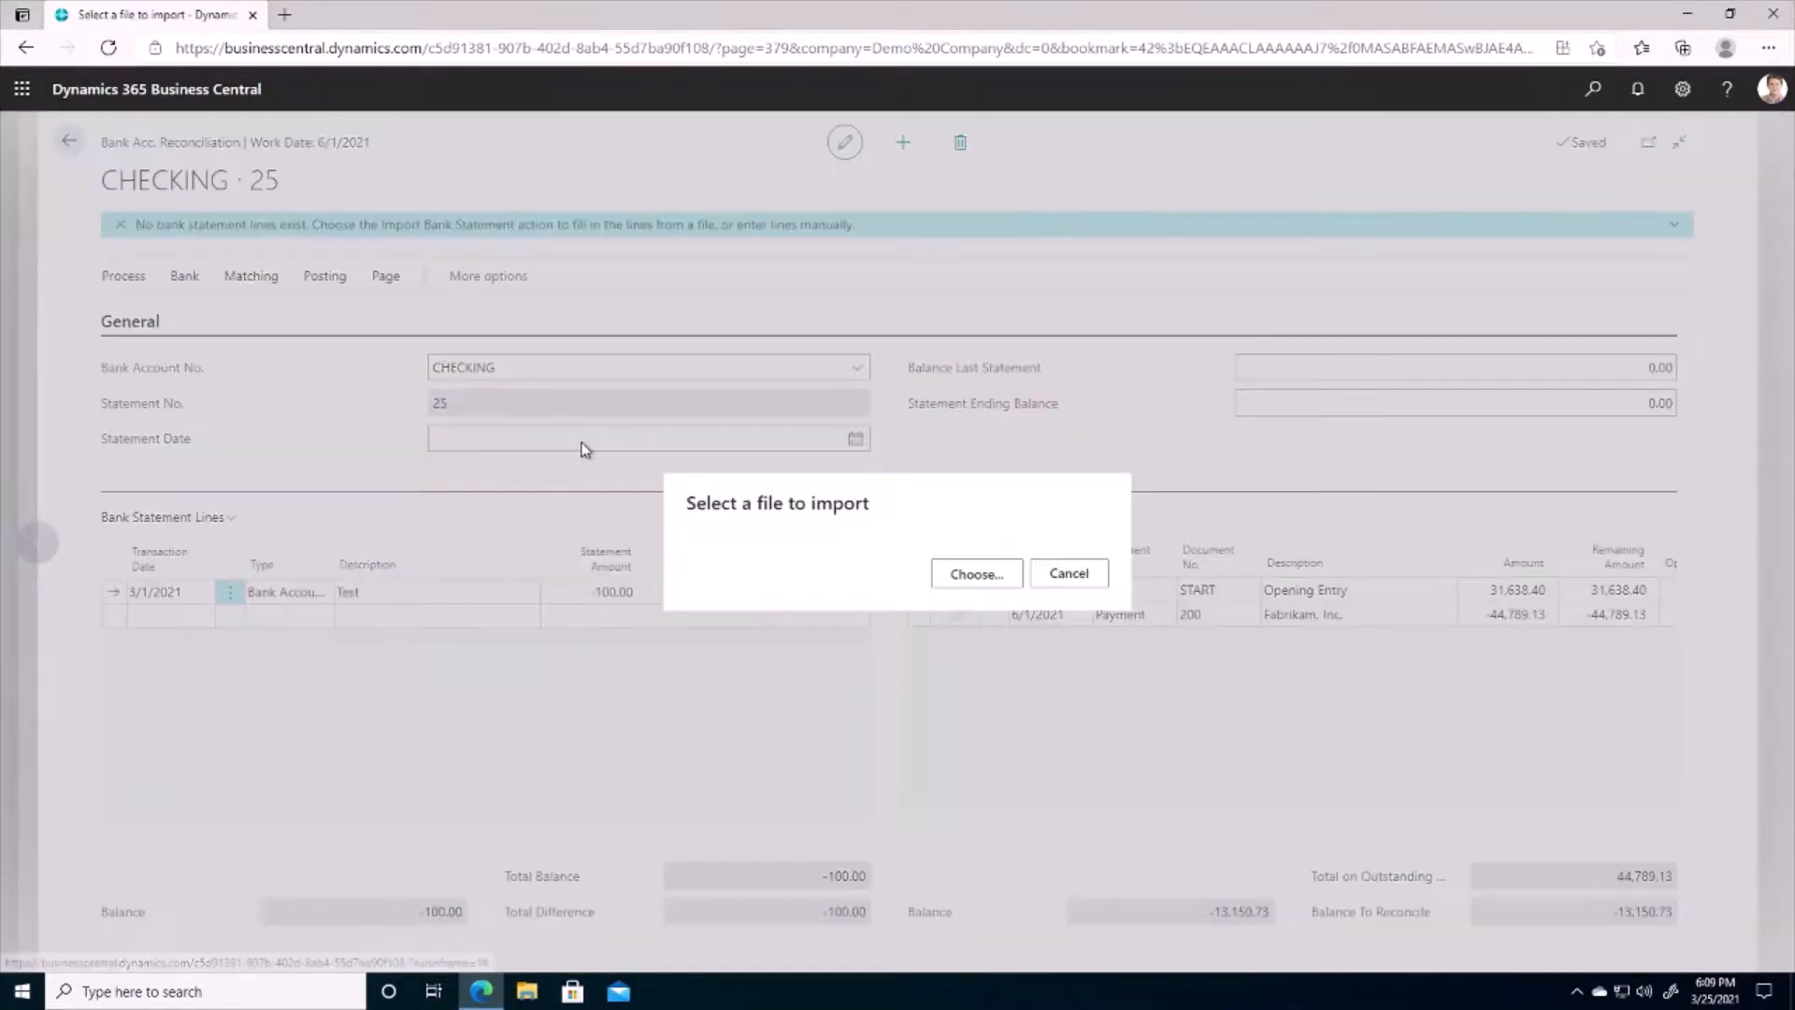
{"action": "left_click", "coordinate": [975, 574]}
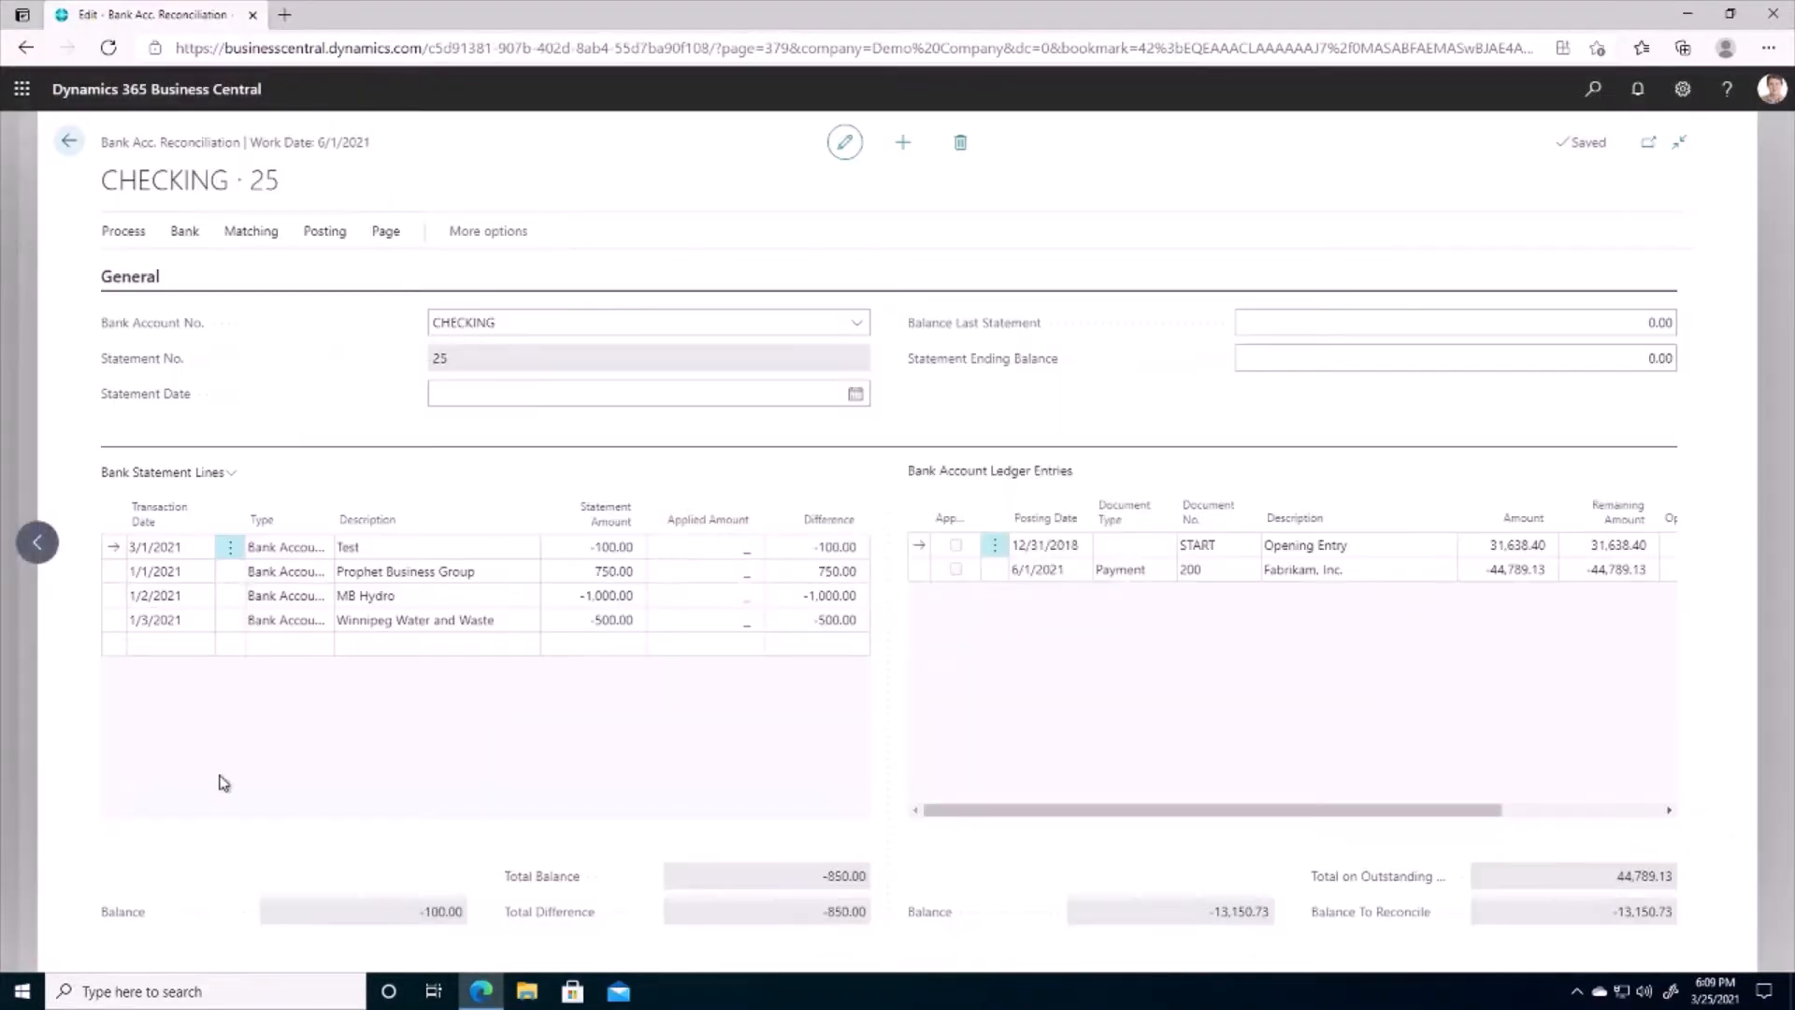
{"action": "left_click", "coordinate": [404, 571]}
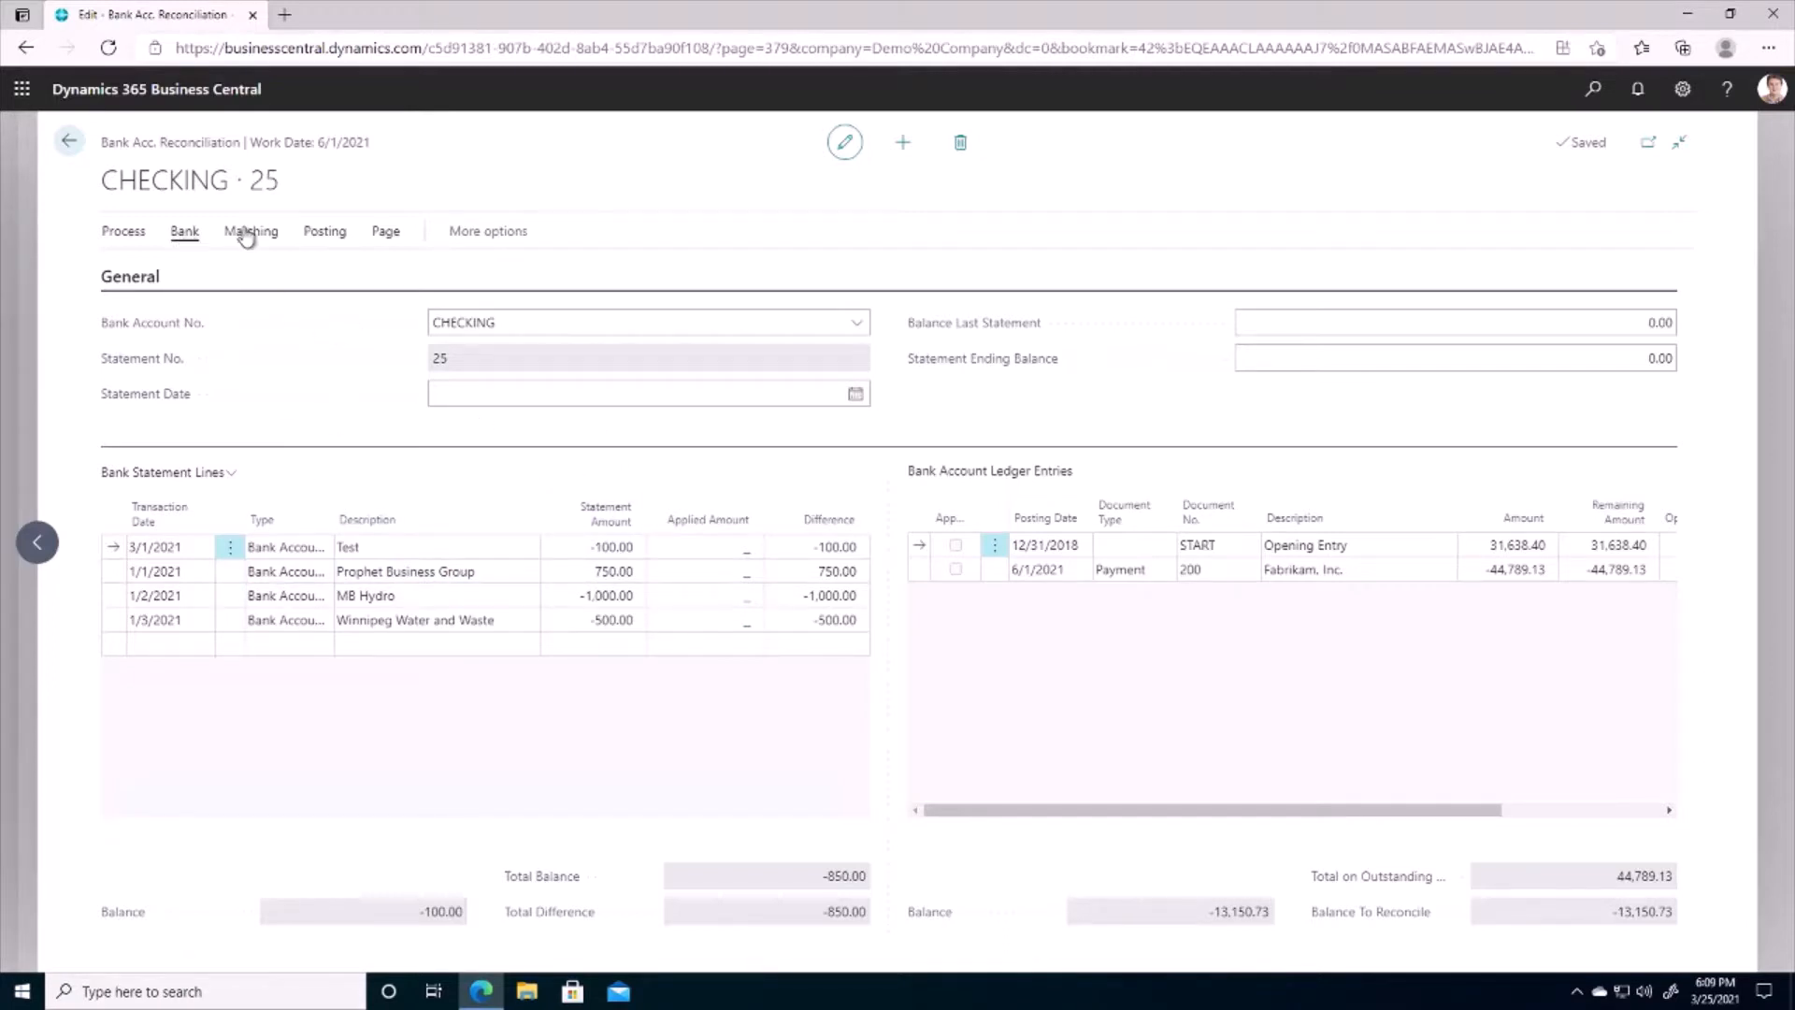
{"action": "left_click", "coordinate": [250, 230]}
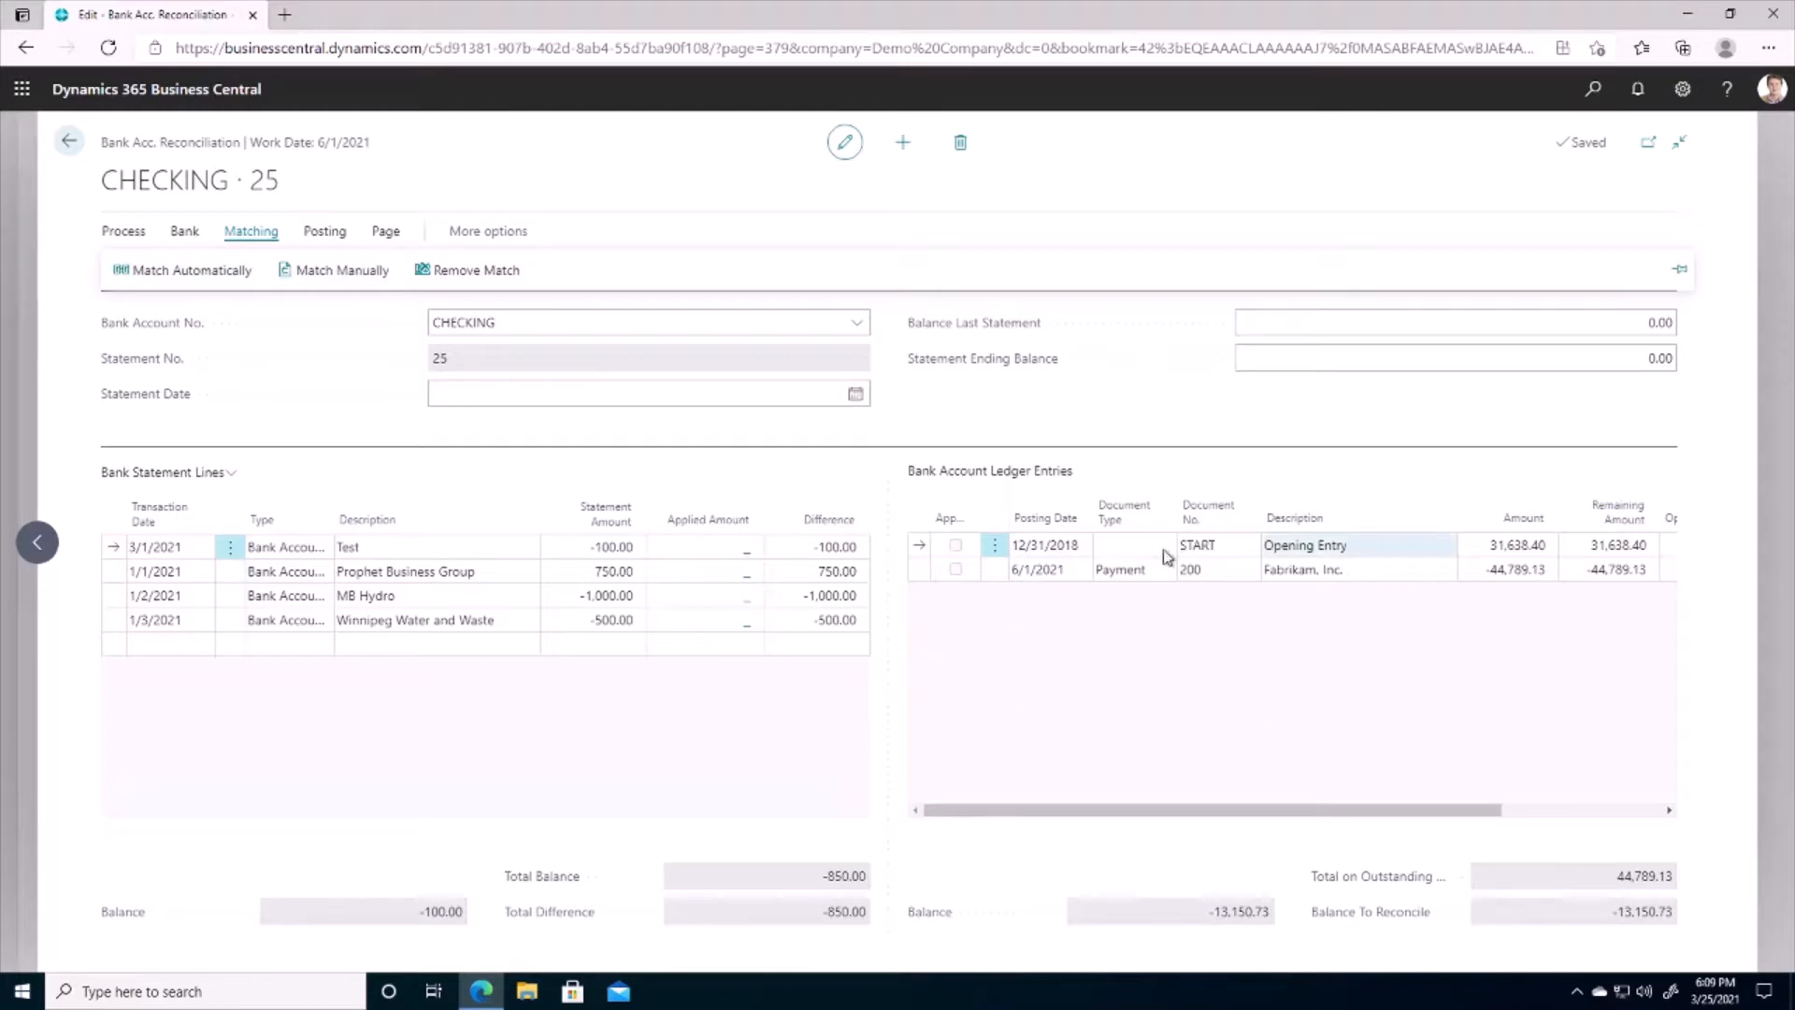
Reopen reconciliation CHECKING 24 from the list, dismiss the no-statement-lines notice and show the Bank actions
{"action": "left_click", "coordinate": [67, 140]}
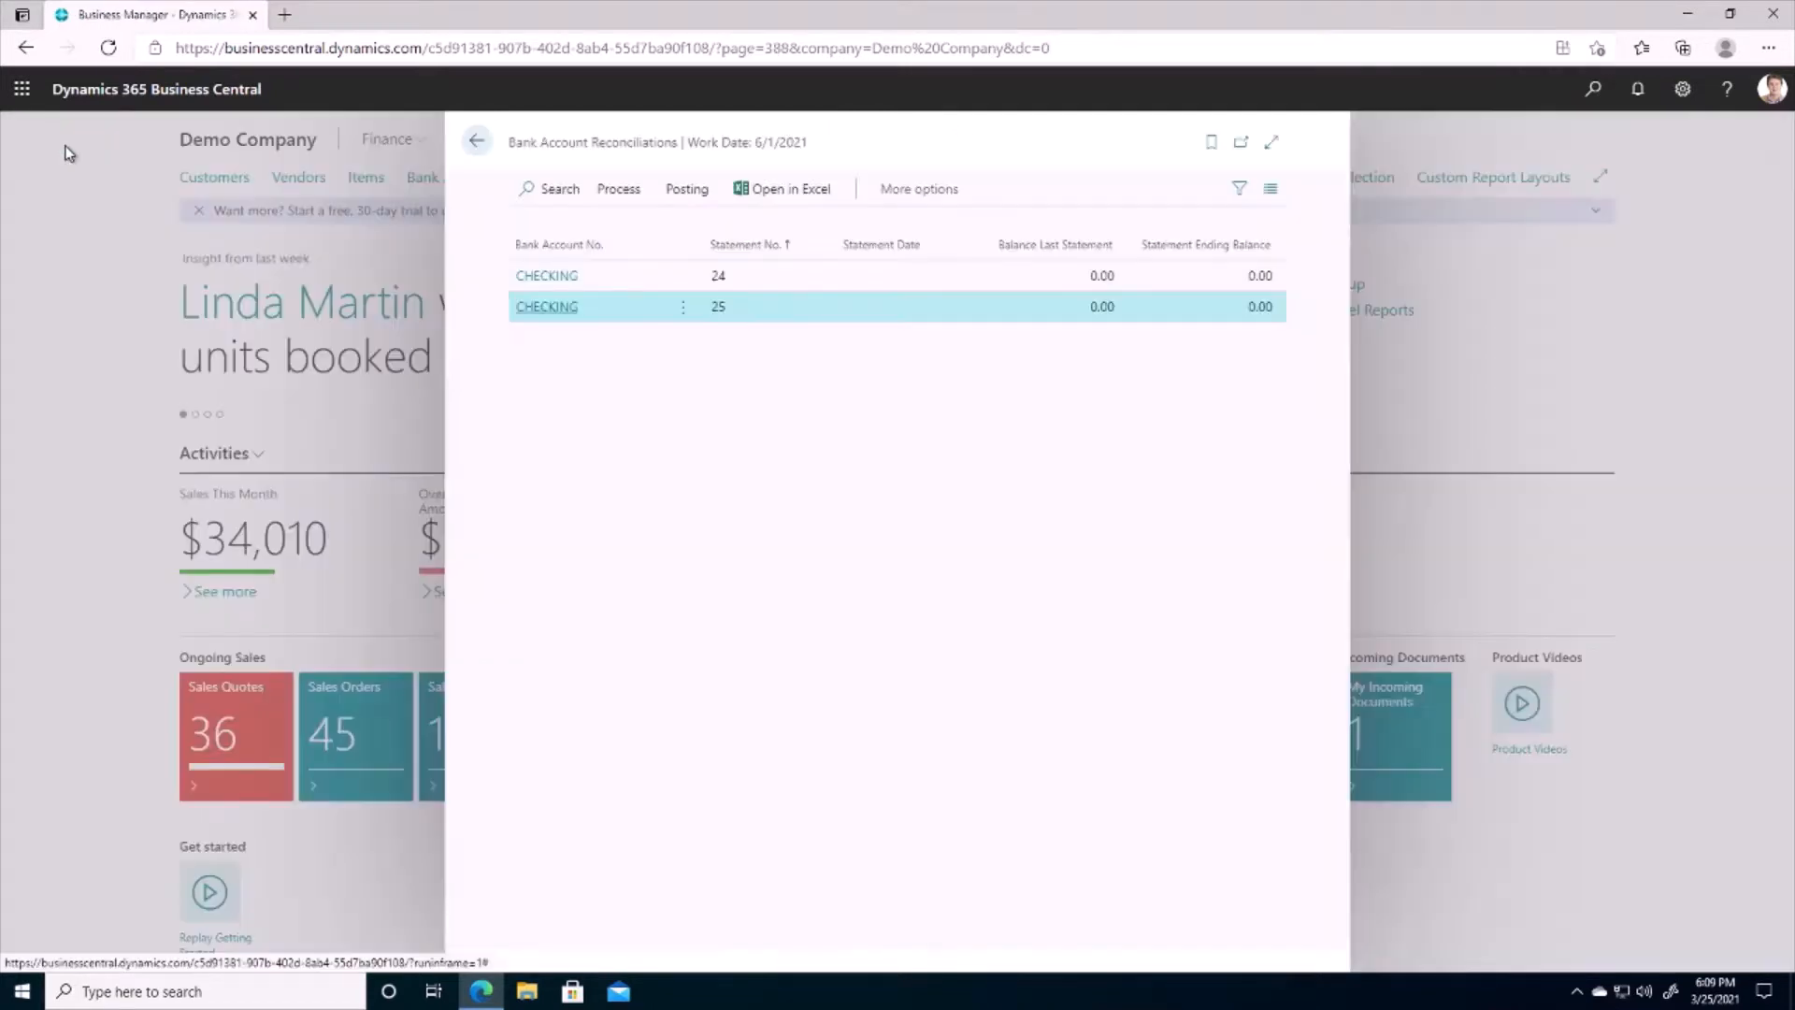
{"action": "left_click", "coordinate": [546, 275]}
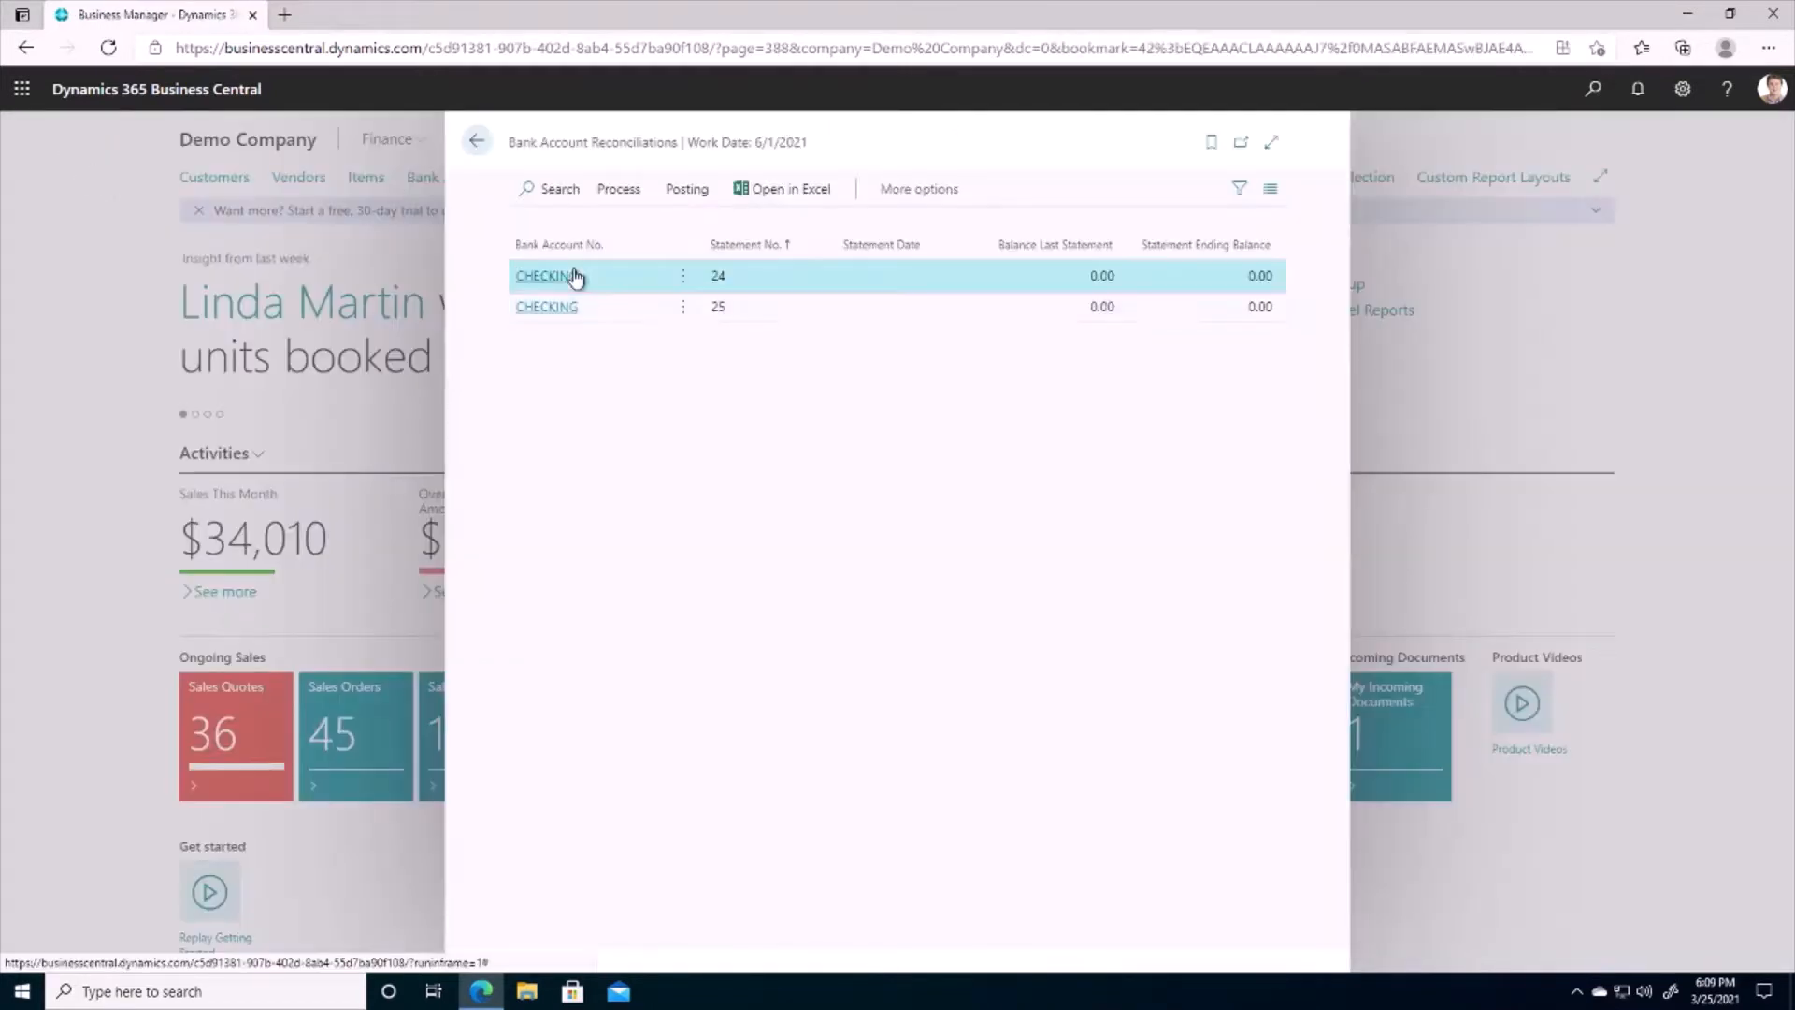
{"action": "left_click", "coordinate": [542, 274]}
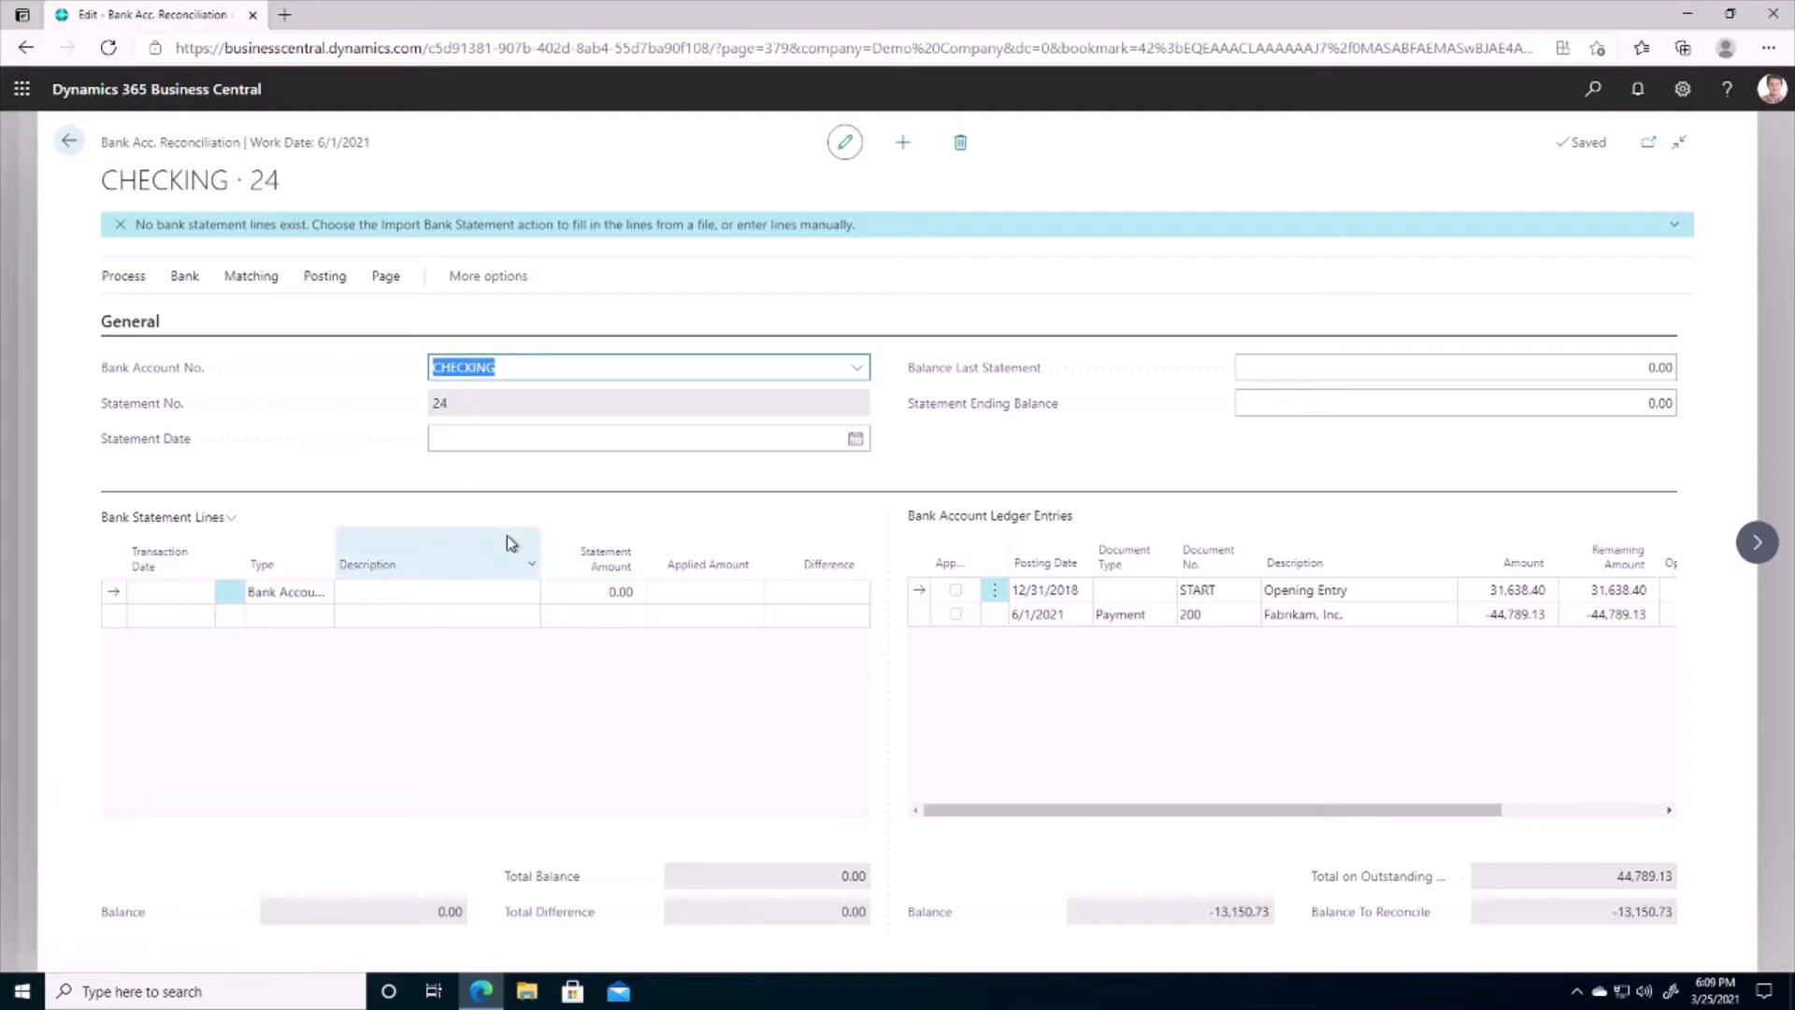
{"action": "mouse_move", "coordinate": [675, 248]}
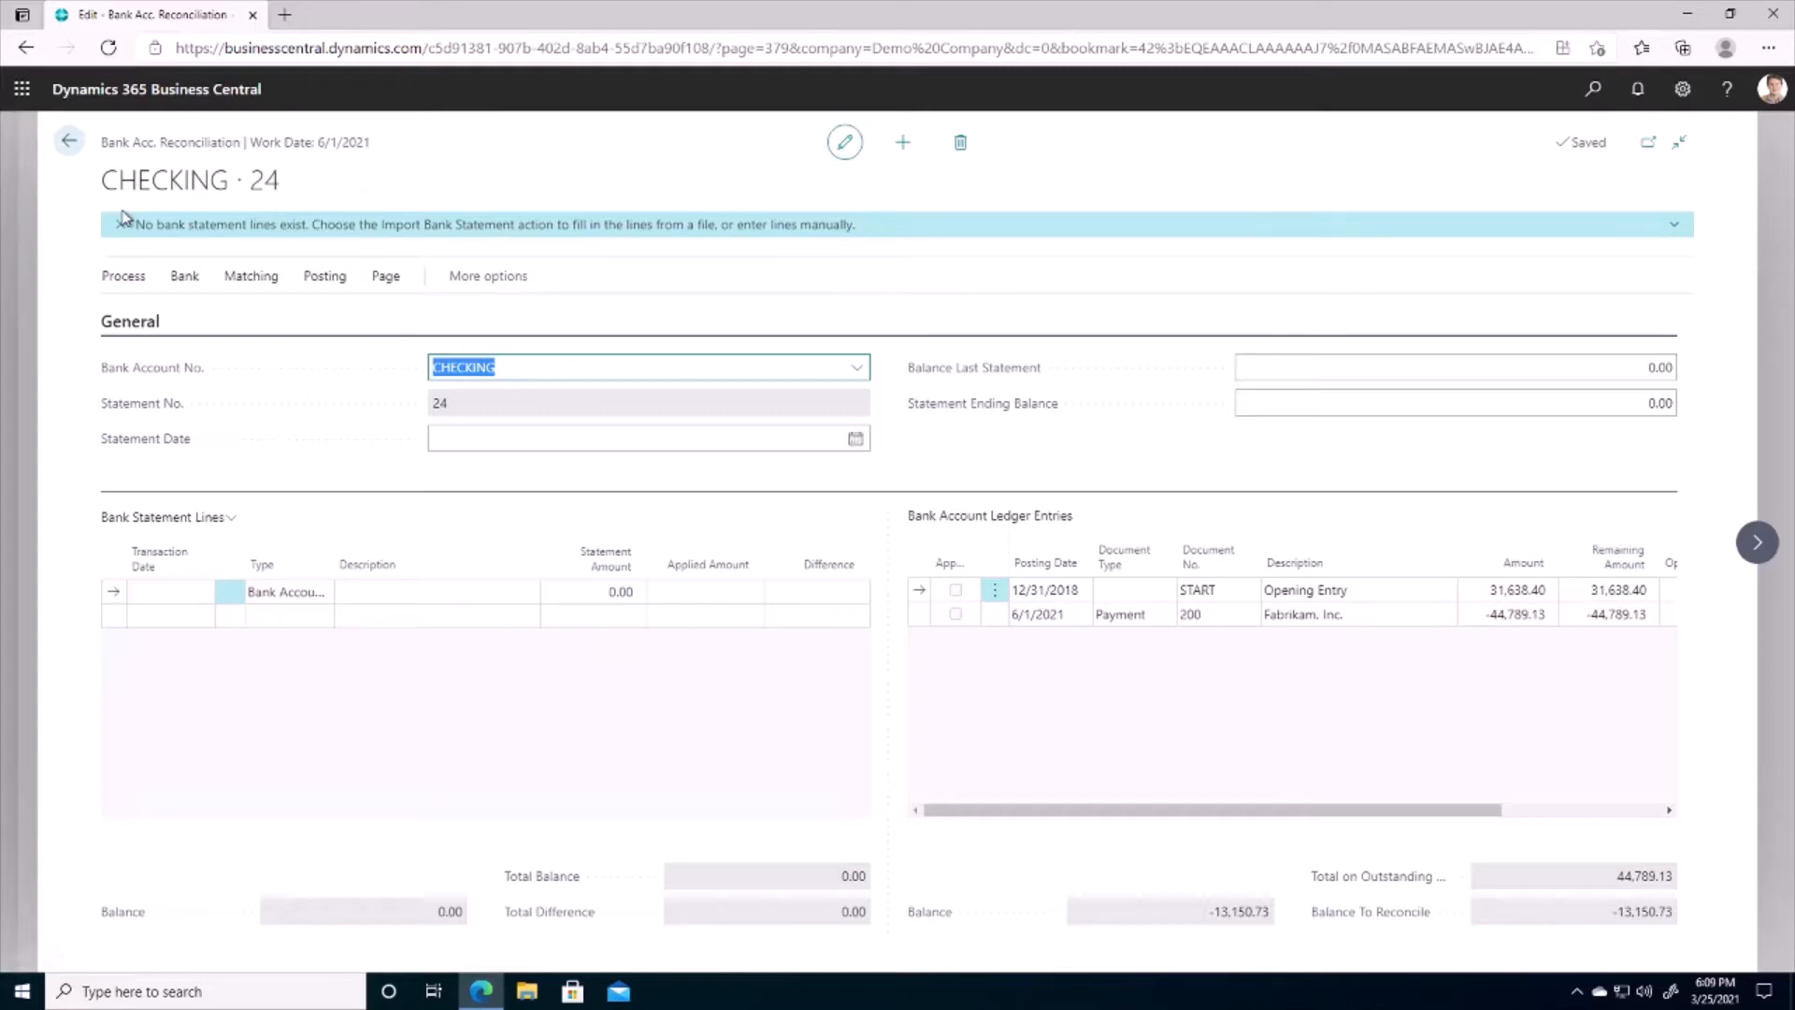
{"action": "left_click", "coordinate": [1672, 222]}
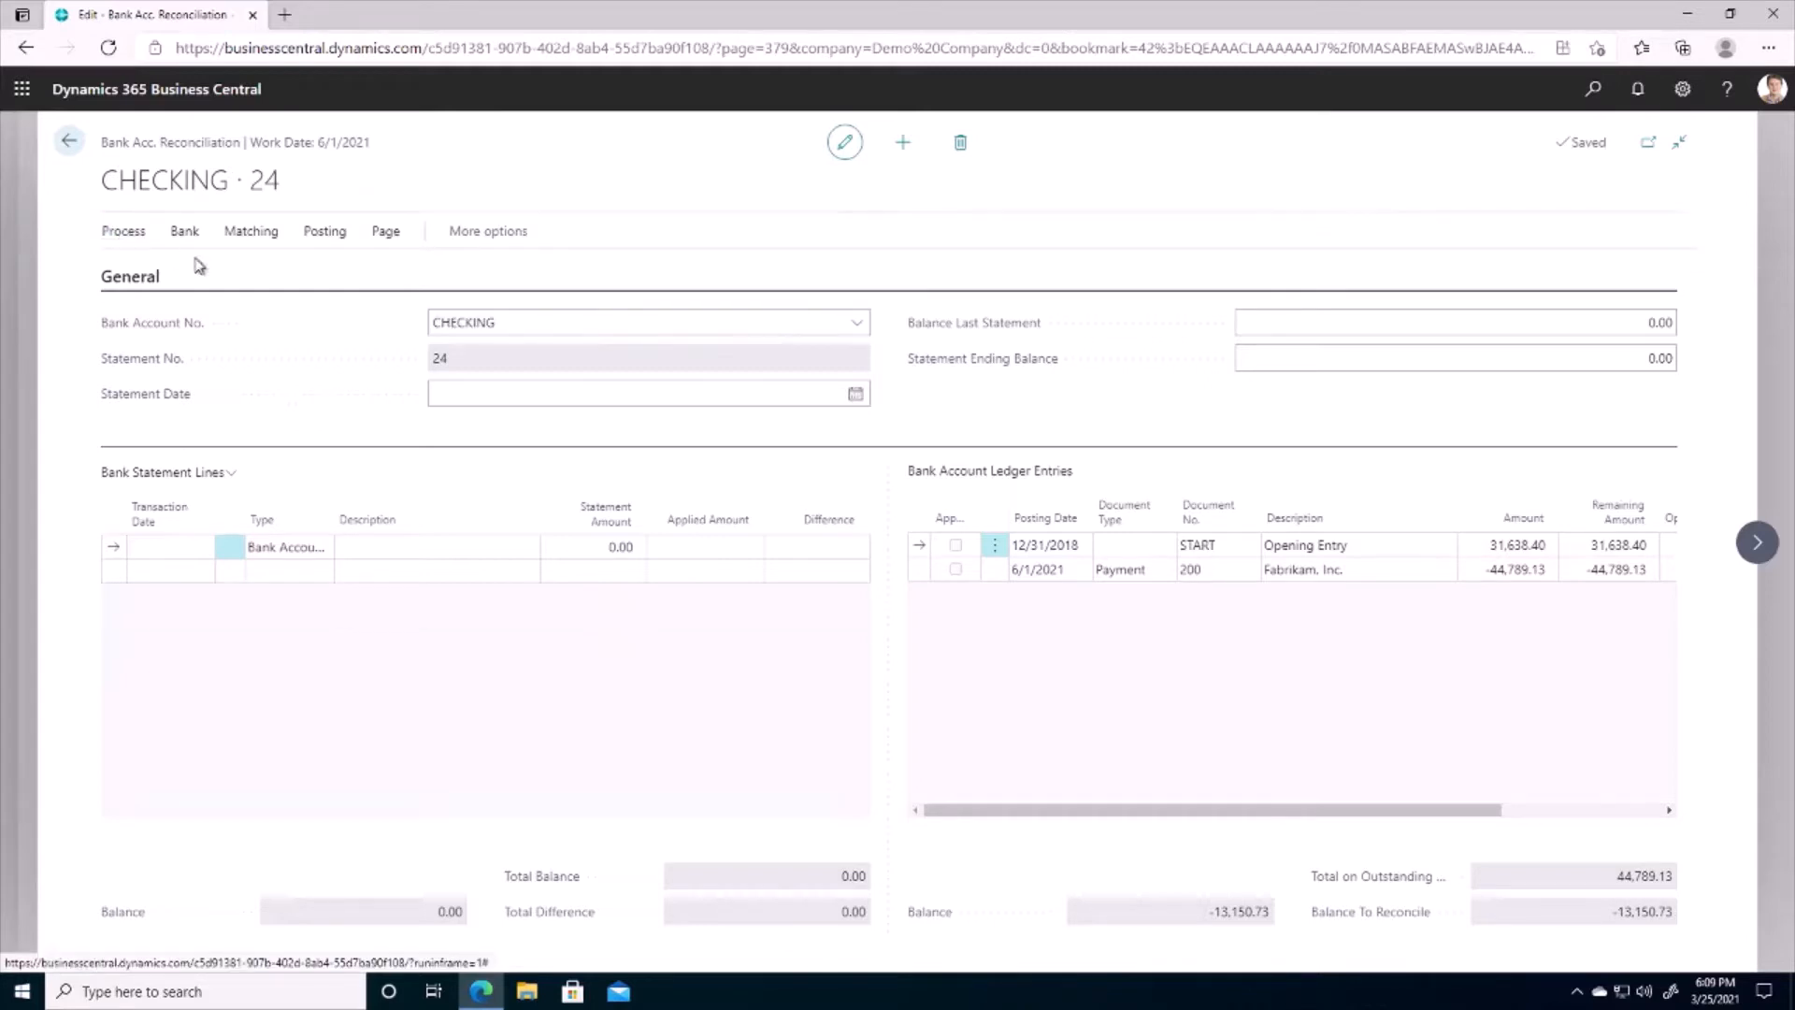
{"action": "mouse_move", "coordinate": [200, 262]}
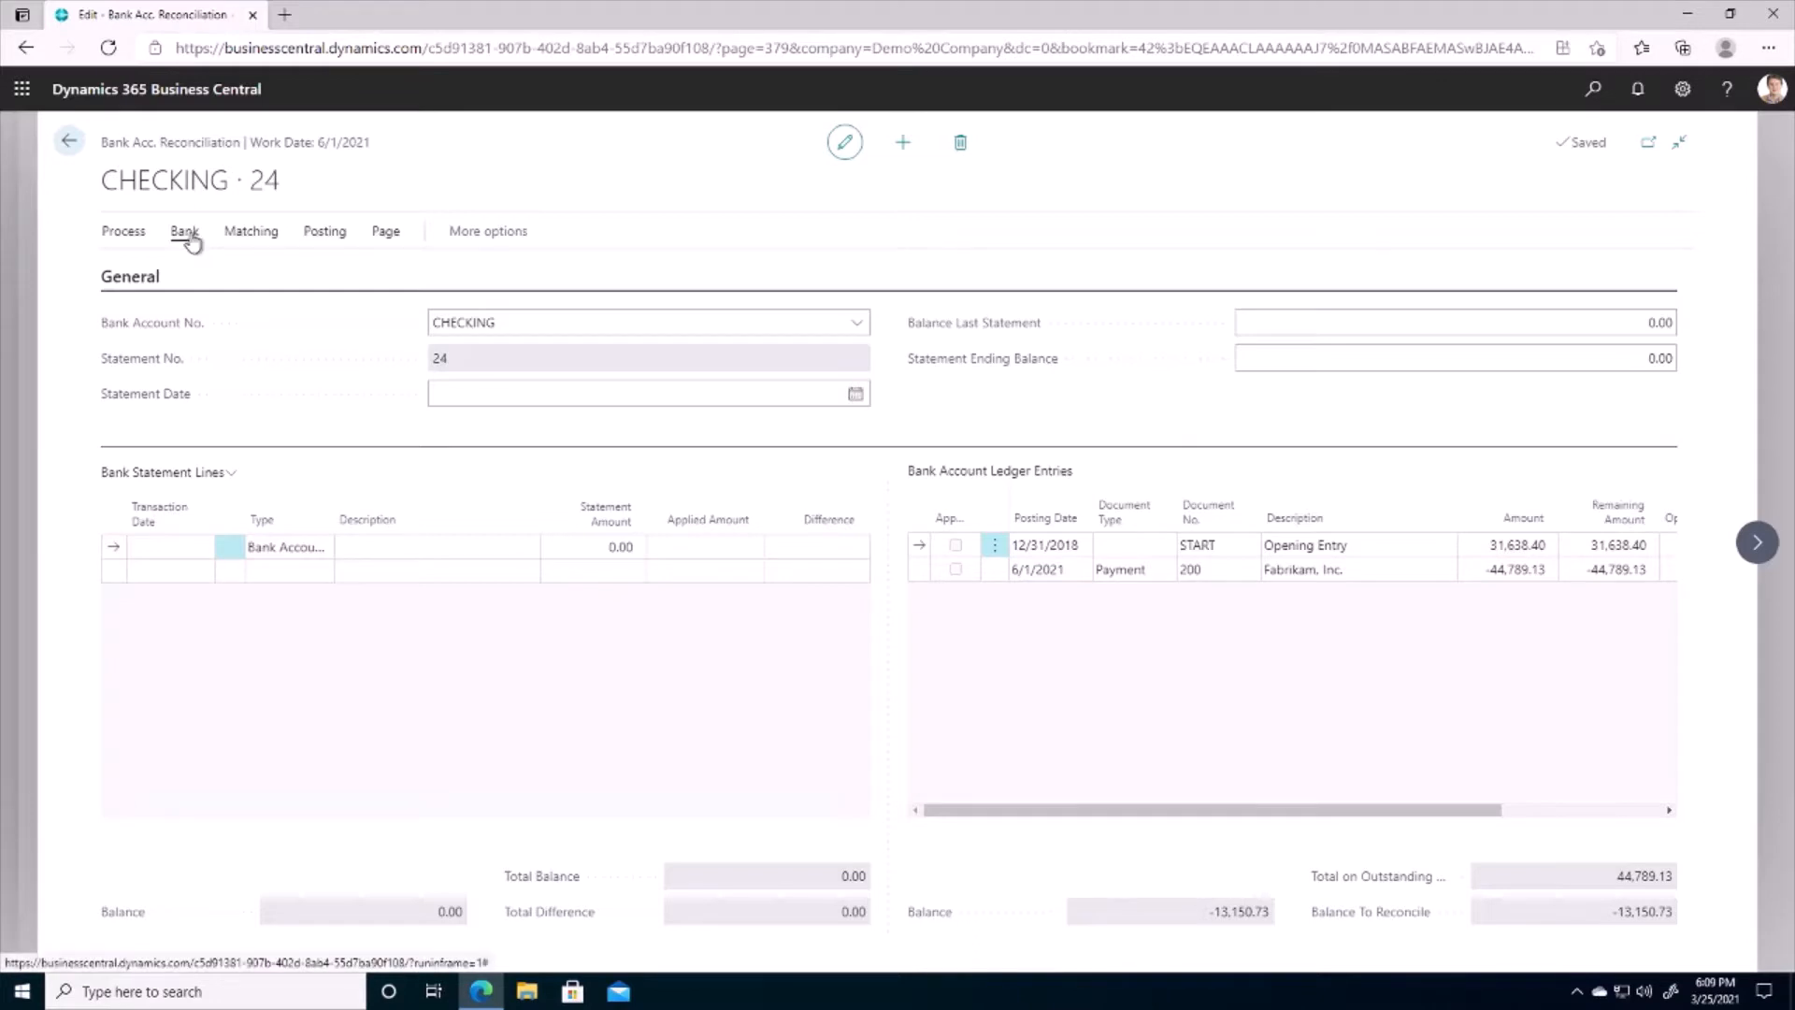
{"action": "left_click", "coordinate": [185, 230]}
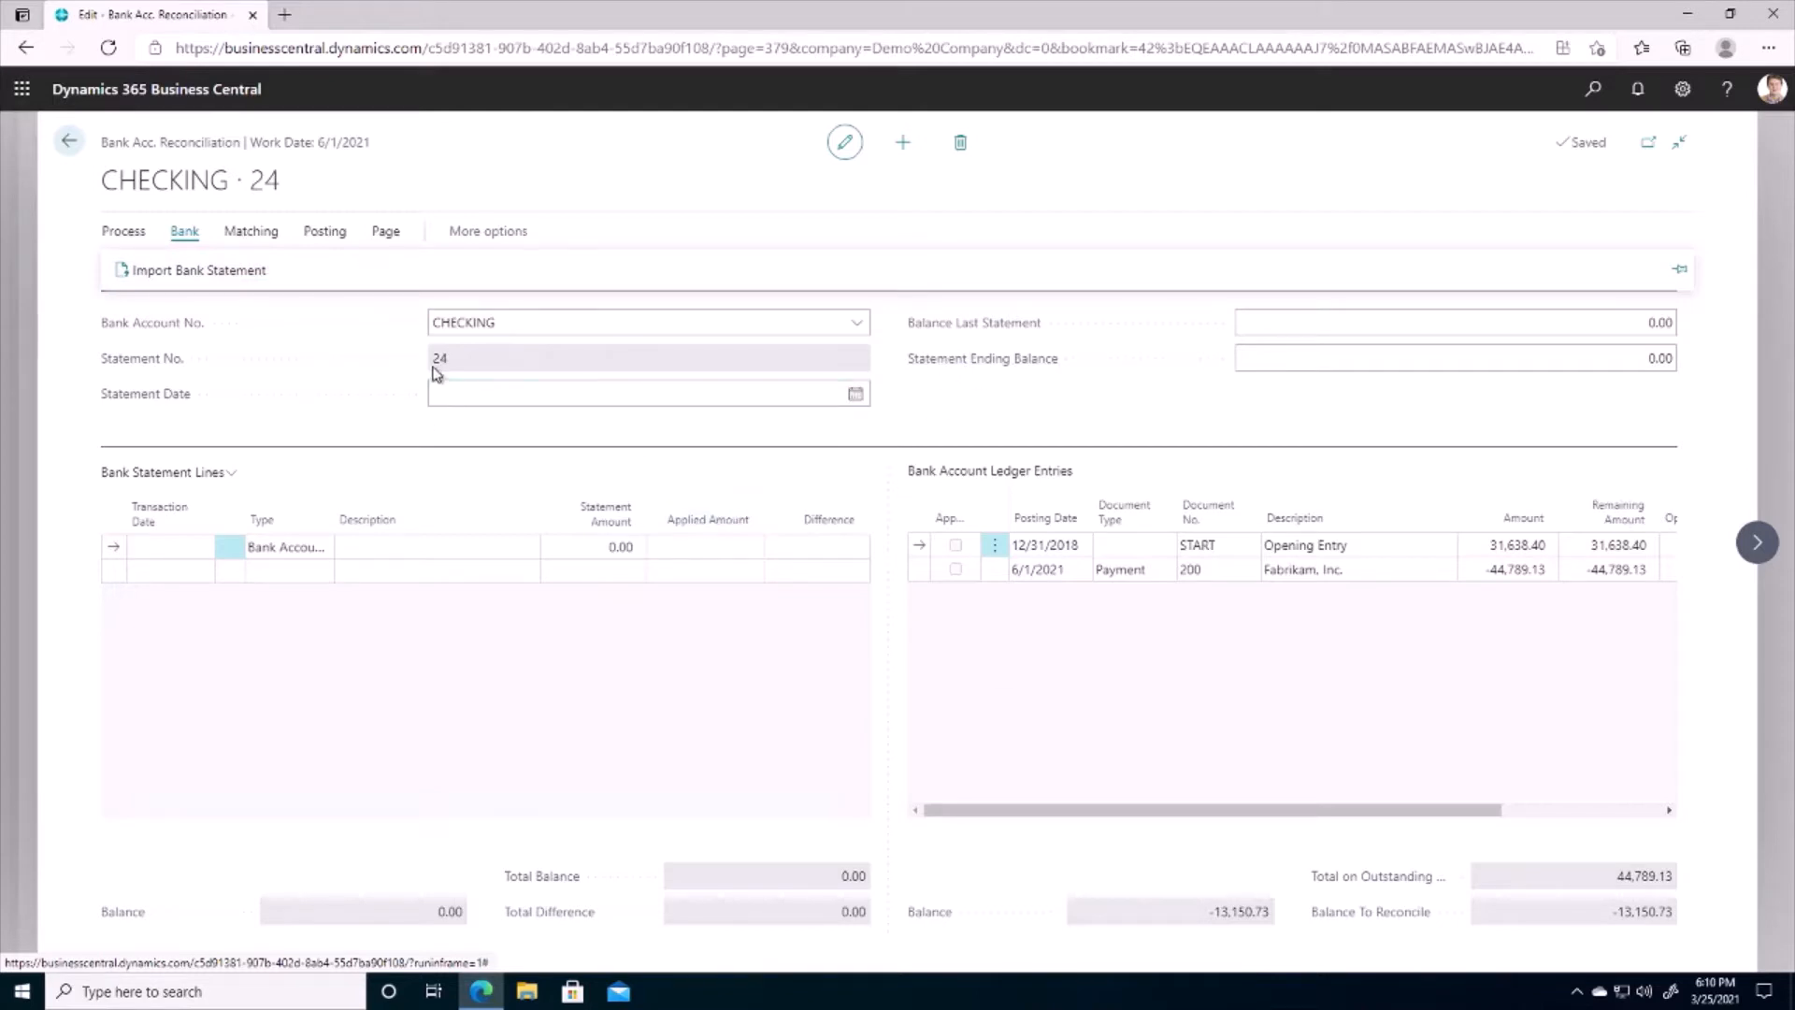
{"action": "mouse_move", "coordinate": [706, 518]}
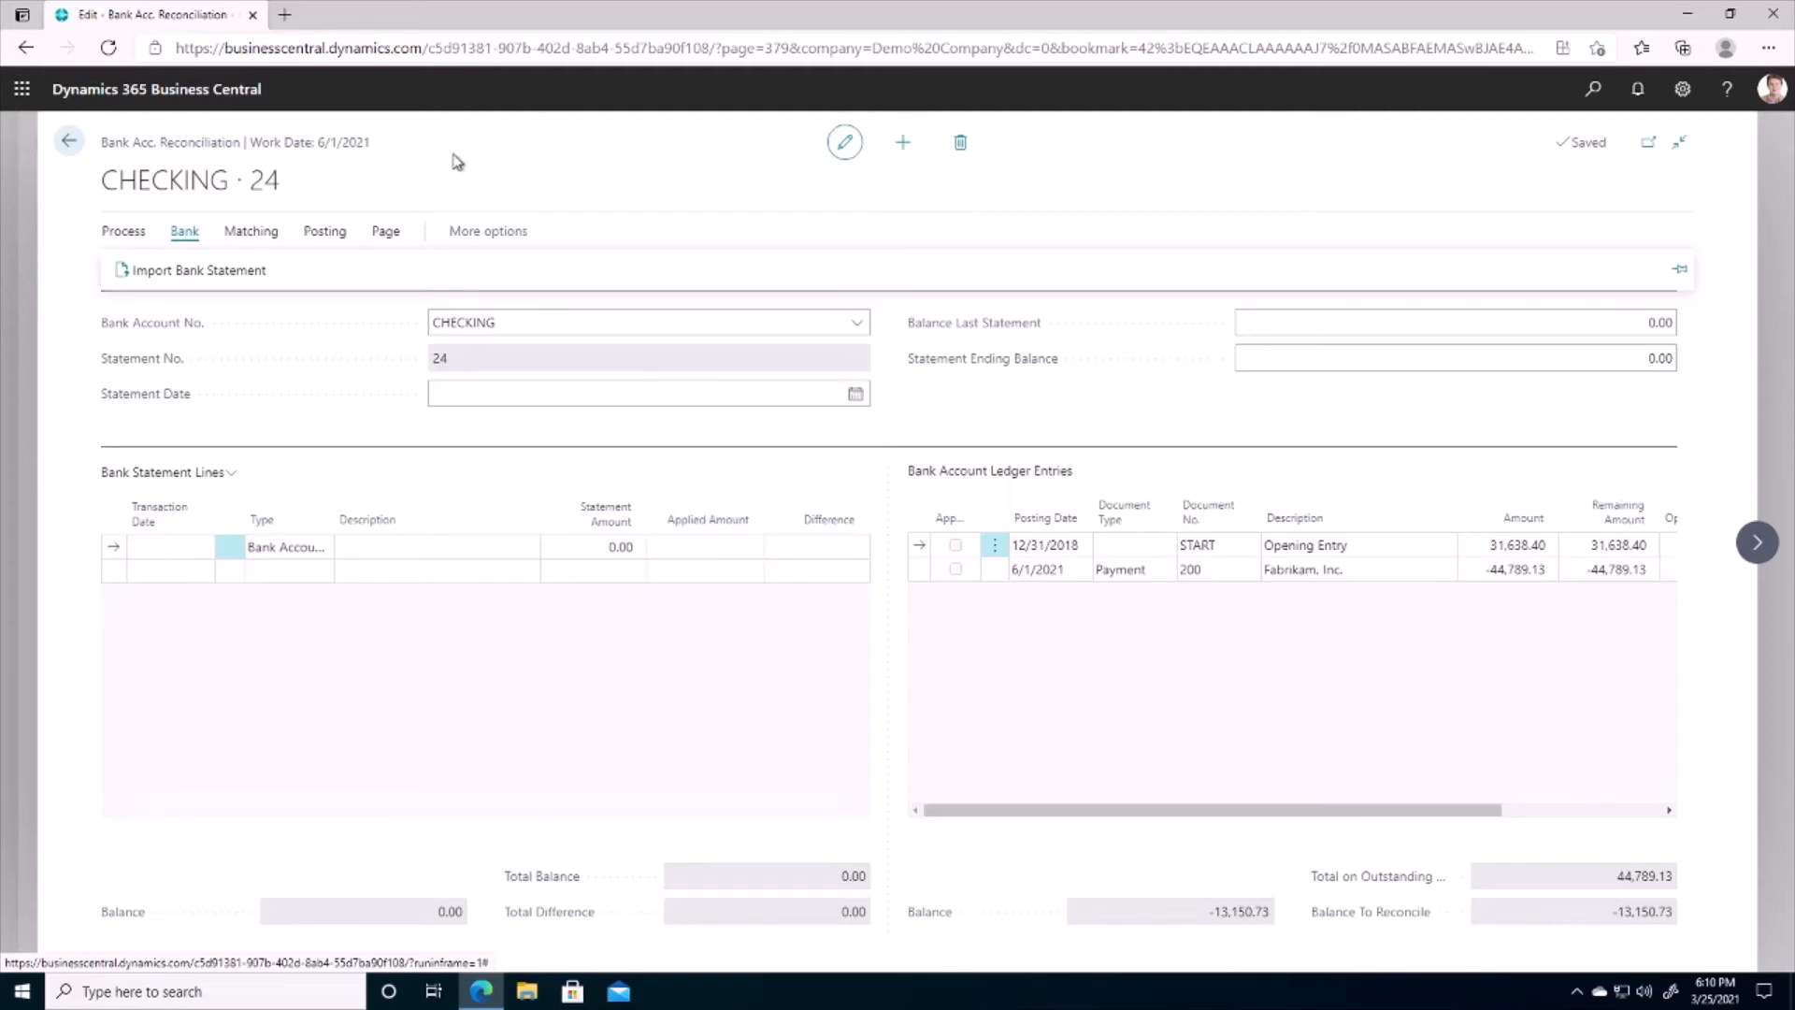
{"action": "mouse_move", "coordinate": [457, 162]}
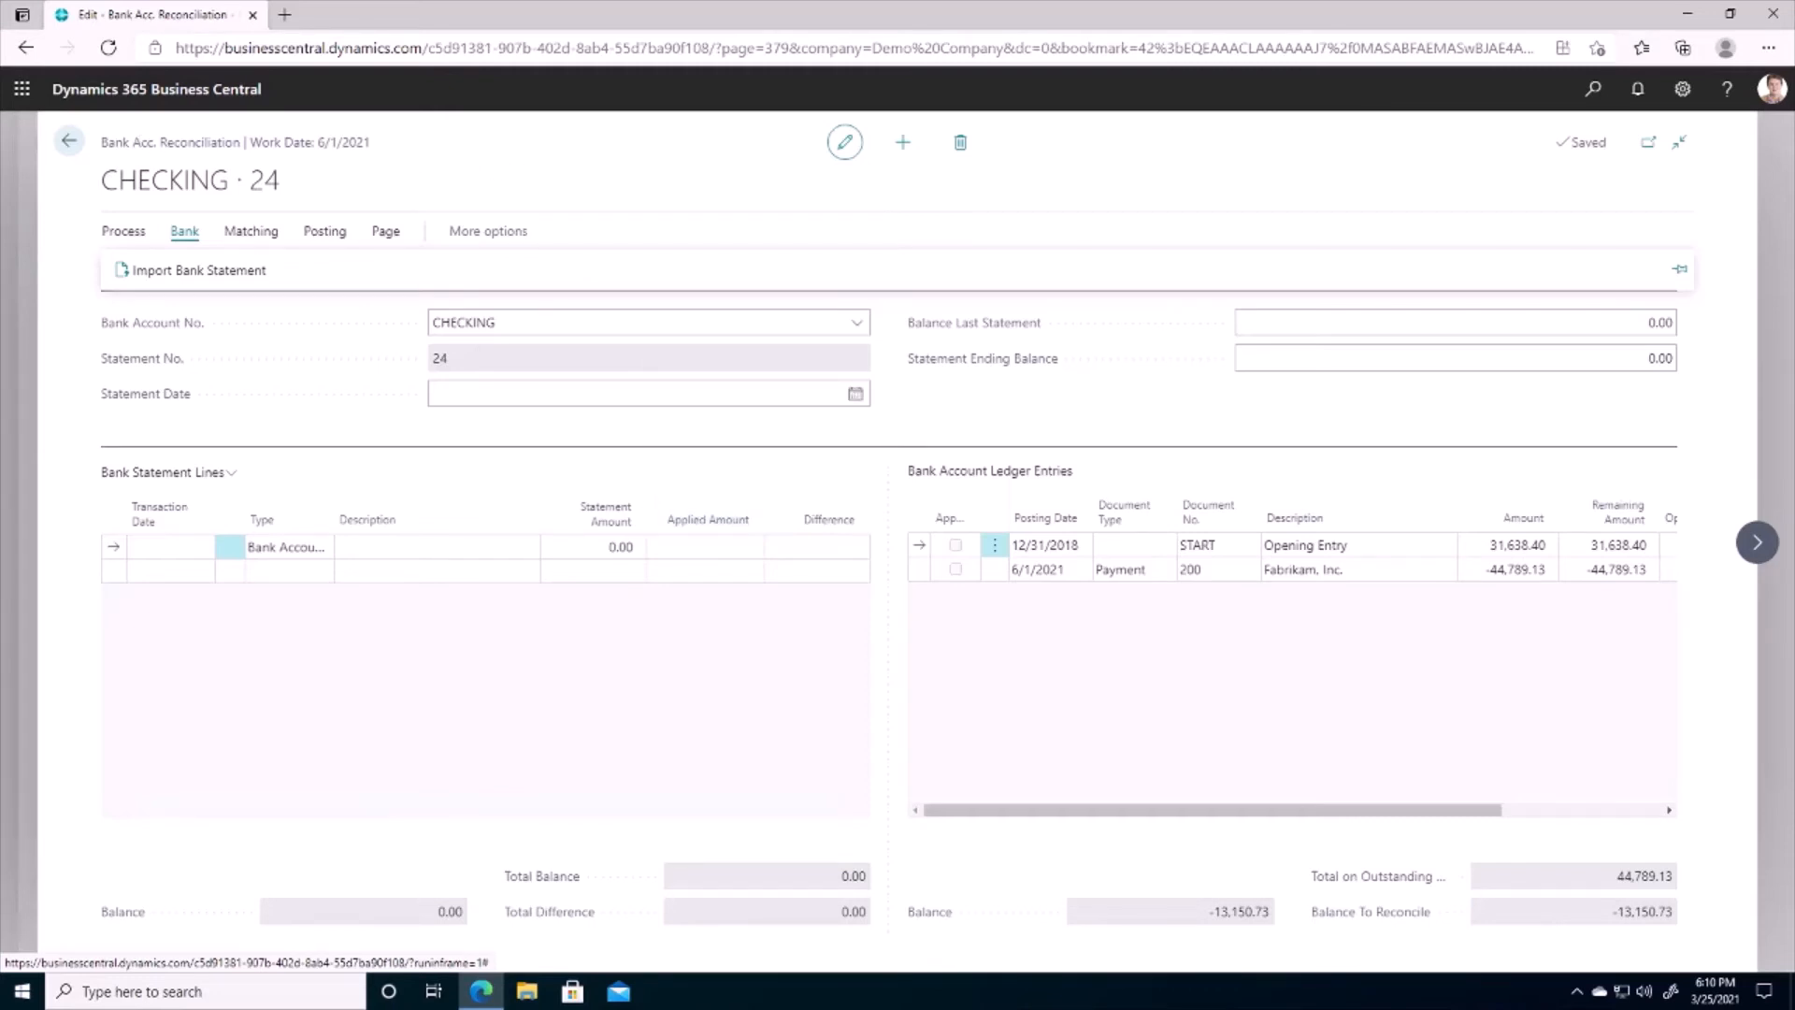